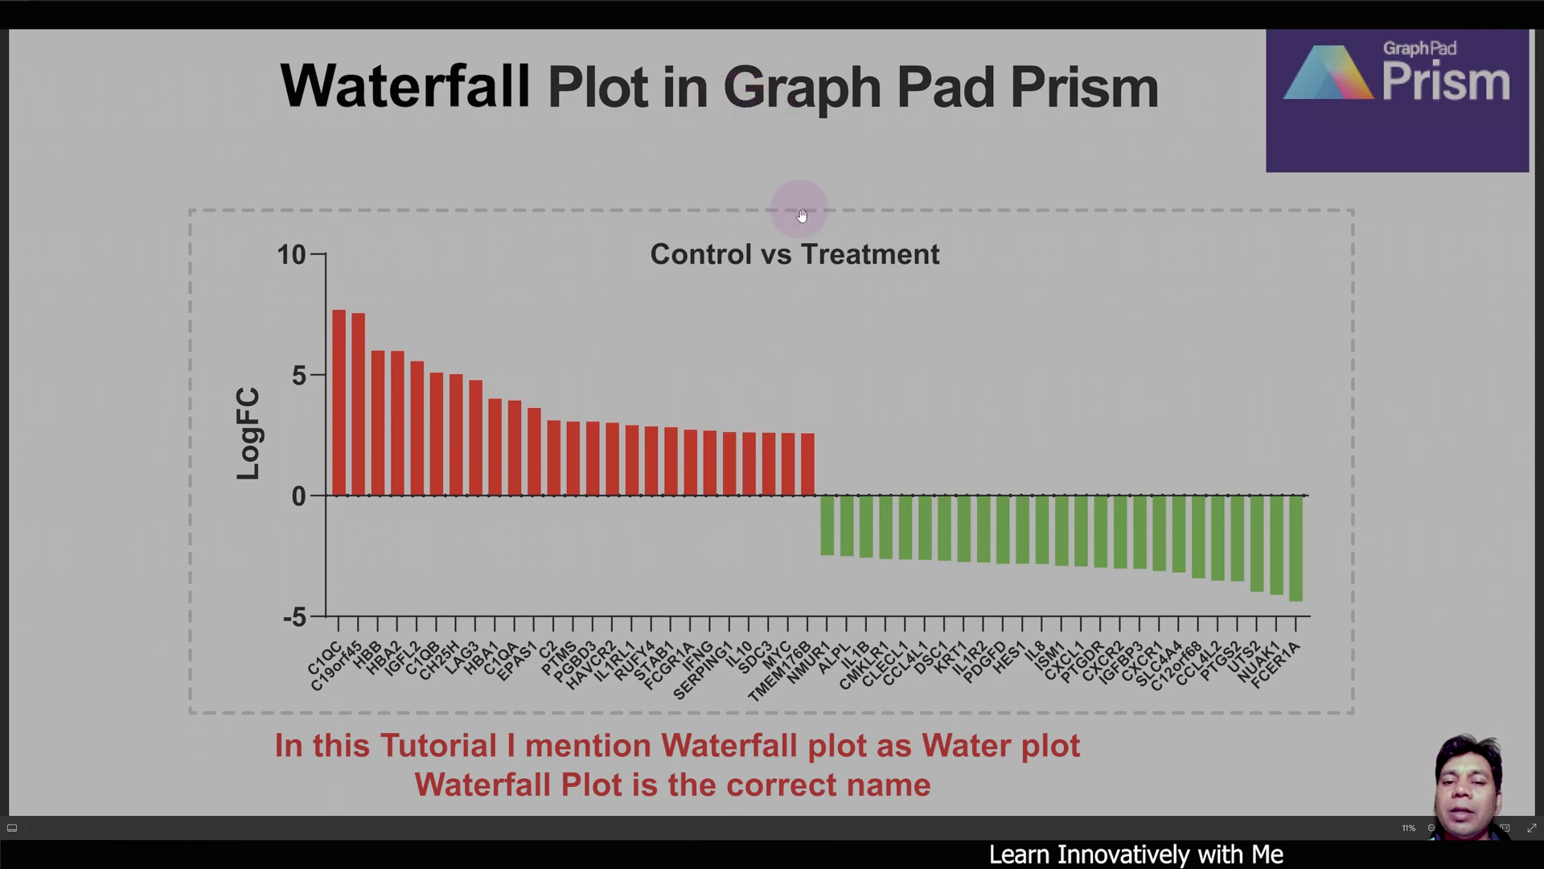
mouse_move(698, 407)
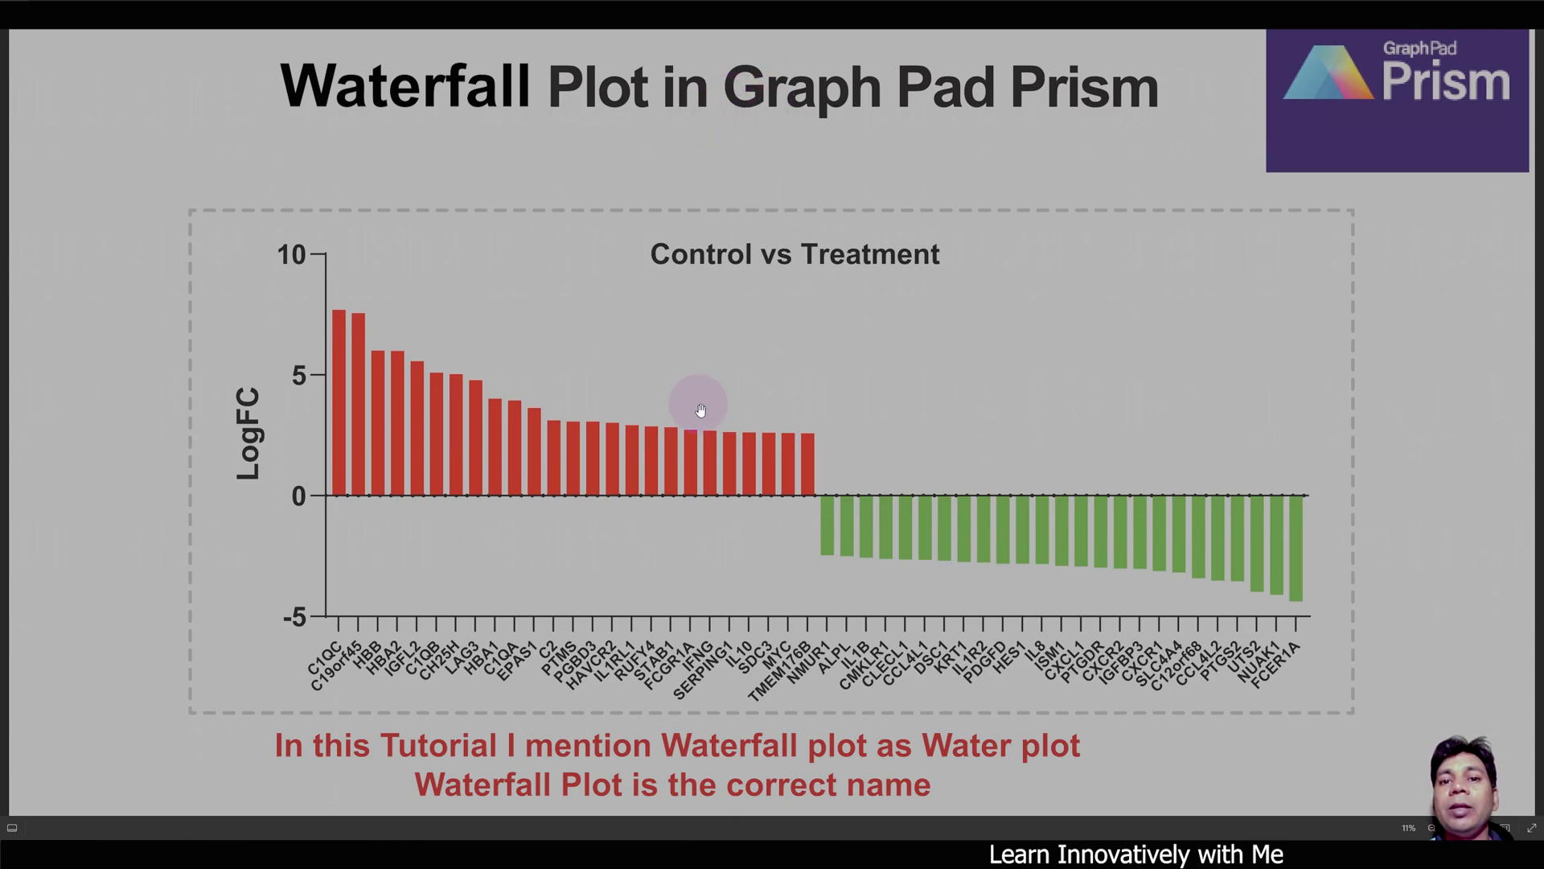
mouse_move(666, 375)
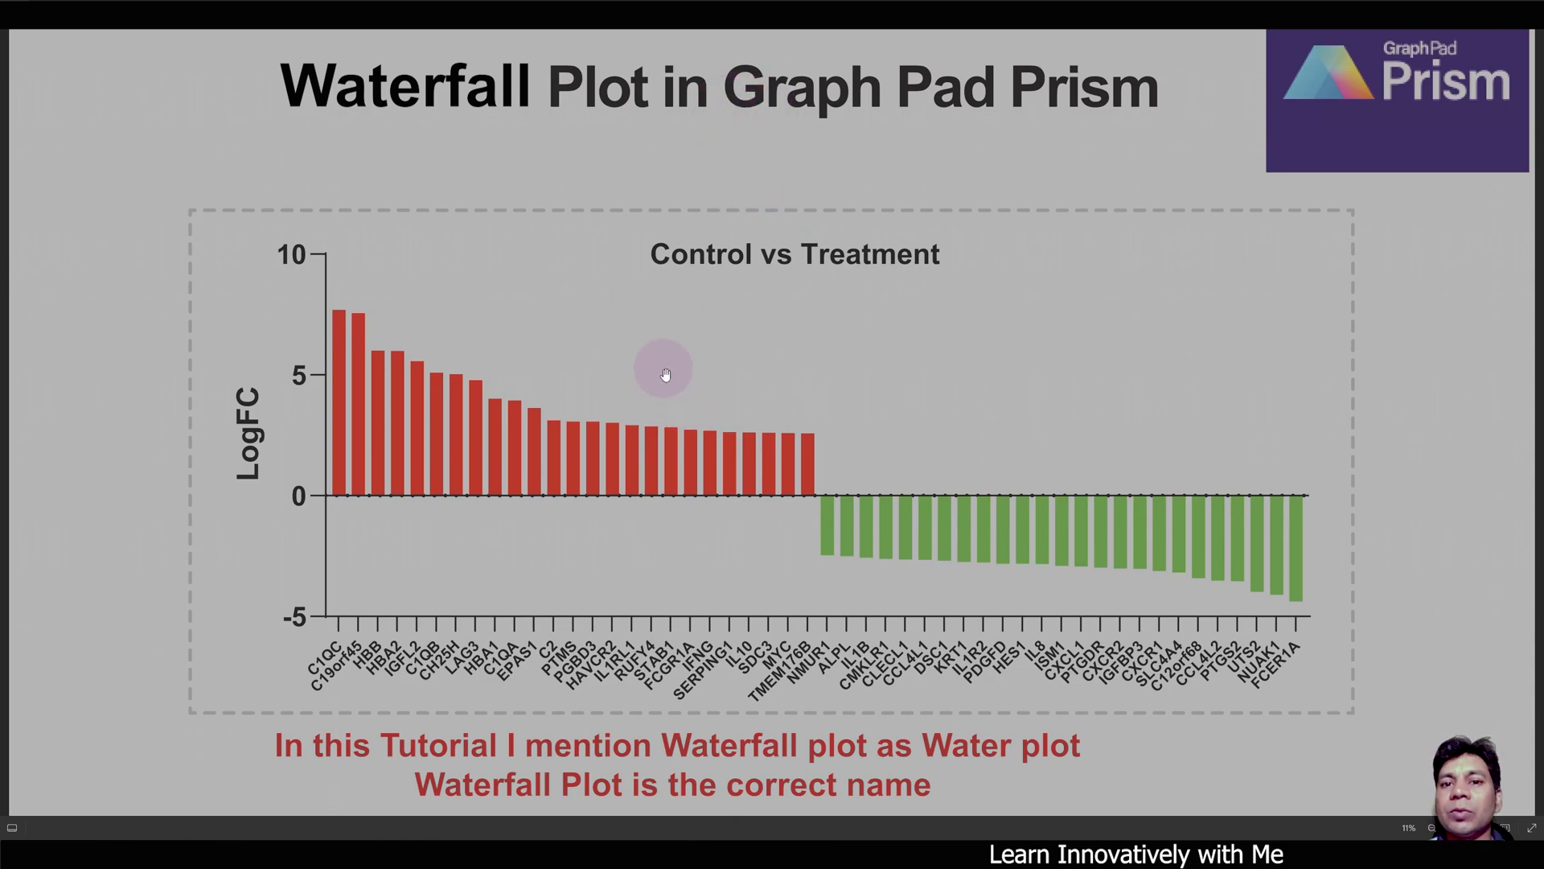
mouse_move(664, 376)
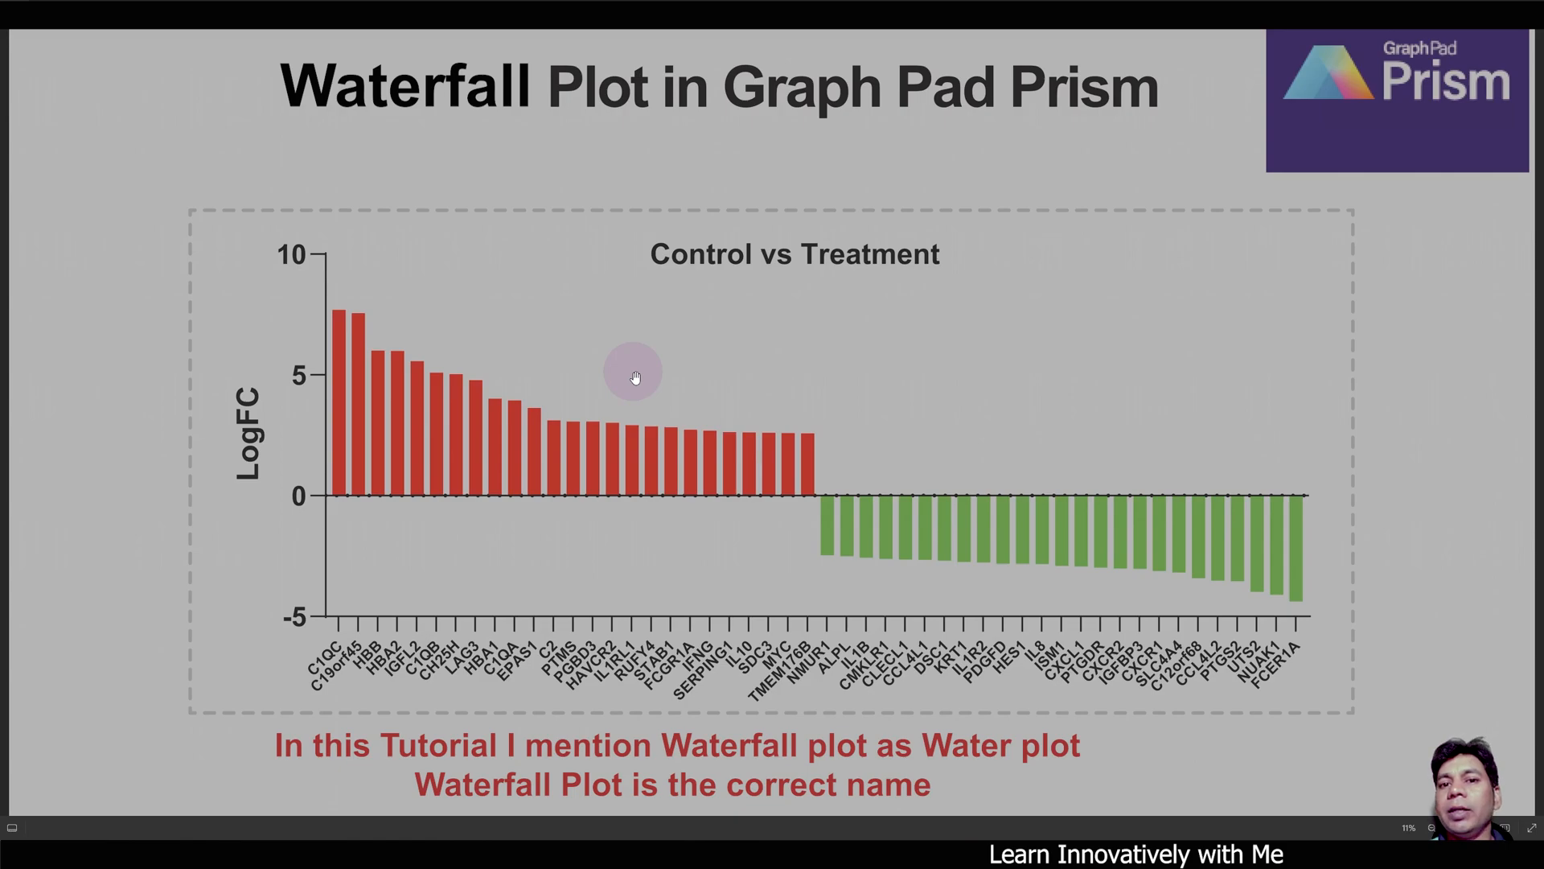
mouse_move(692, 361)
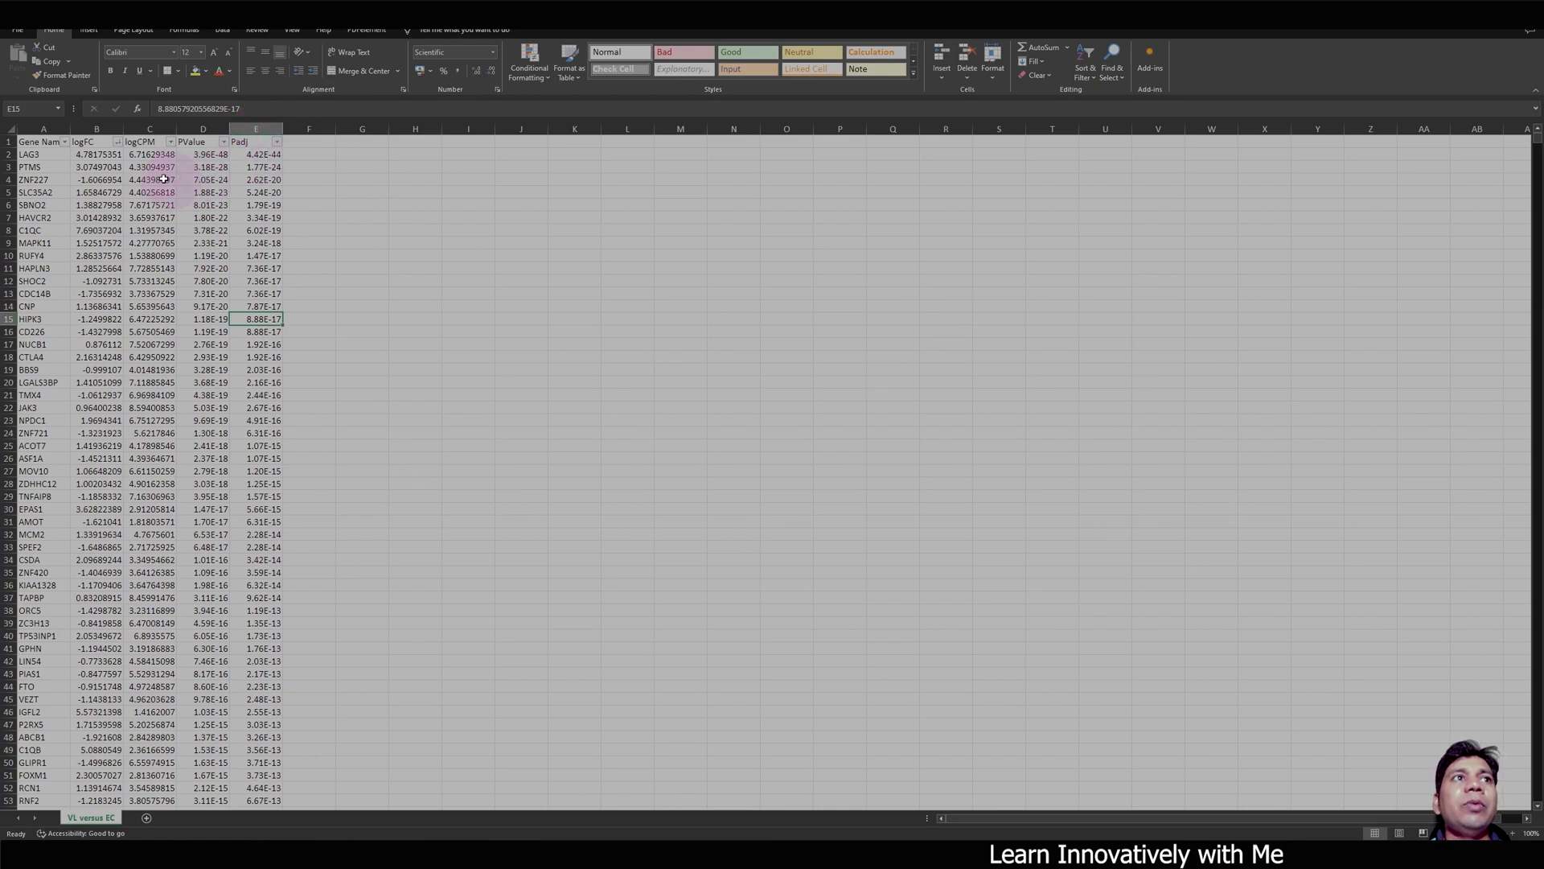
- Sort the whole gene table by the Padj column, smallest to largest, expanding the selection
click(256, 142)
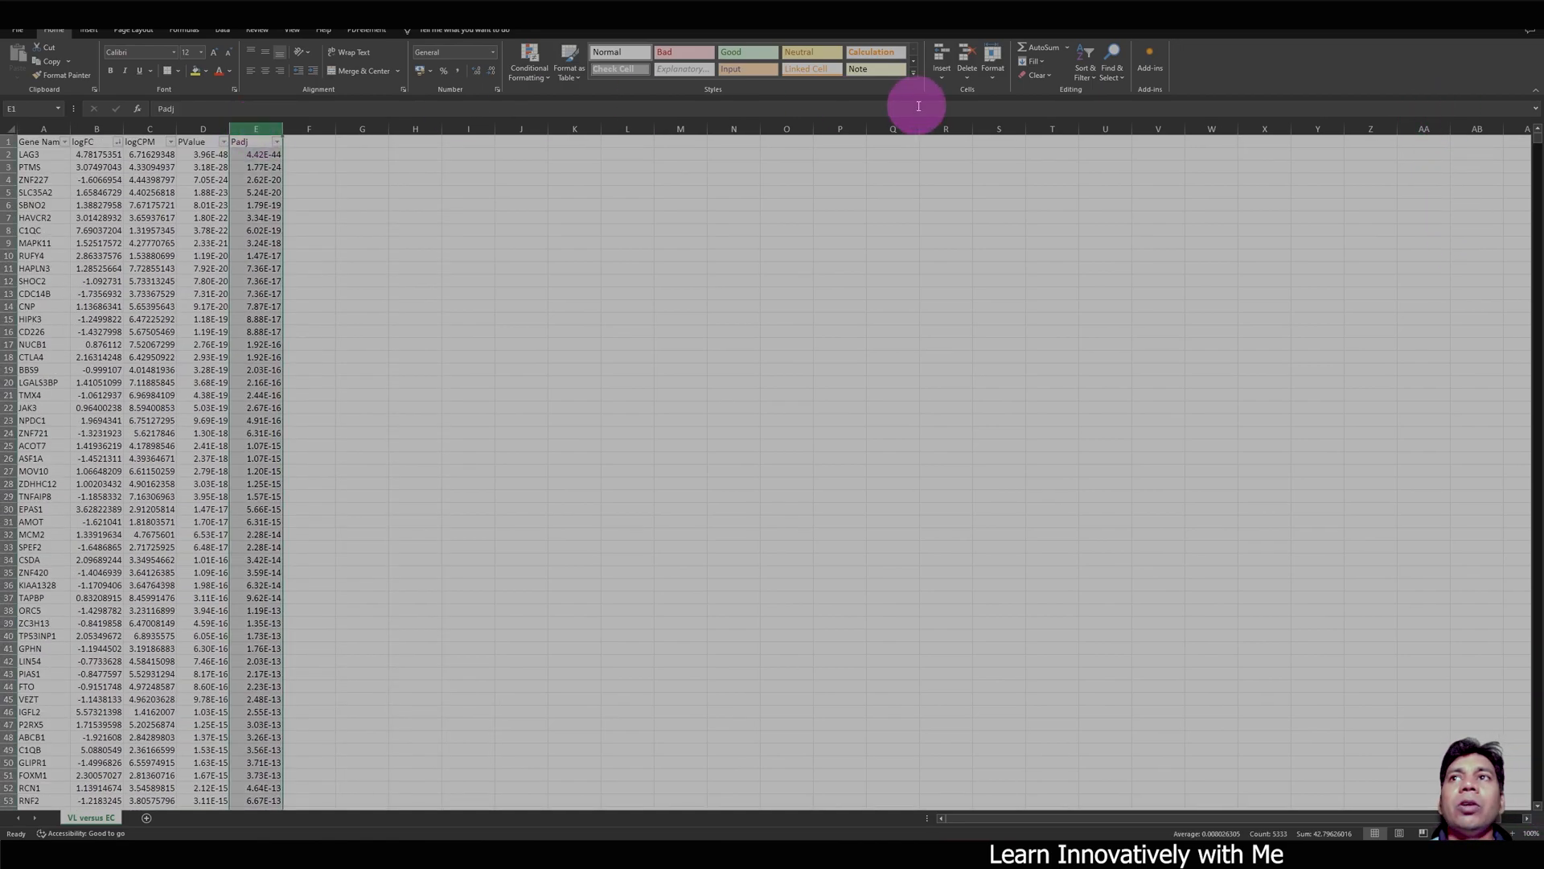
mouse_move(1085, 58)
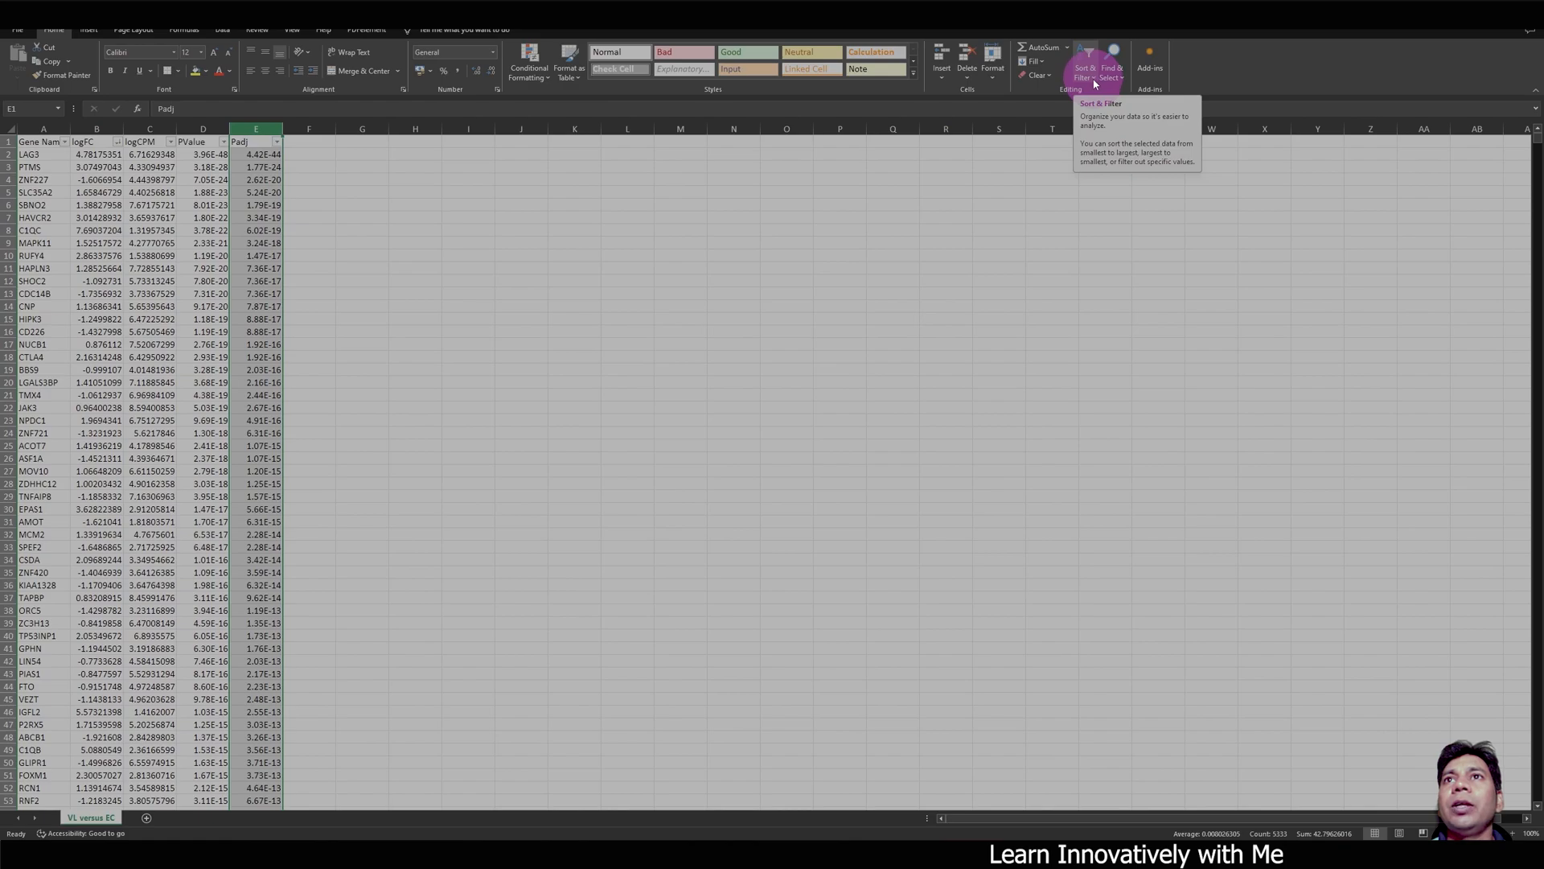
click(1084, 74)
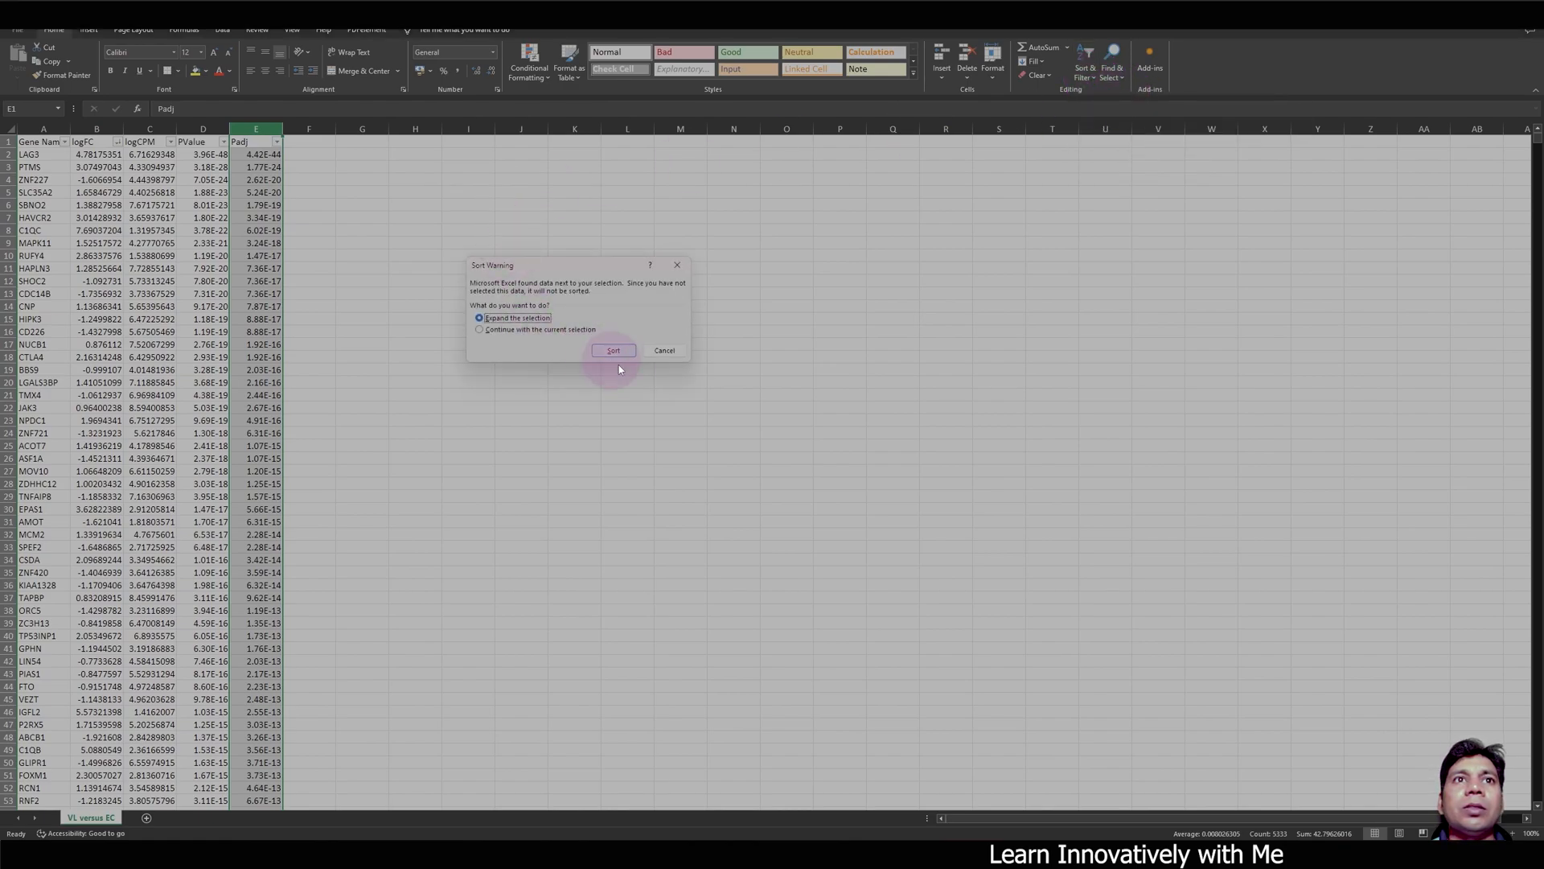
click(613, 351)
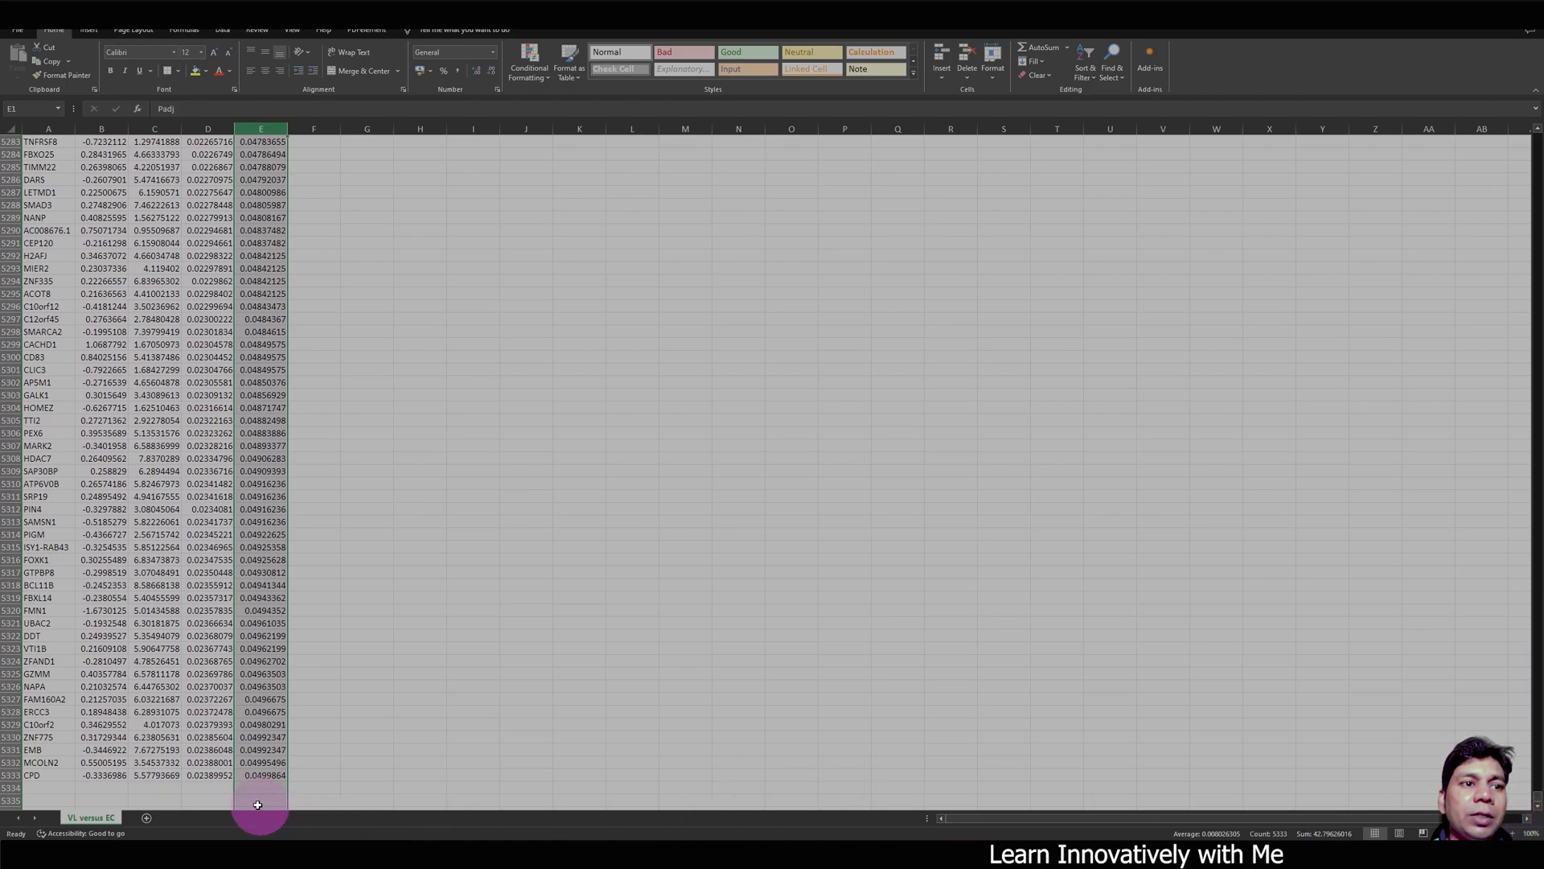
click(261, 776)
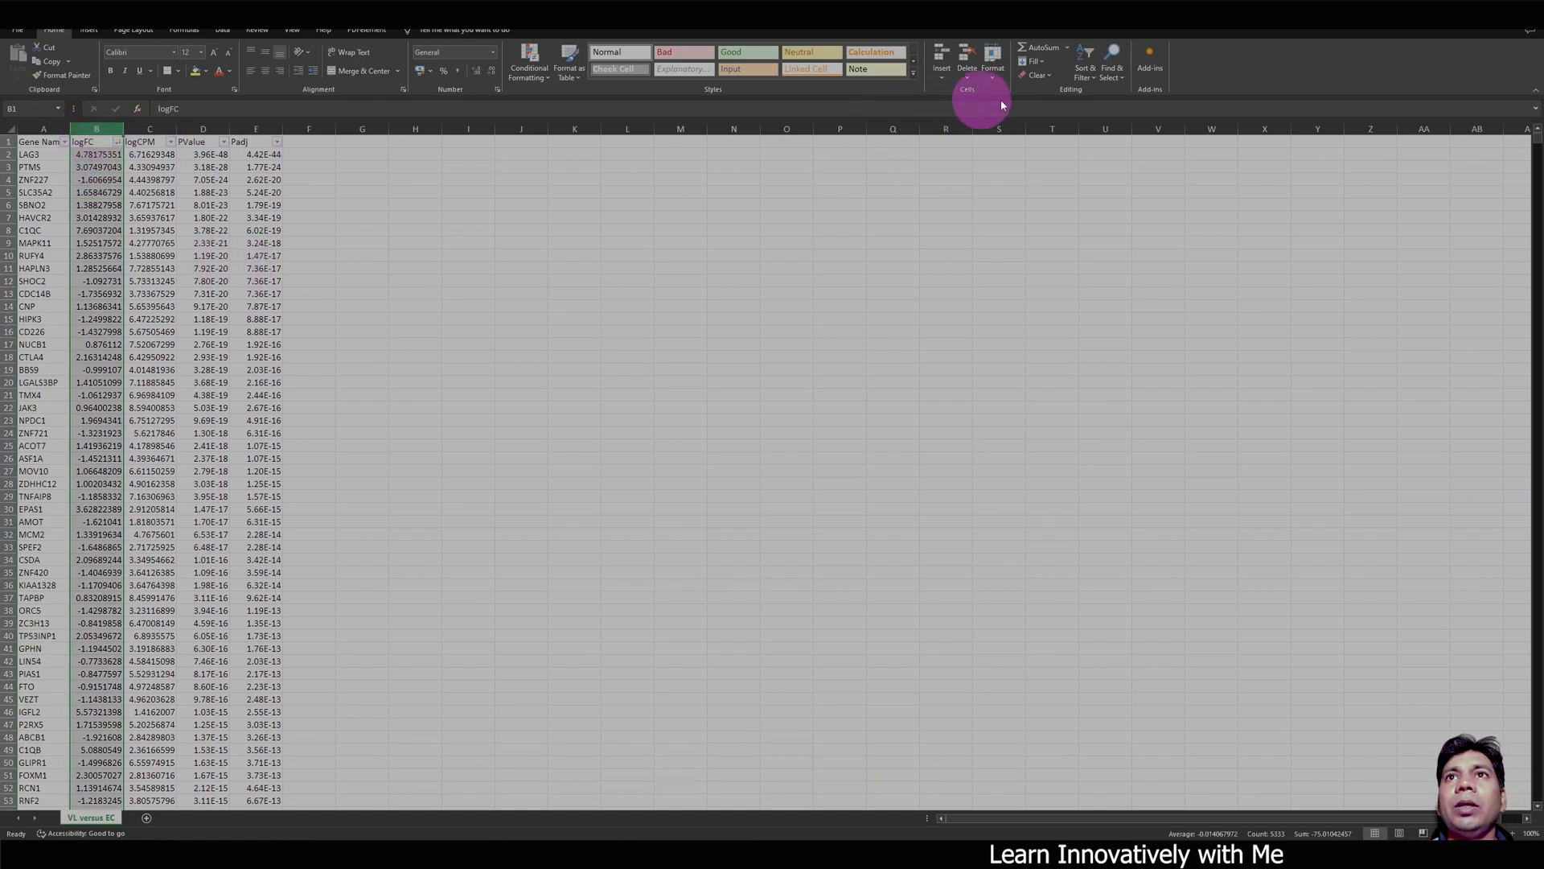
- Sort the gene rows by logFC from largest to smallest
click(1085, 56)
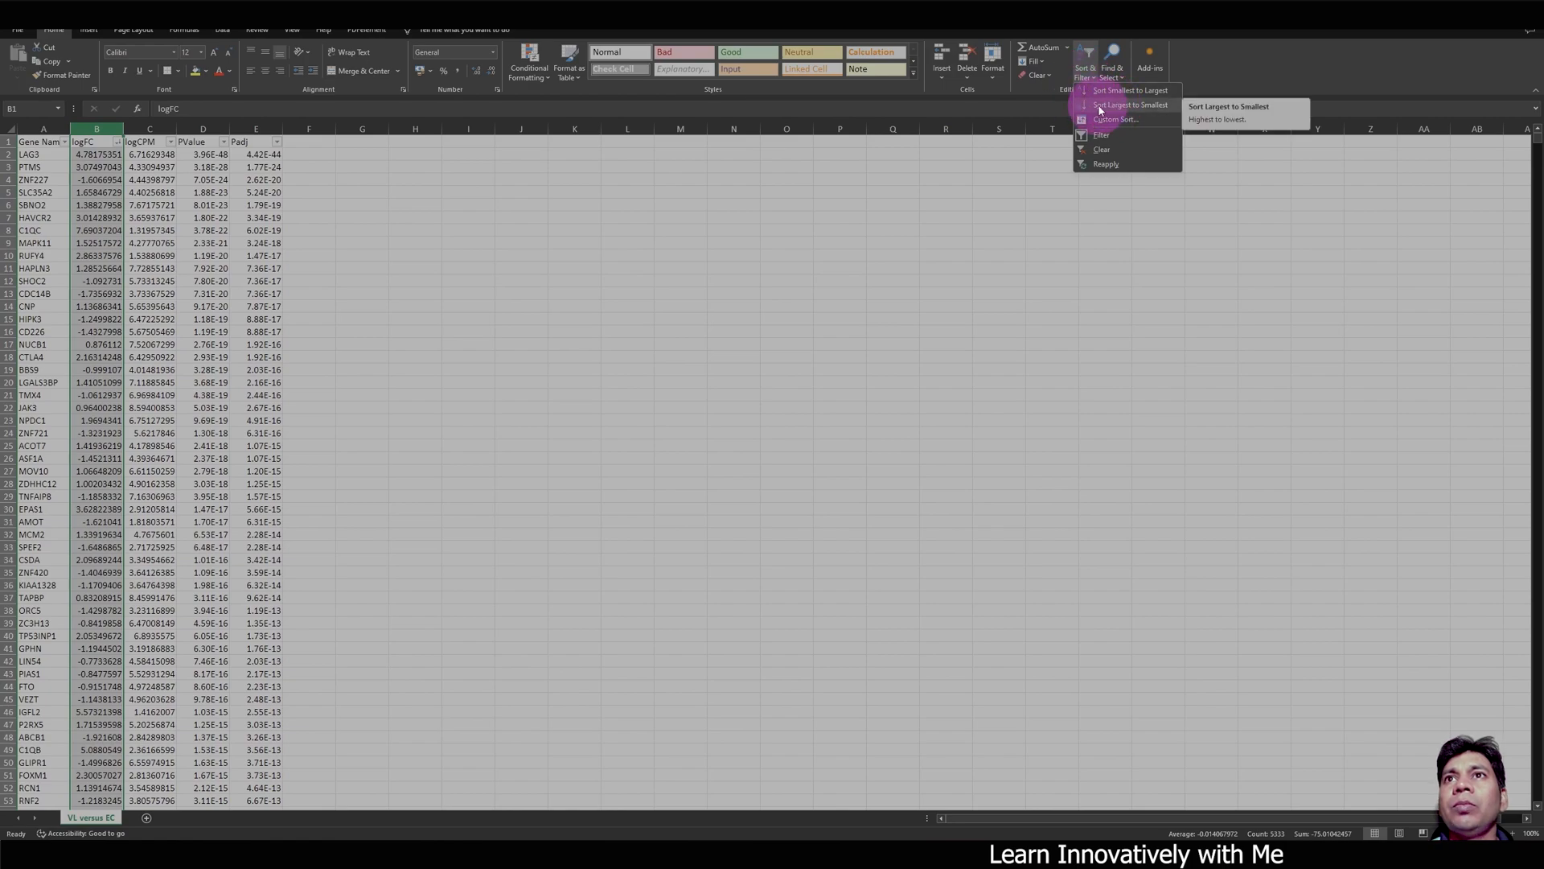
mouse_move(1138, 112)
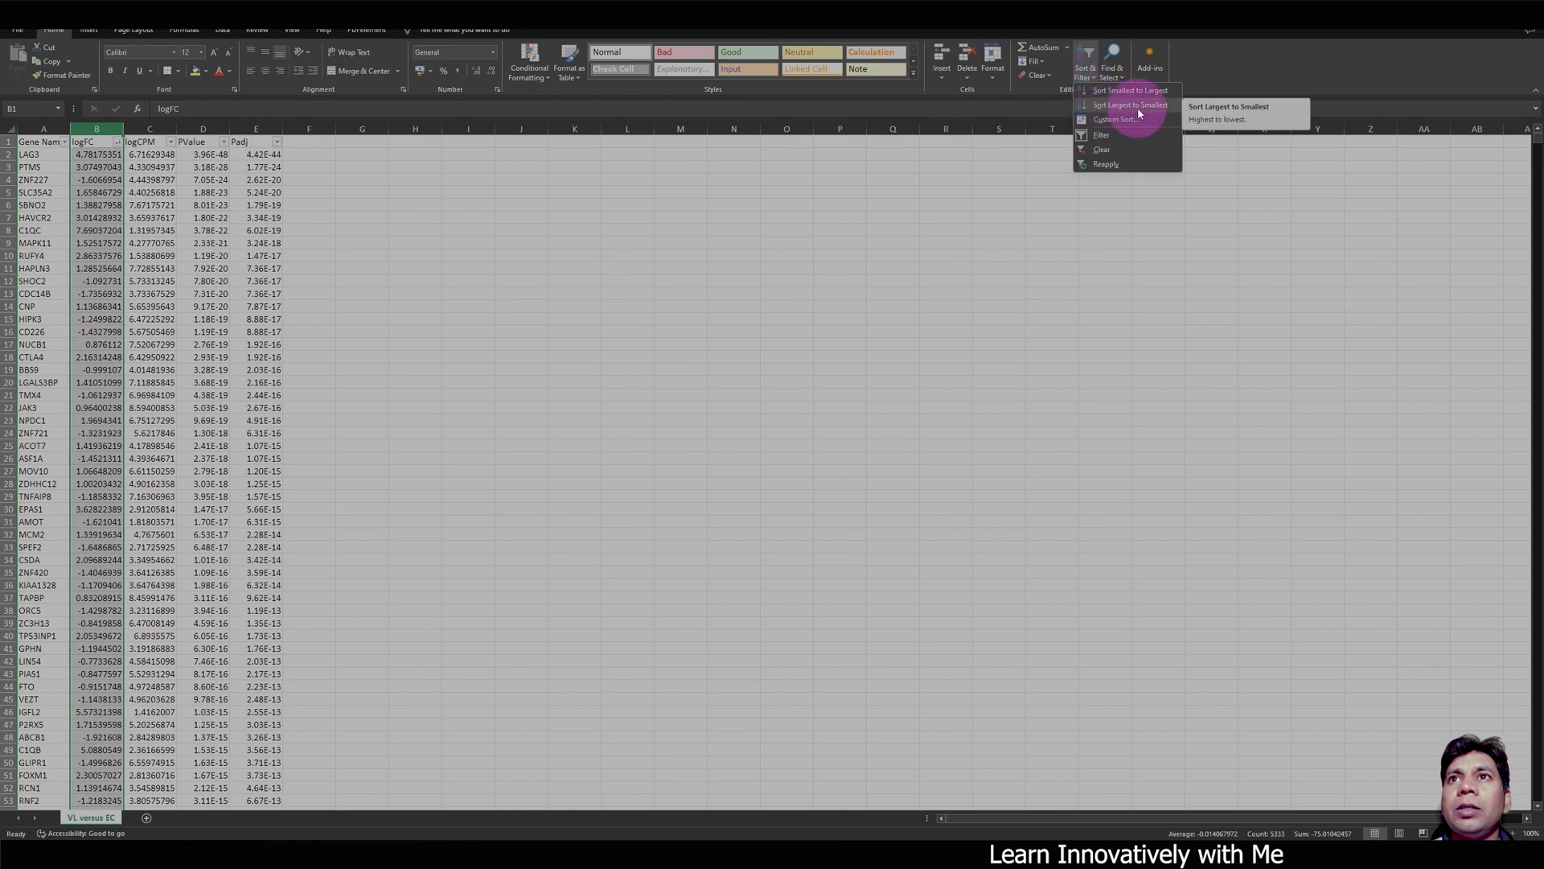
click(1124, 105)
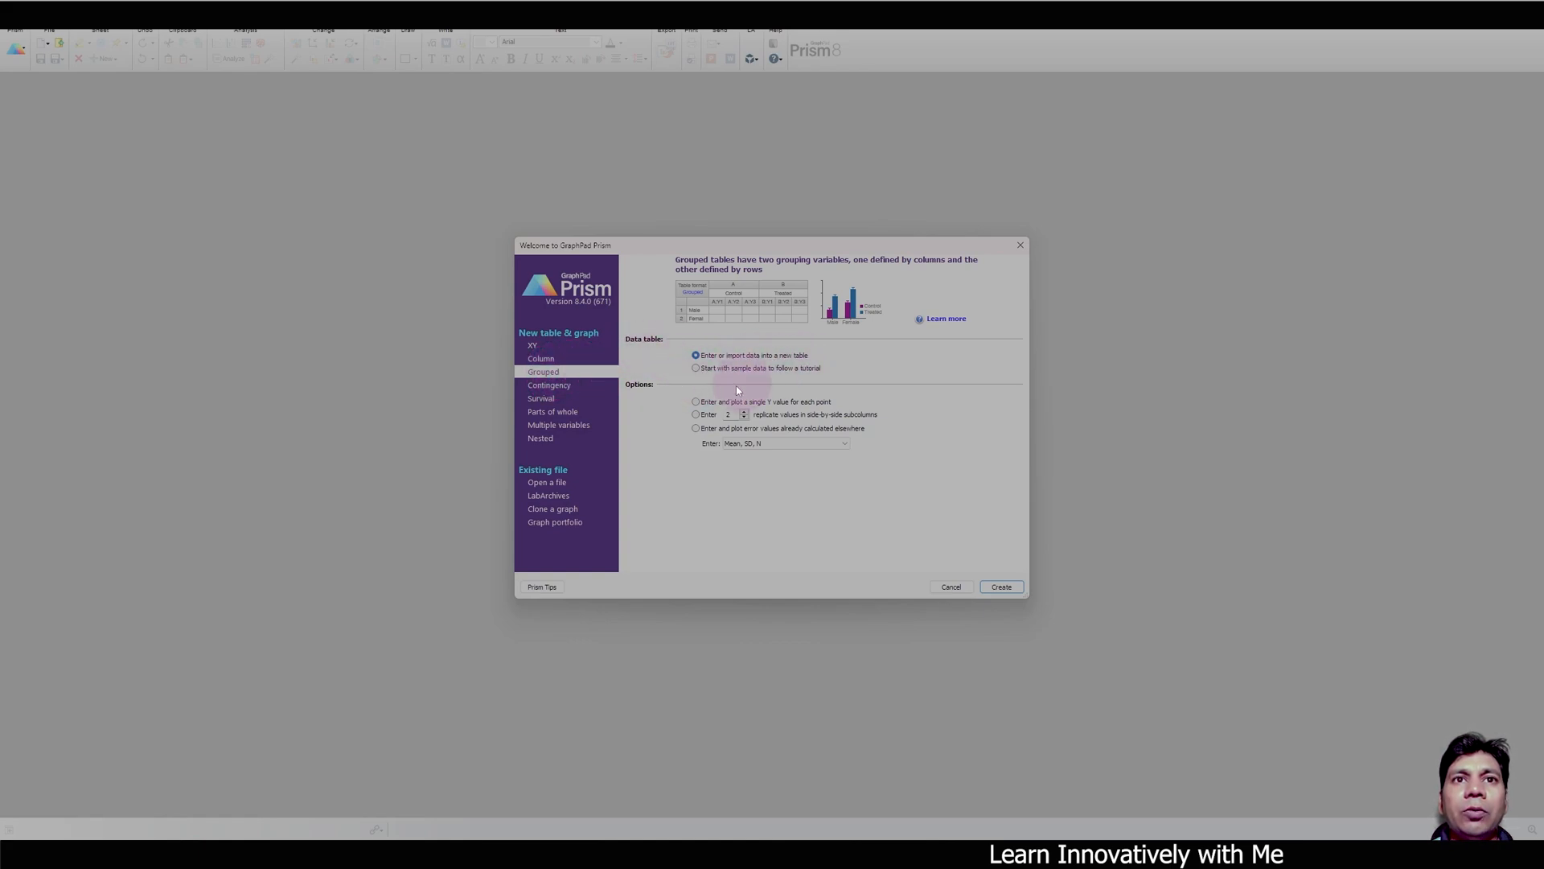
- Create a new Grouped table entering a single Y value for each point
click(694, 401)
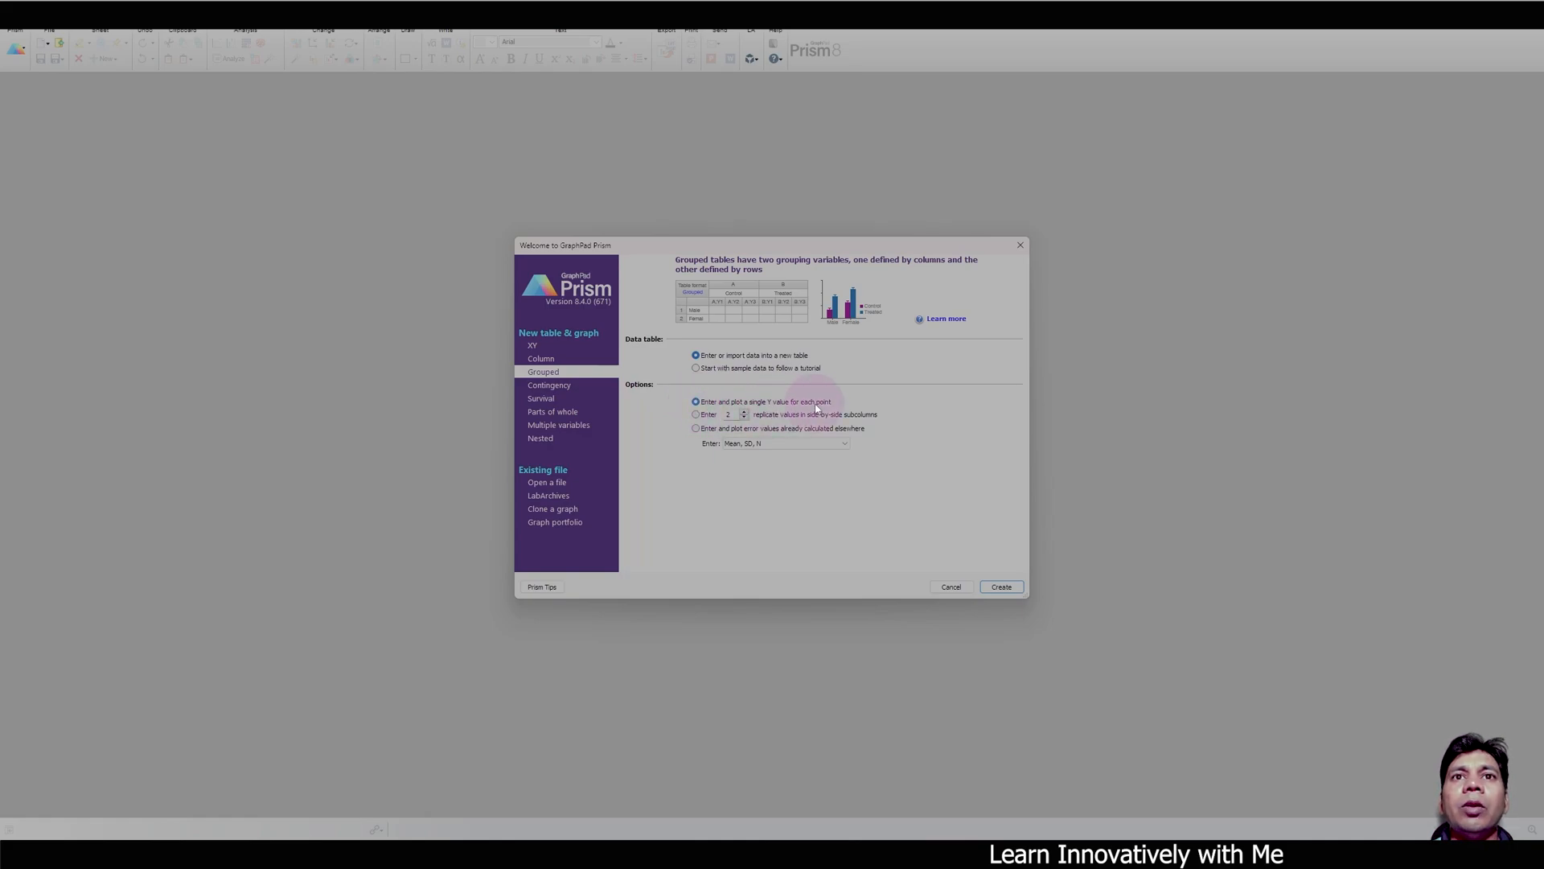
click(999, 586)
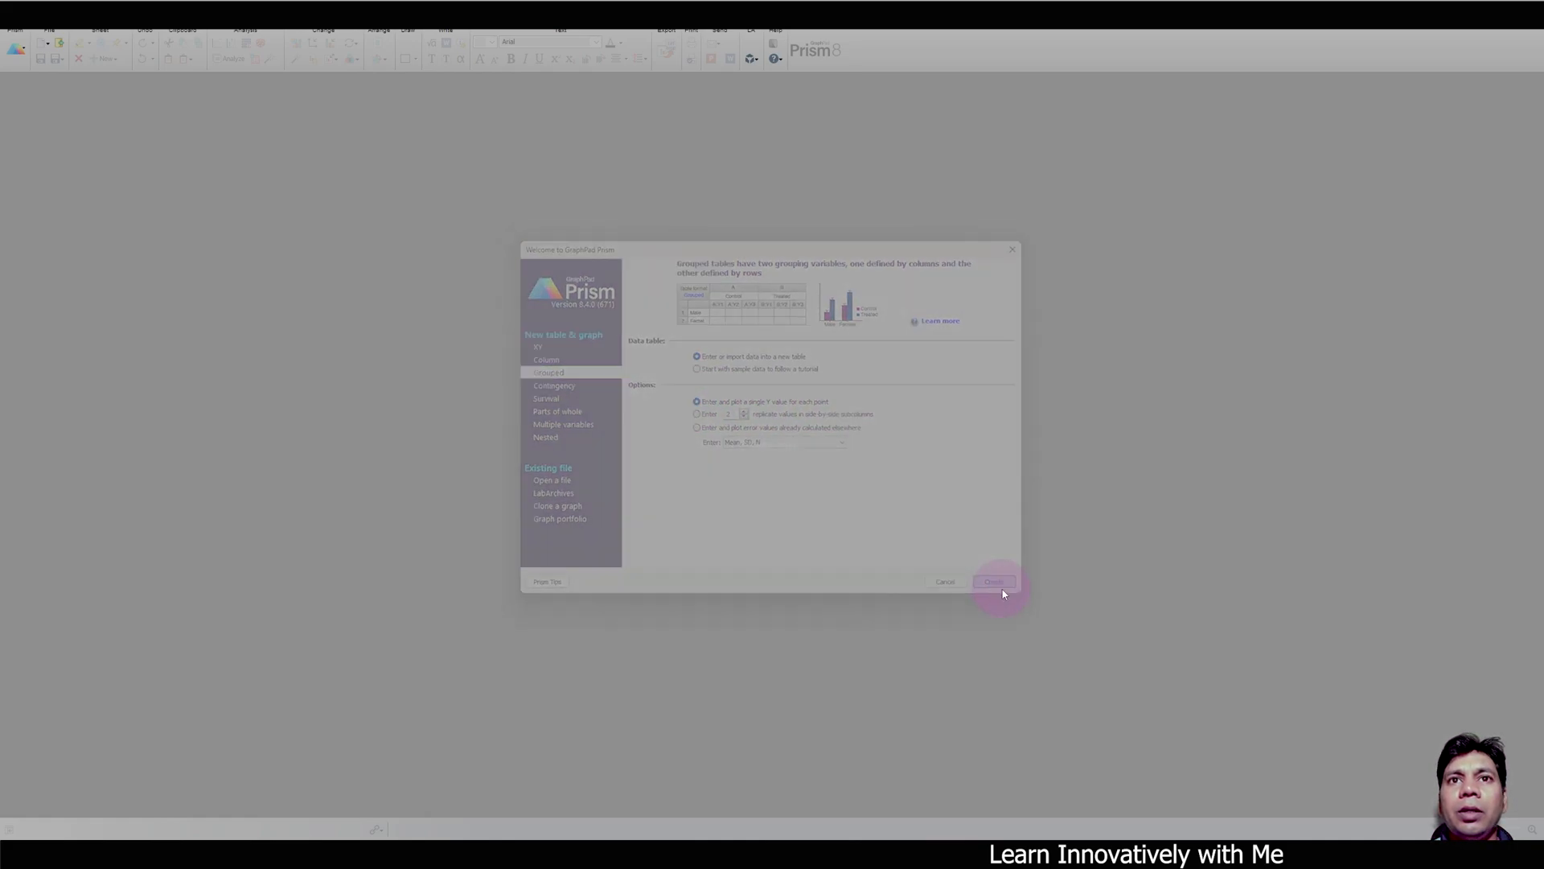
click(994, 581)
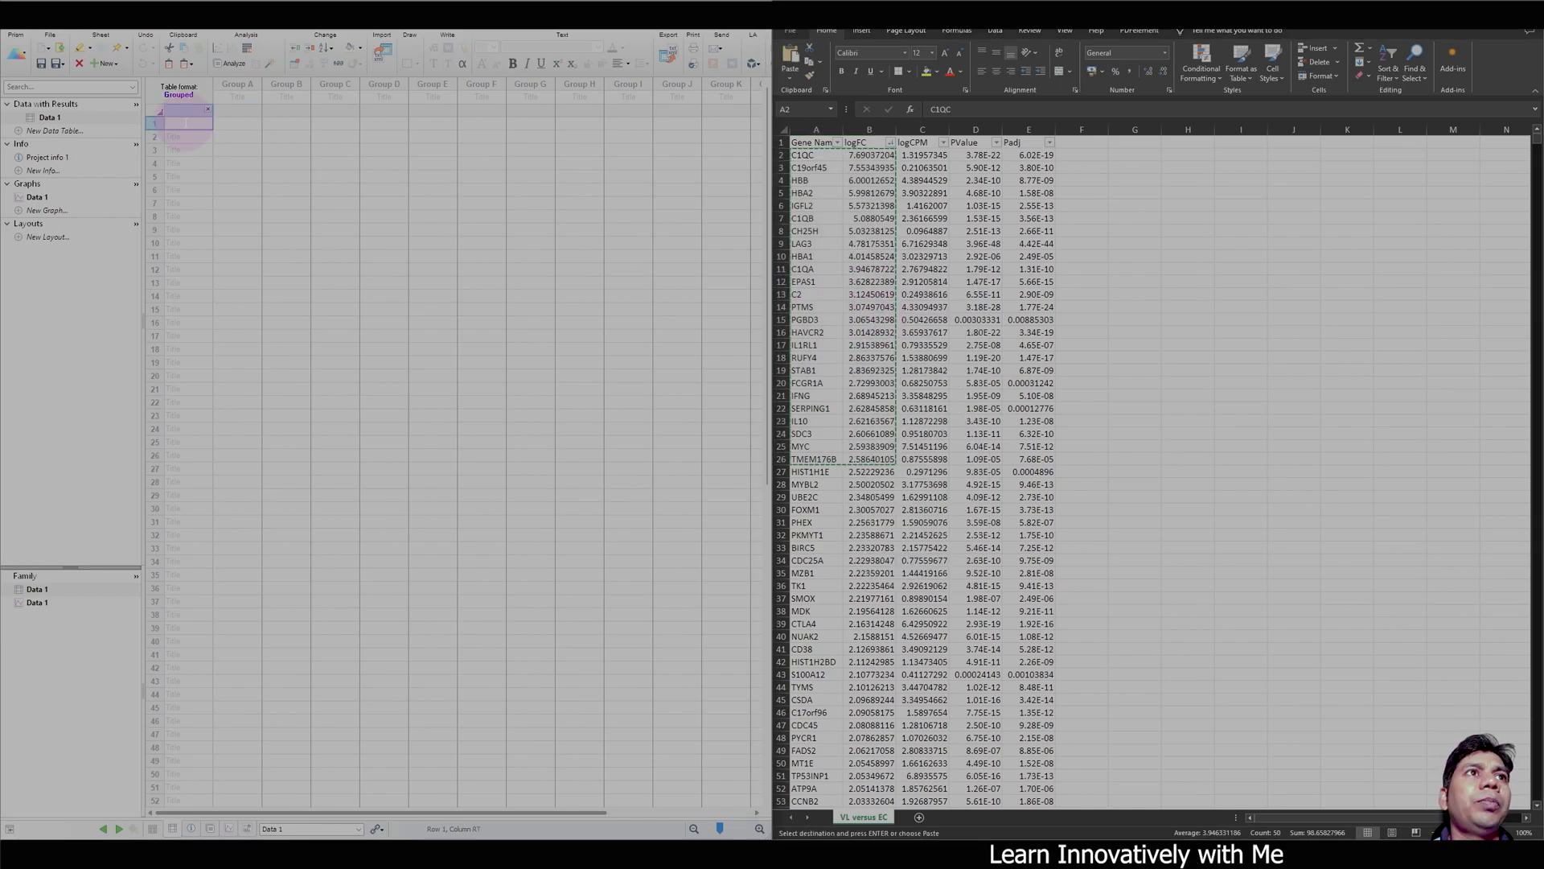
- Paste the top up-regulated genes with logFC into row 1 and the down-regulated genes from row 26
right_click(182, 117)
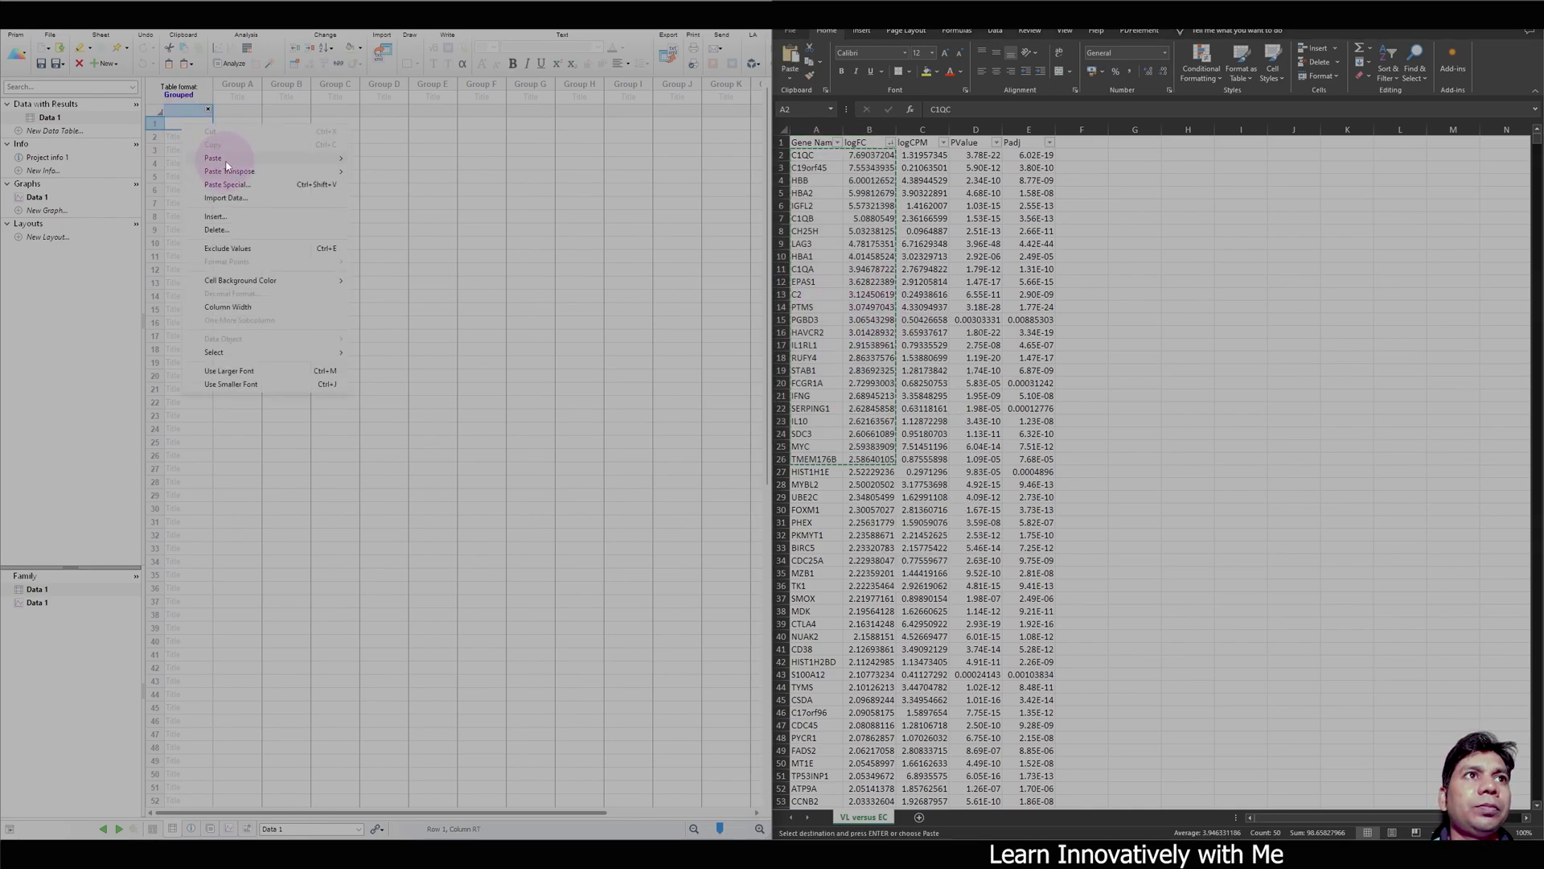
click(211, 159)
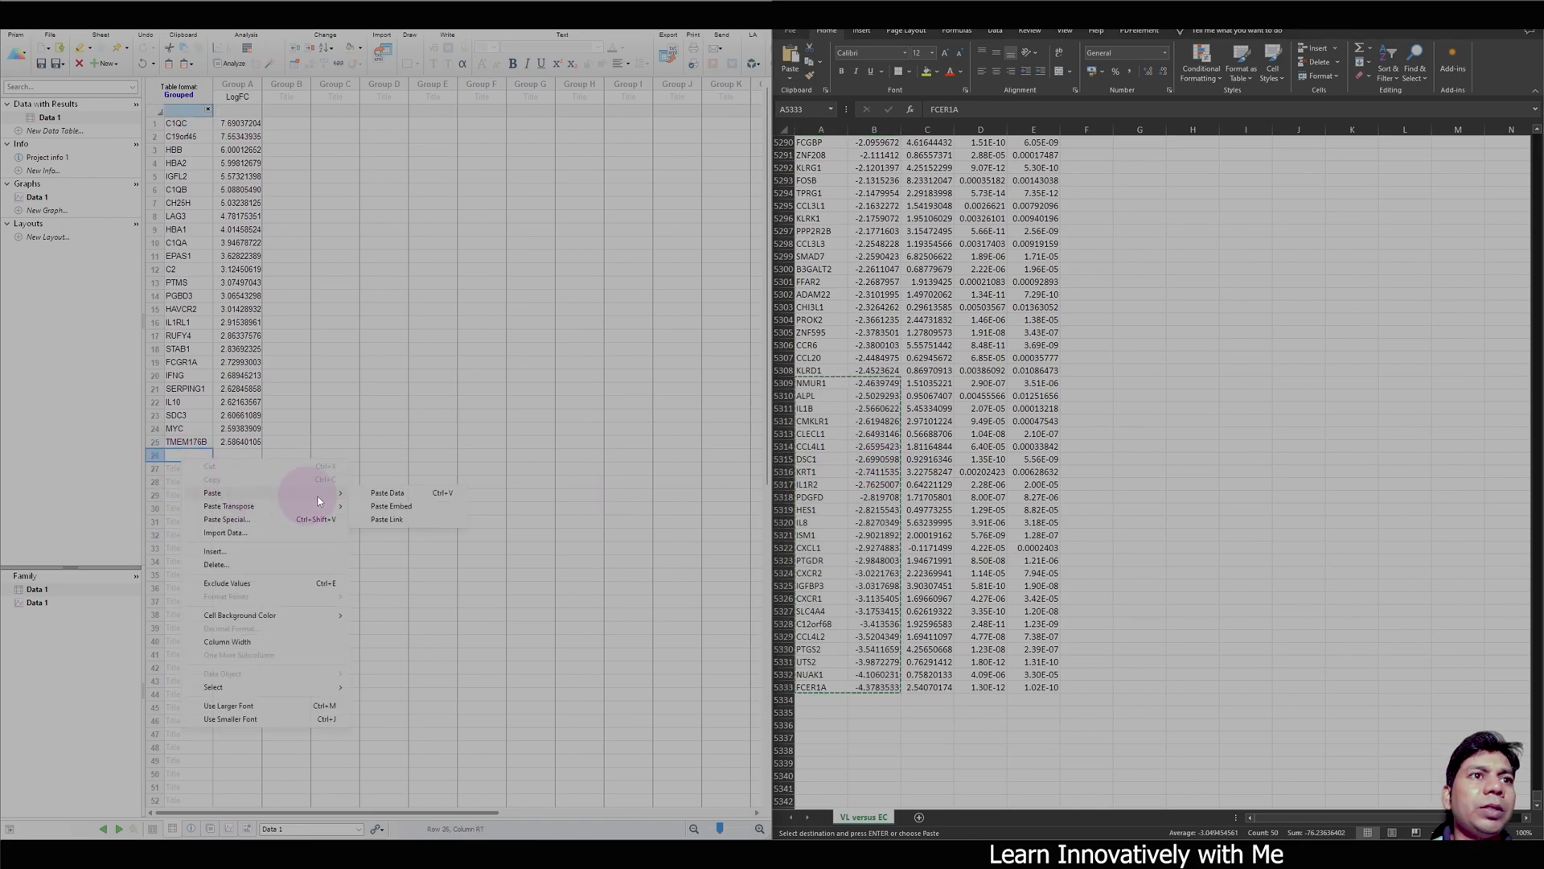
click(386, 493)
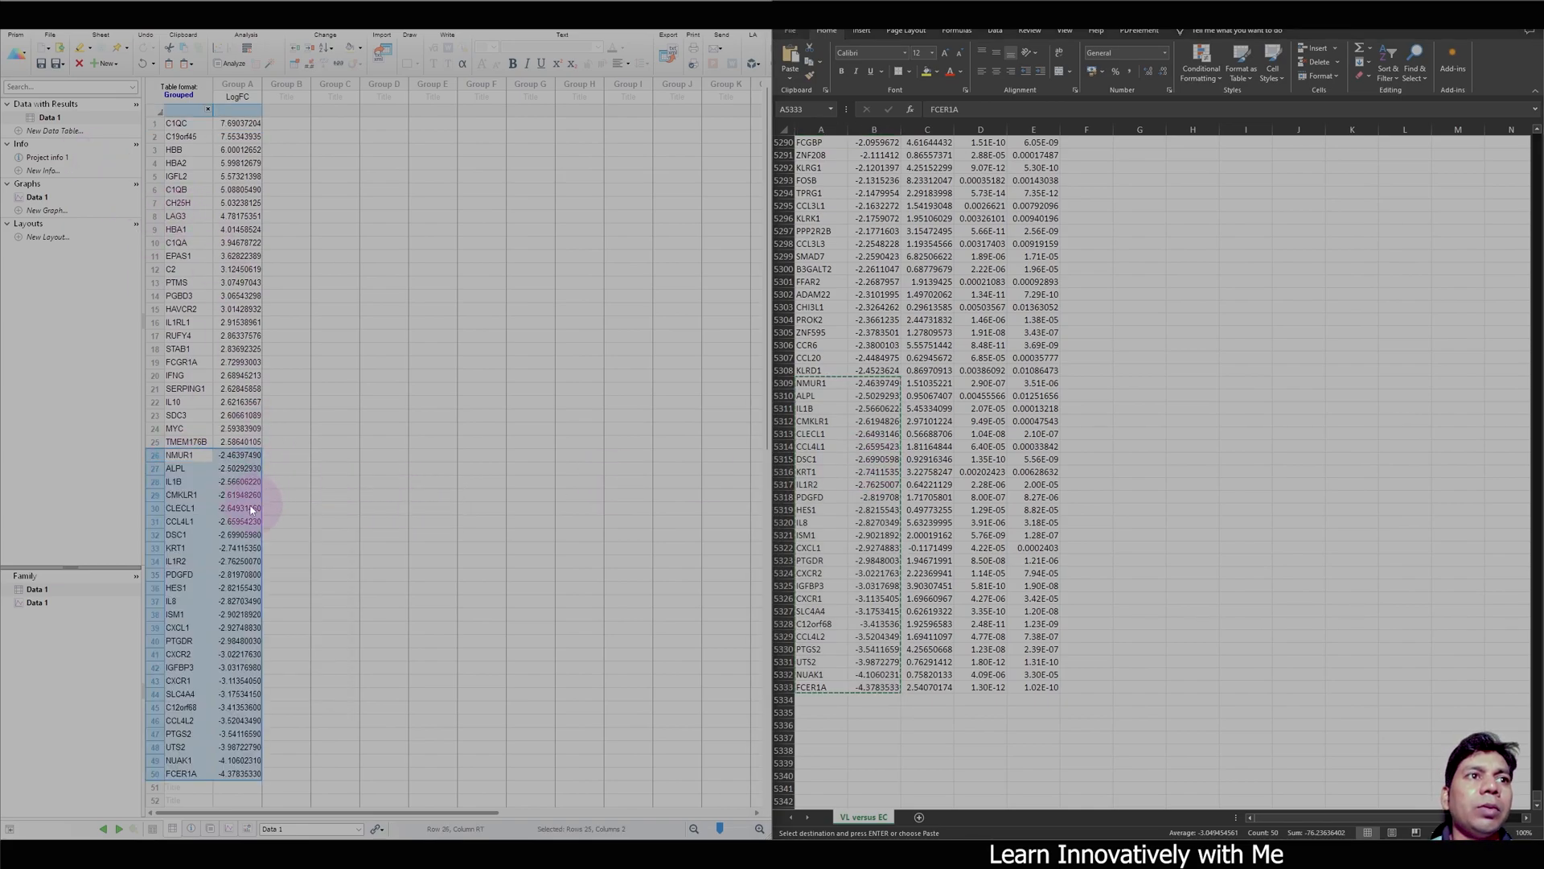
click(39, 196)
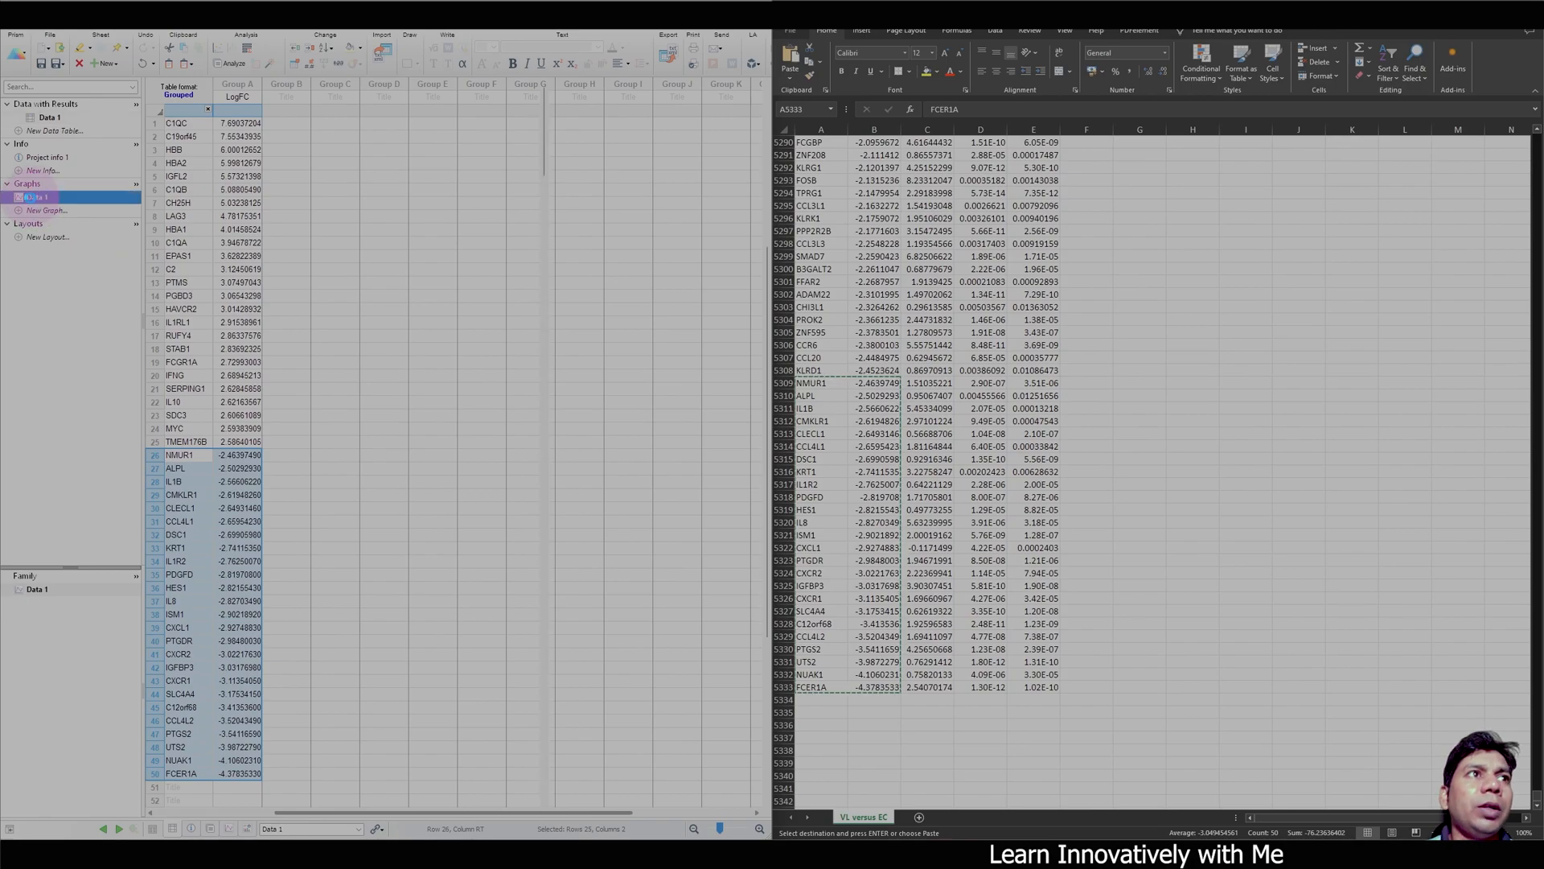
- Change the Data 1 graph to a separated bar graph from the Summary data types
click(39, 196)
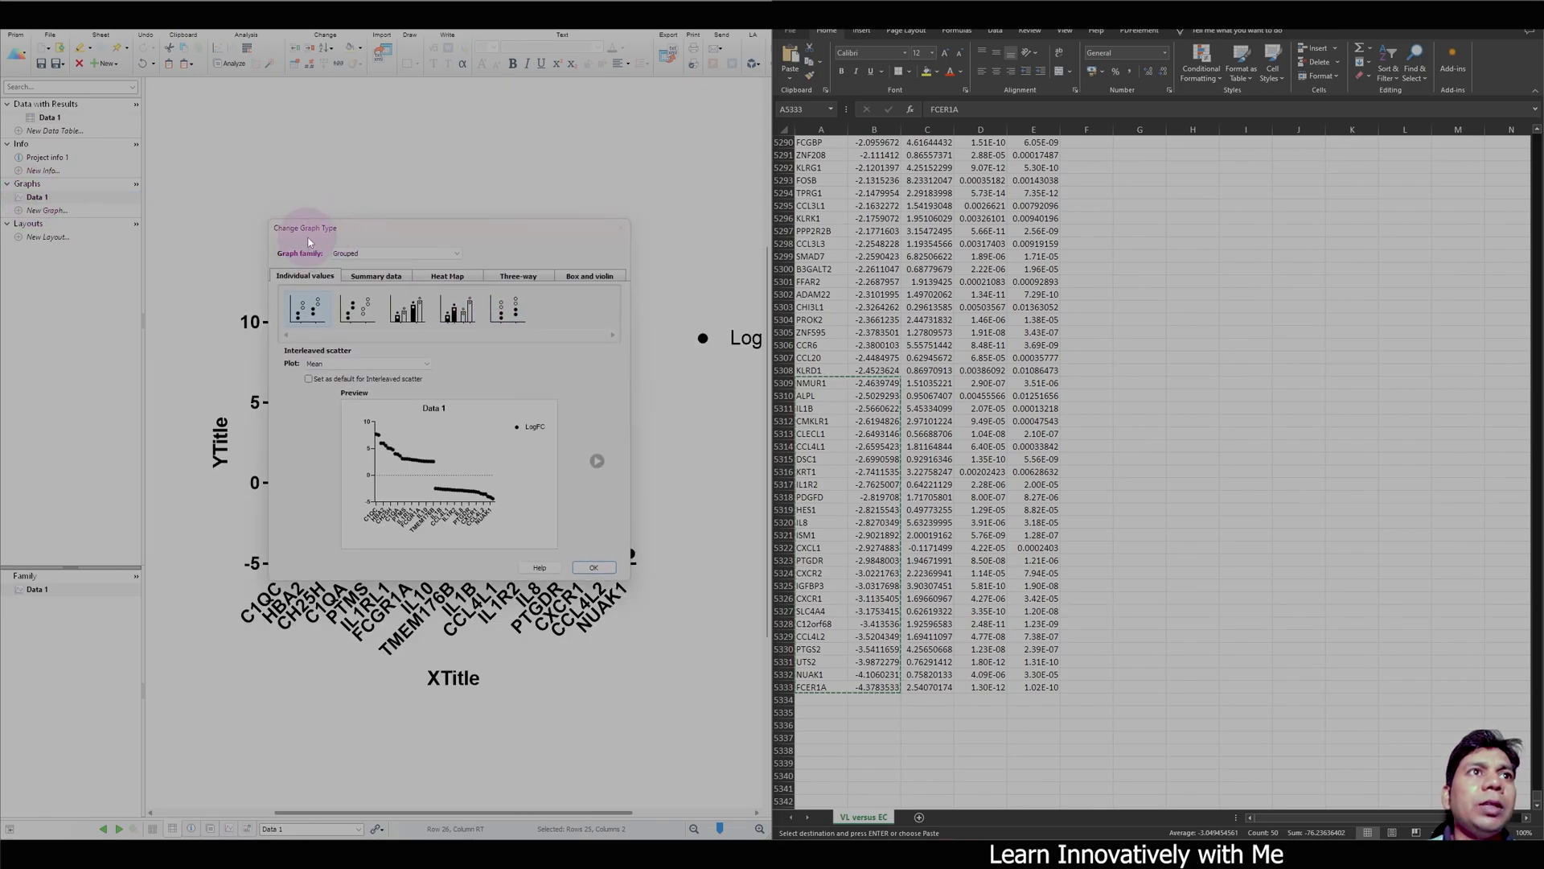
click(376, 275)
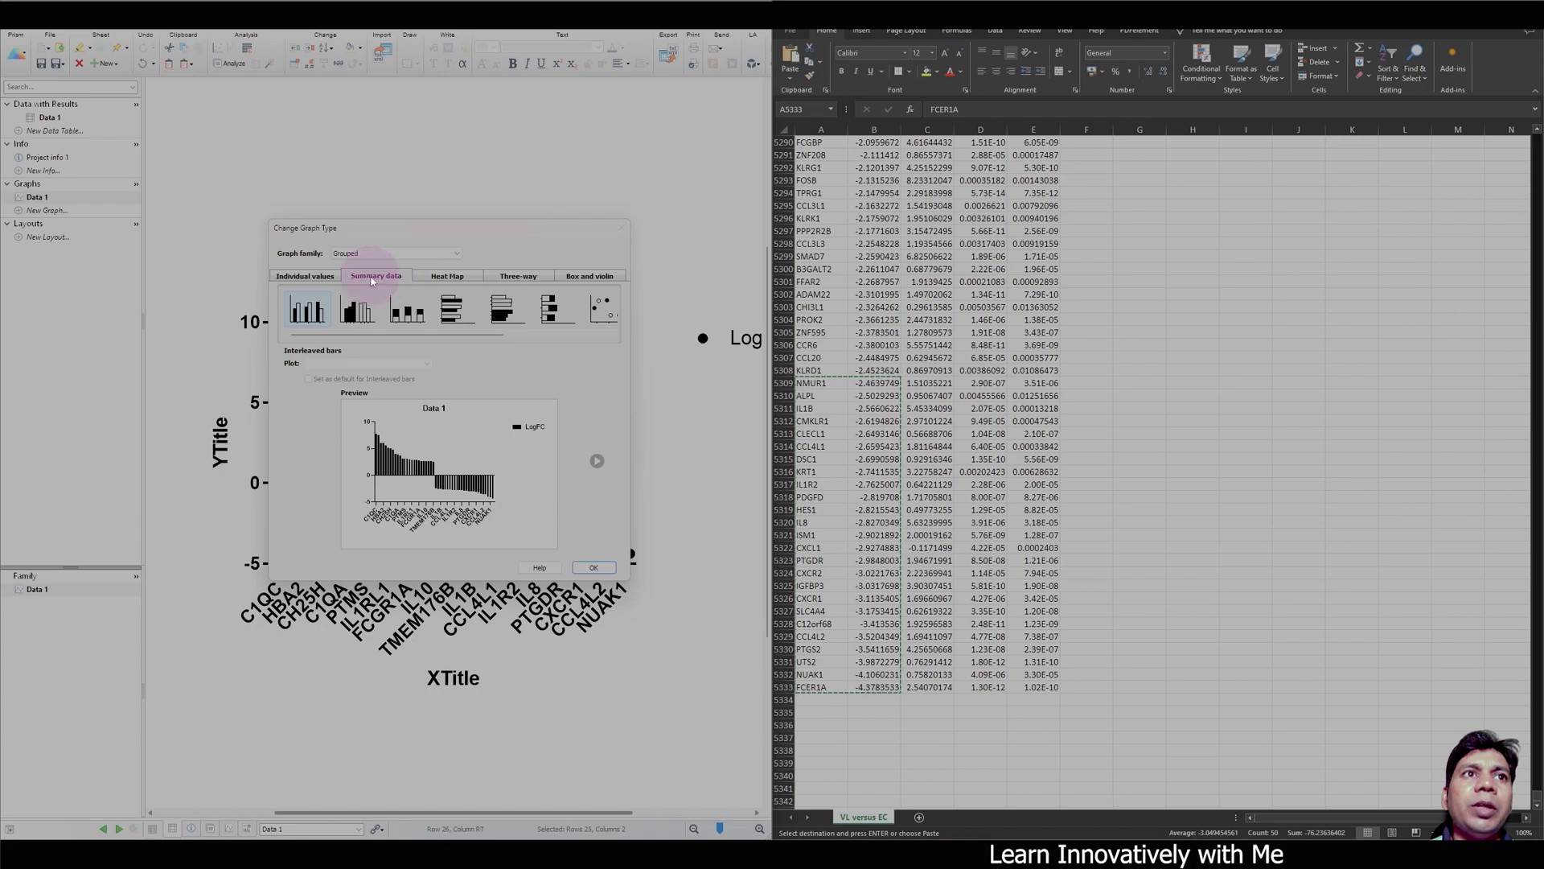
click(359, 308)
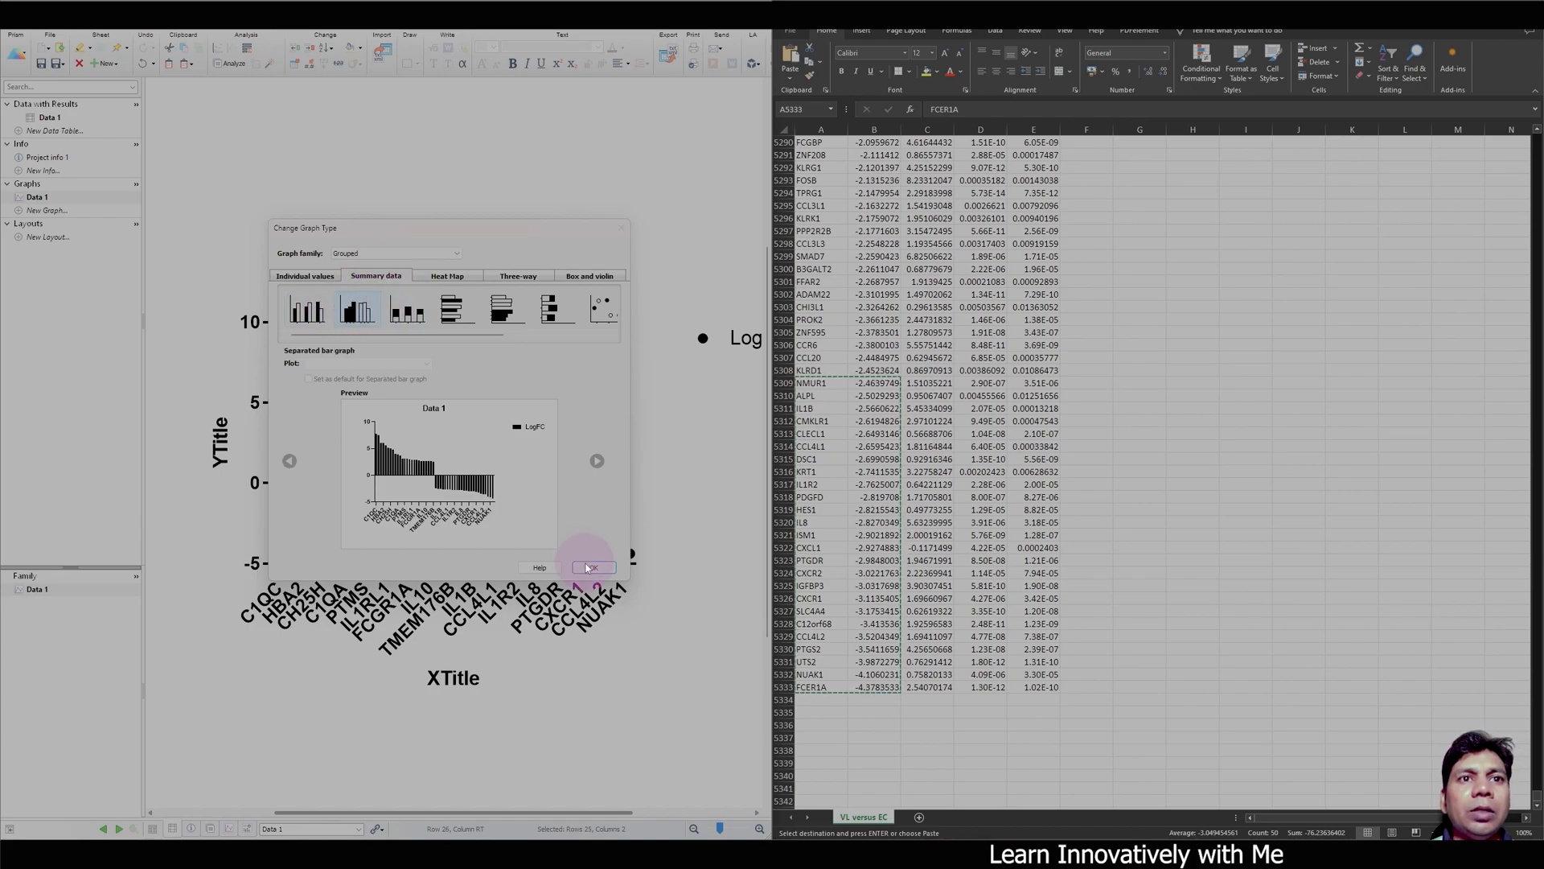
click(592, 568)
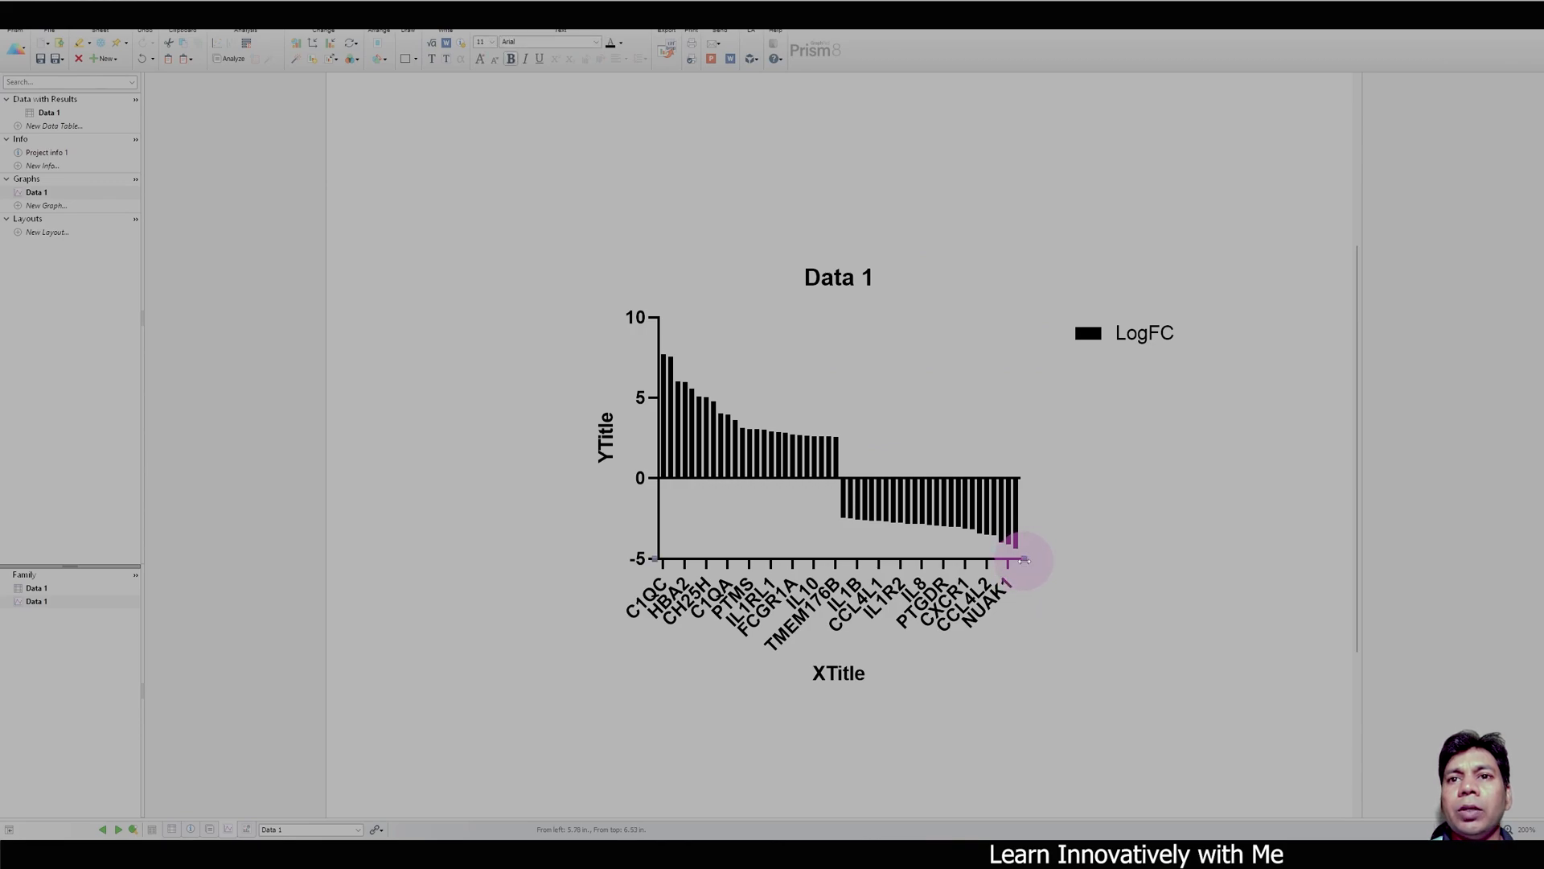
- Stretch the x axis so every gene shows, centre the graph and shrink the tick labels
drag(1020, 560, 1128, 560)
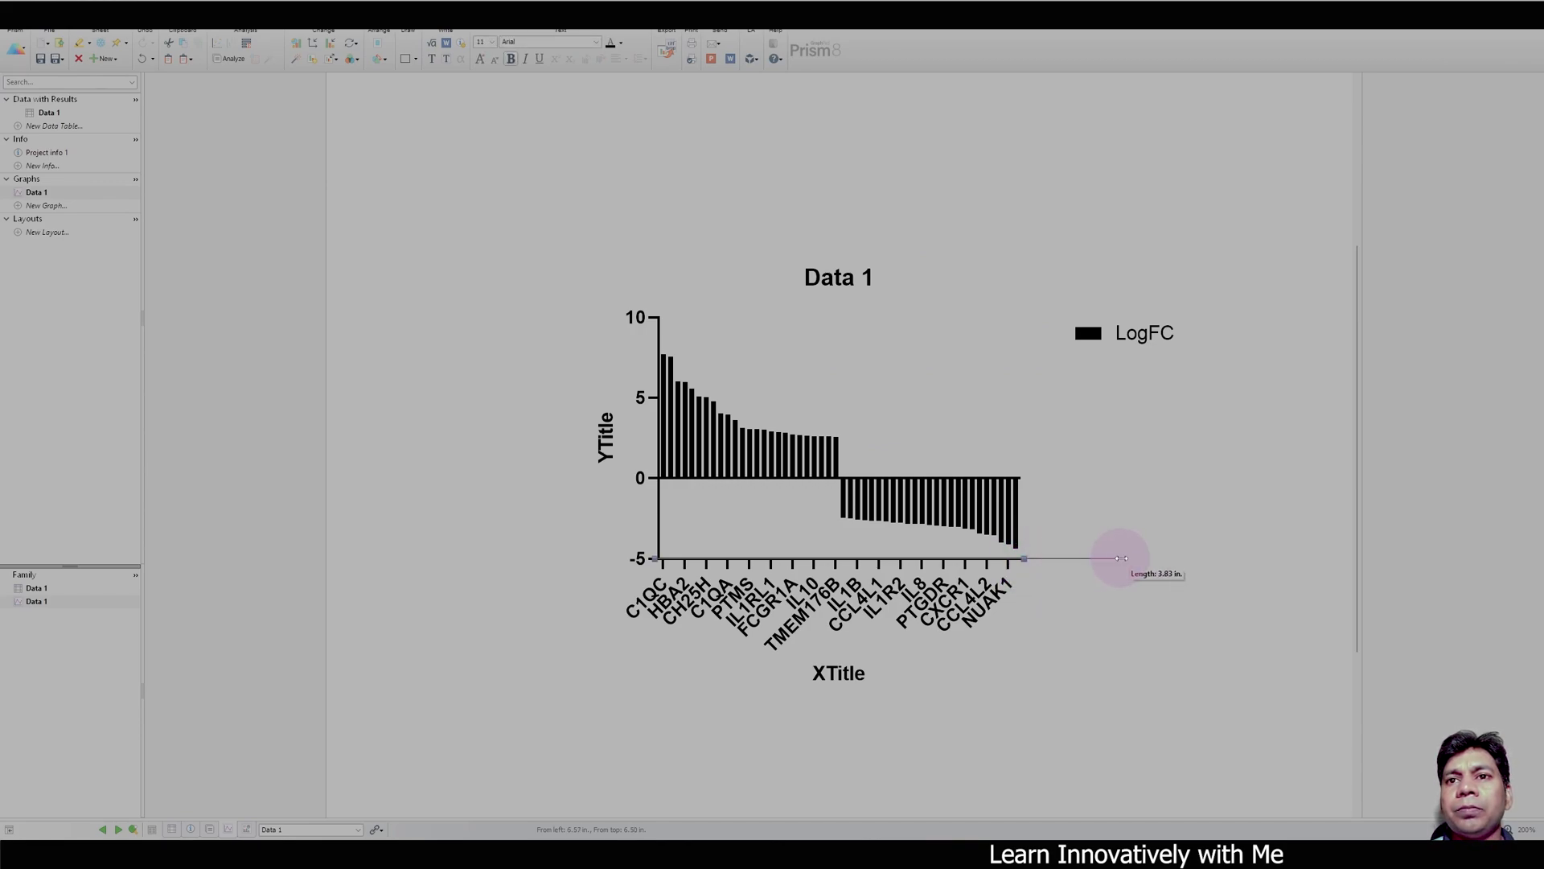
drag(1121, 558, 1229, 558)
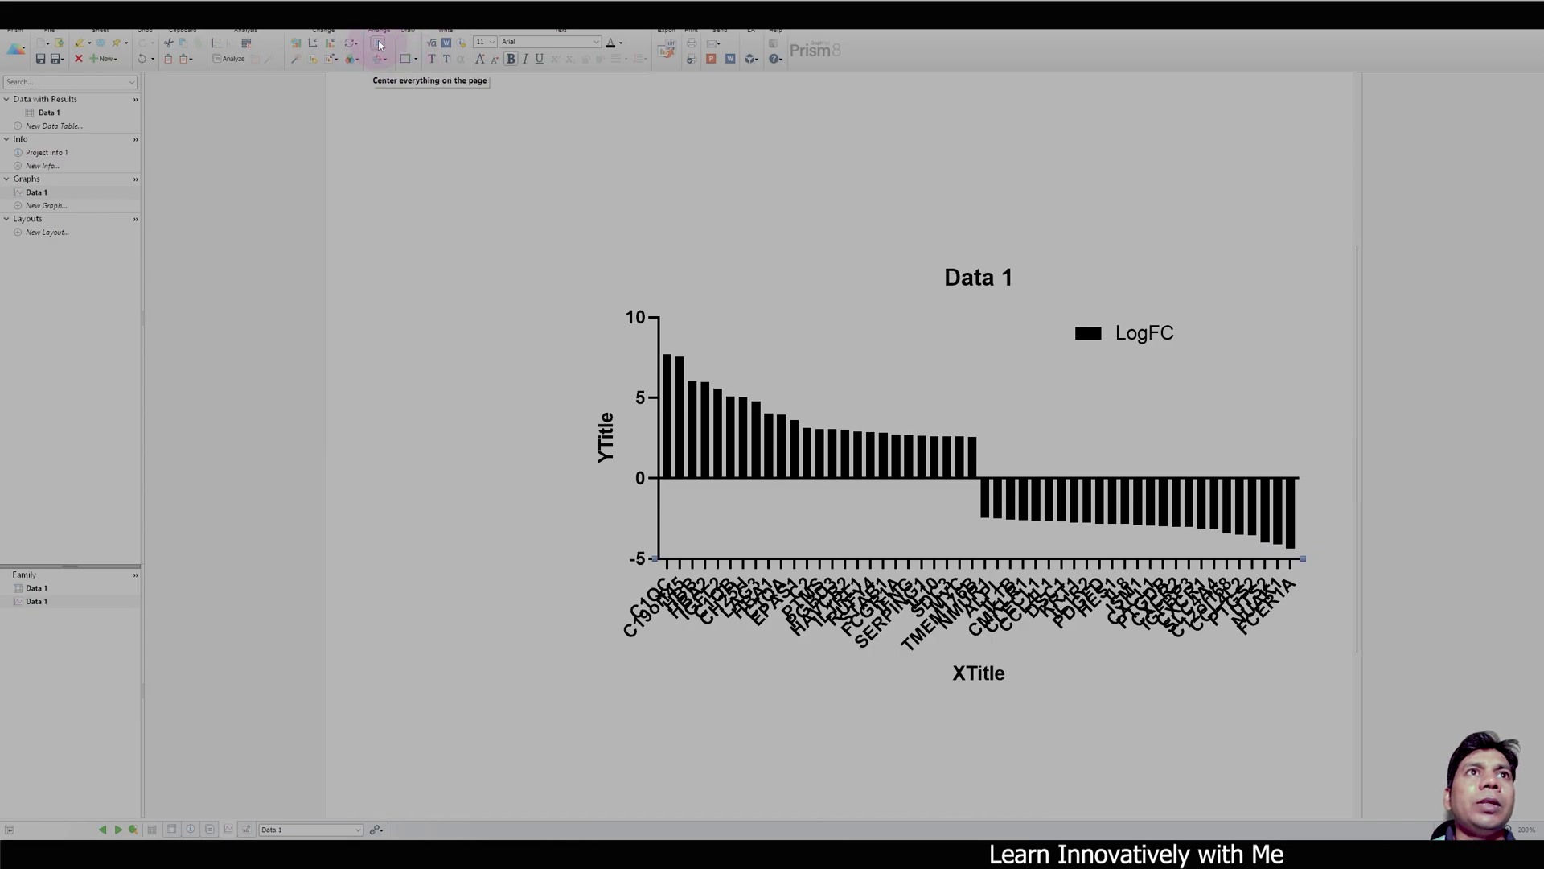
click(377, 45)
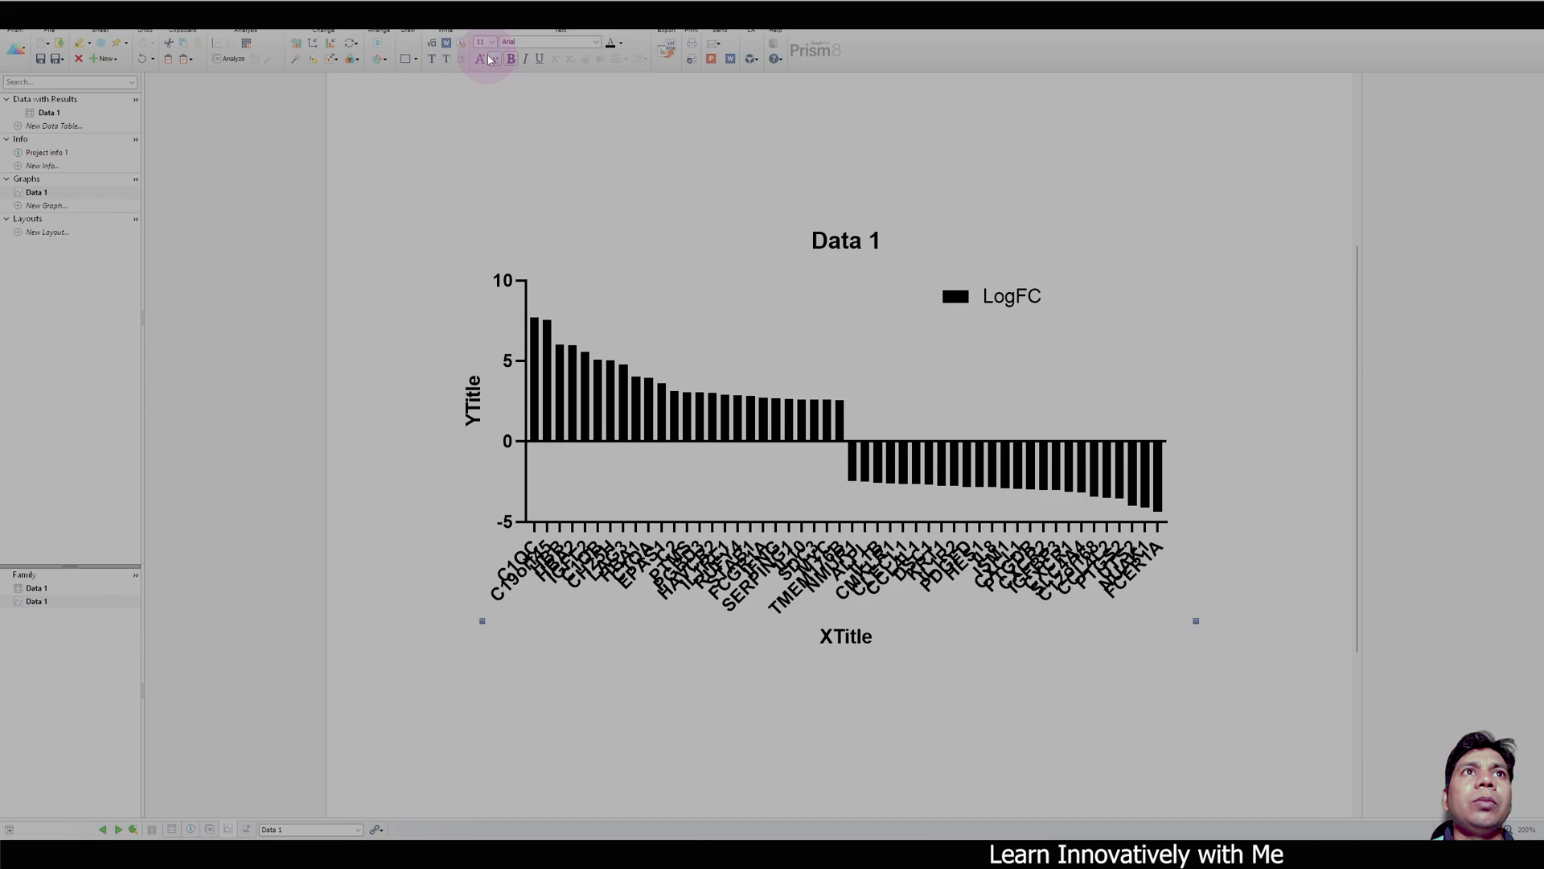
click(489, 42)
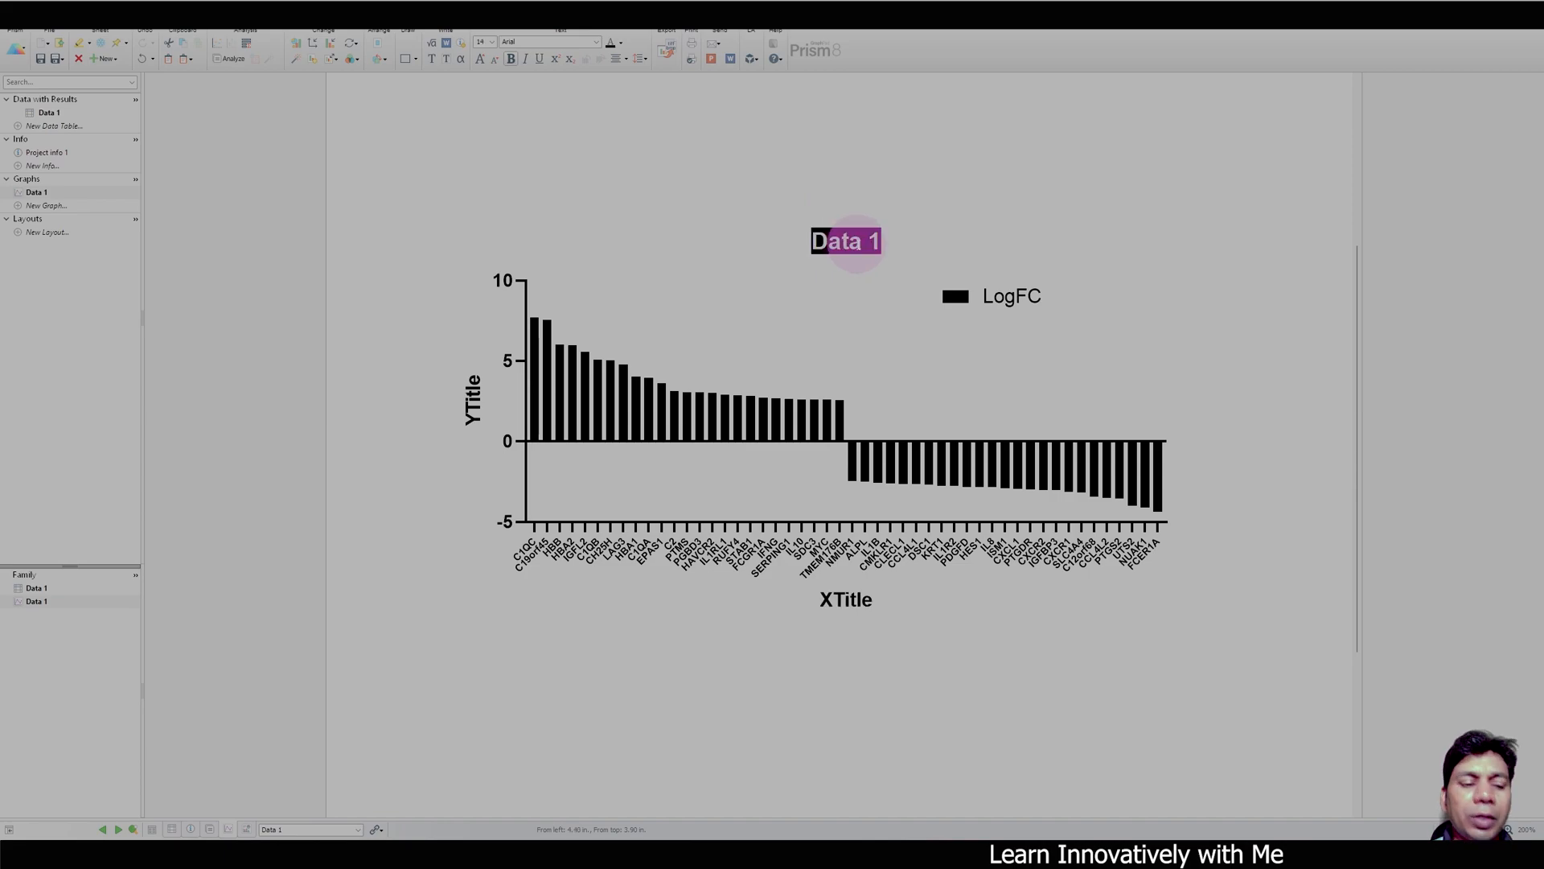
- Retitle the graph 'Control vs Treatment' via the autocomplete suggestion
text(Control vs)
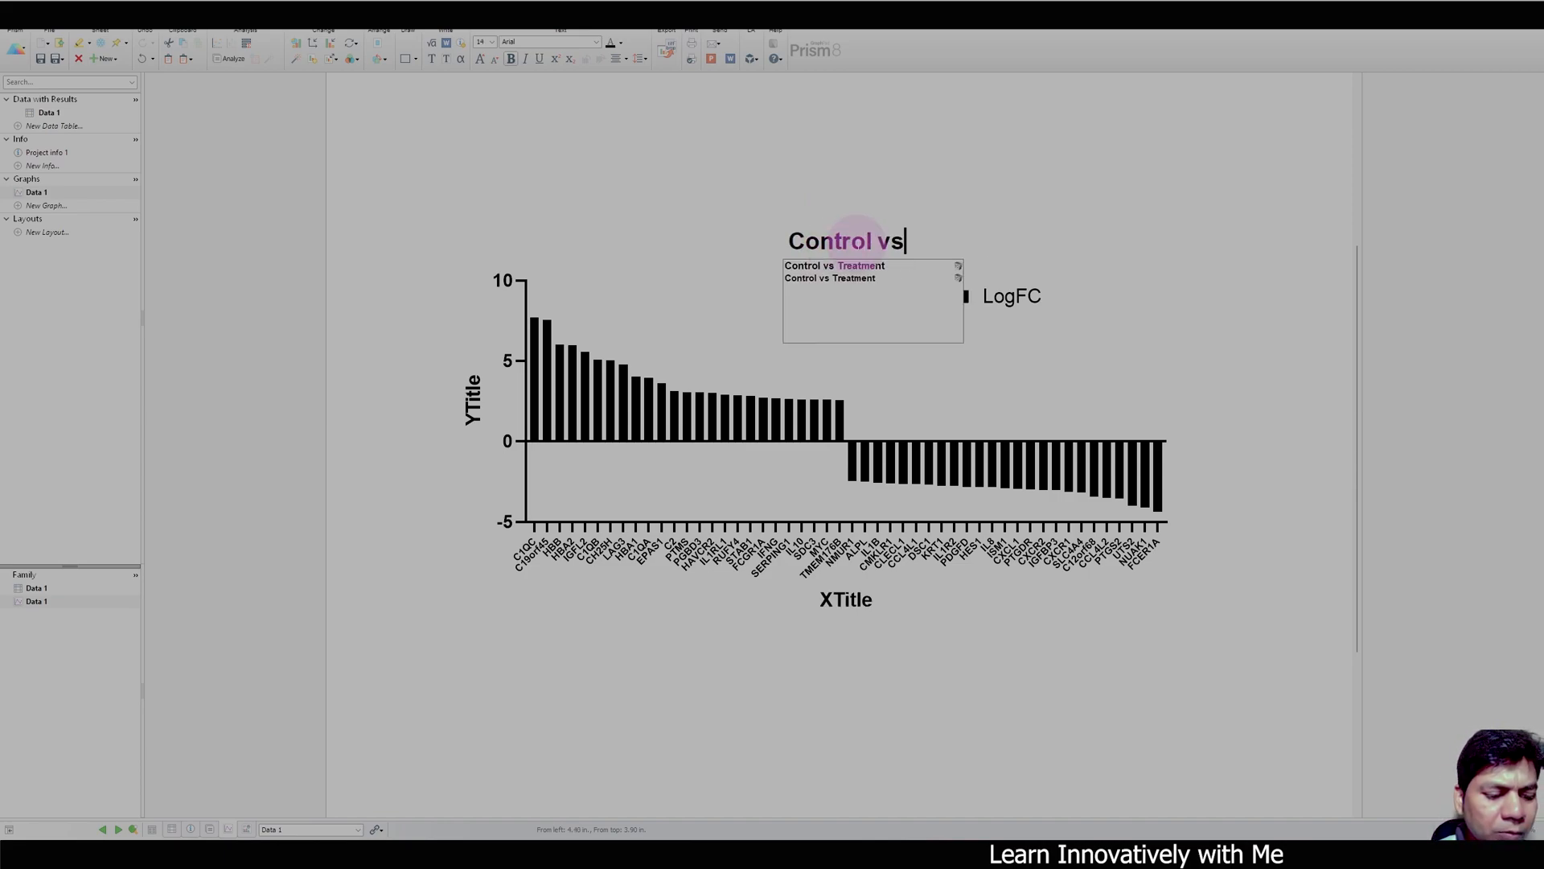
click(848, 277)
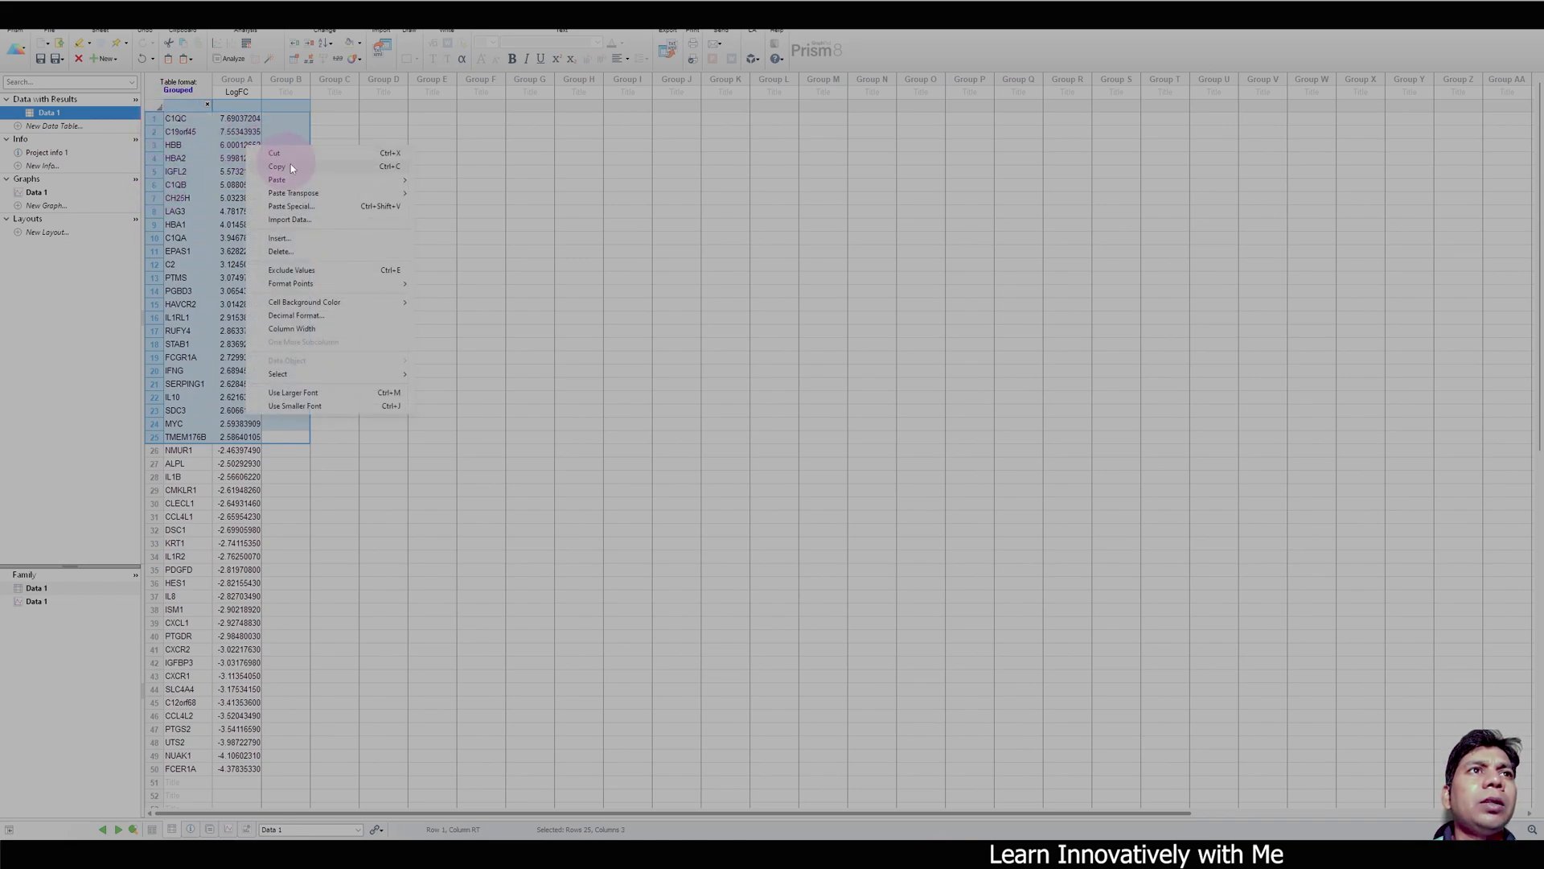
mouse_move(290, 283)
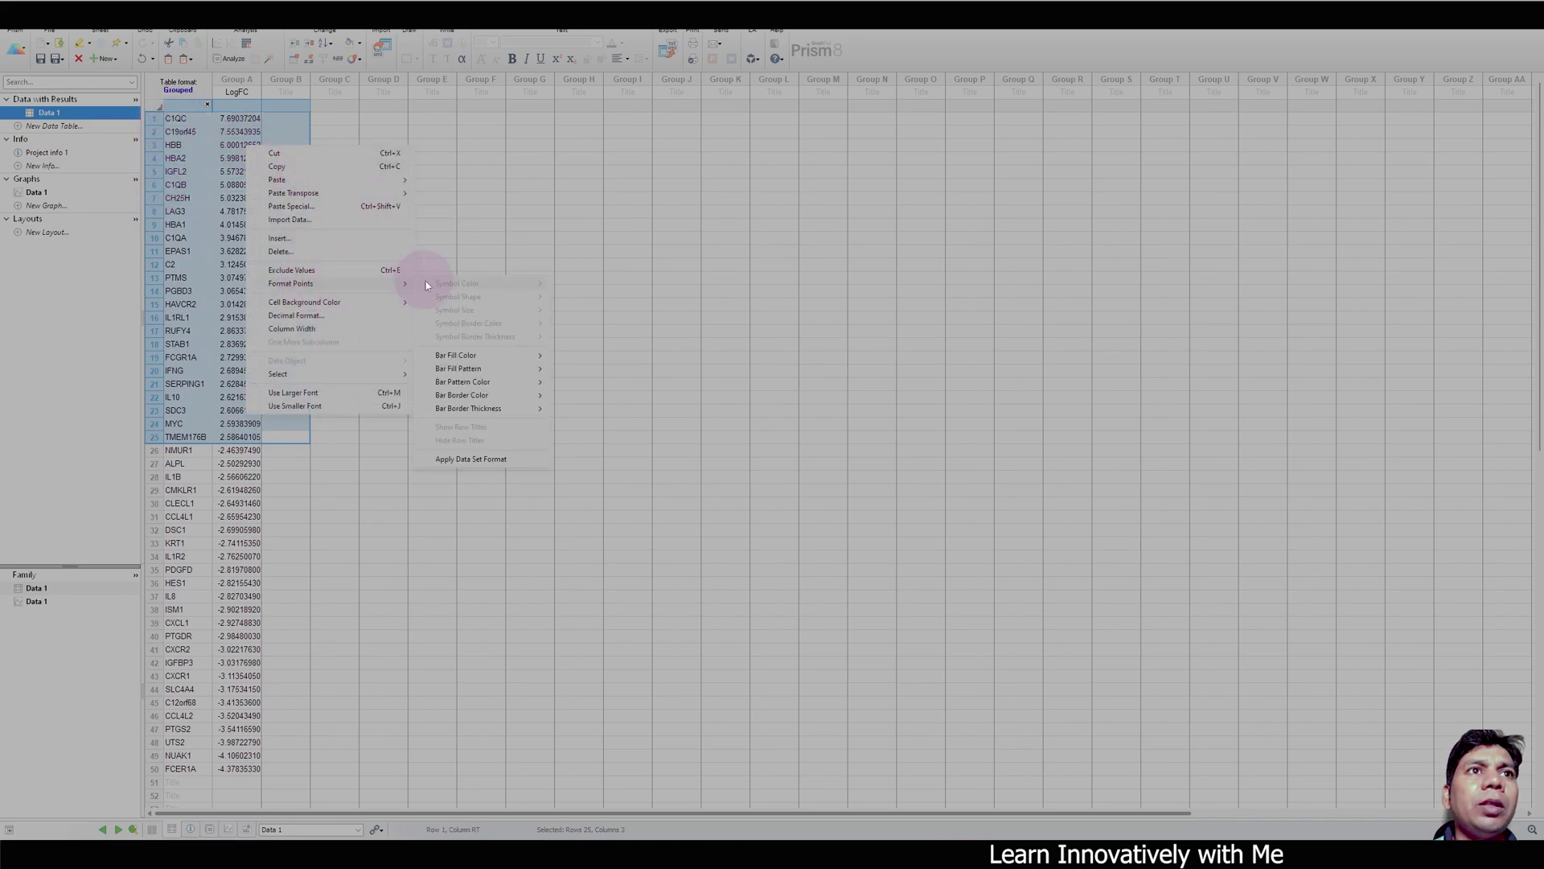
- Fill the bars for up-regulated rows 1–25 red through Format Points
click(455, 354)
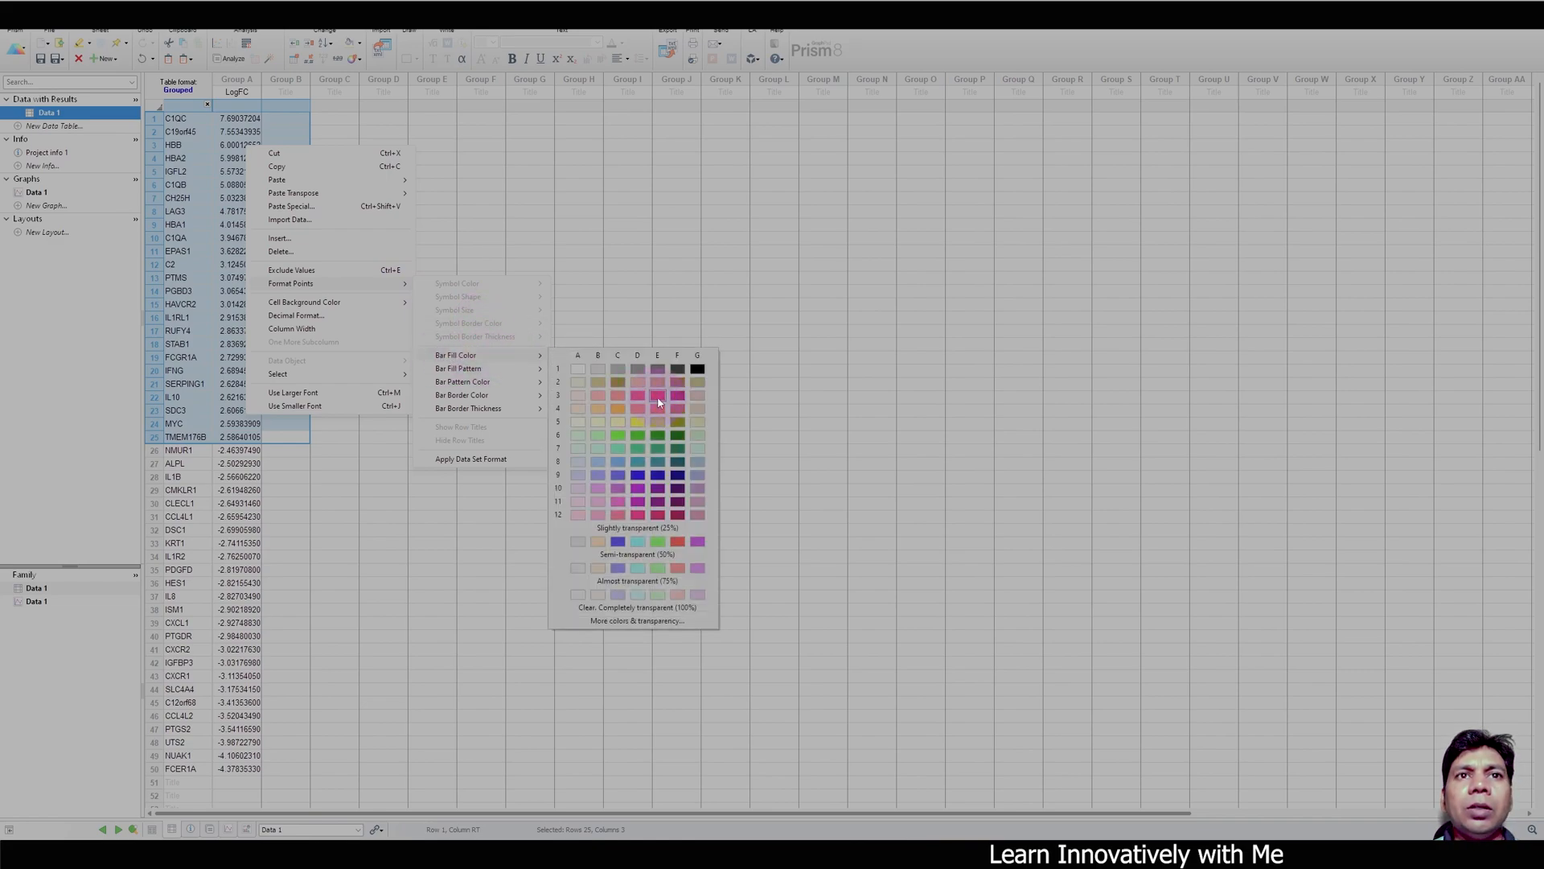
click(37, 191)
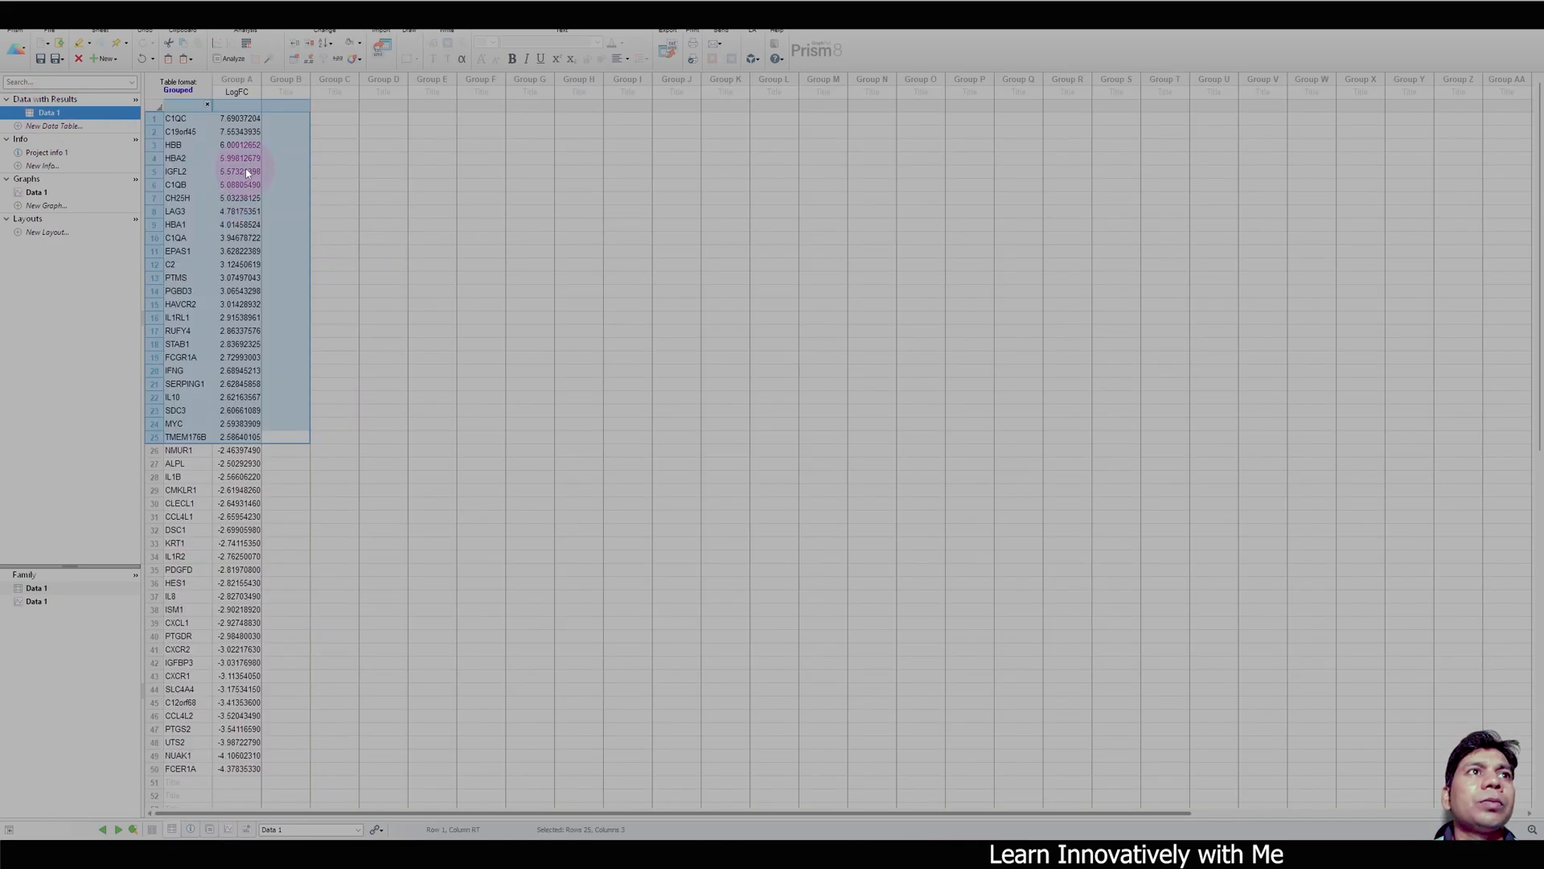
right_click(236, 171)
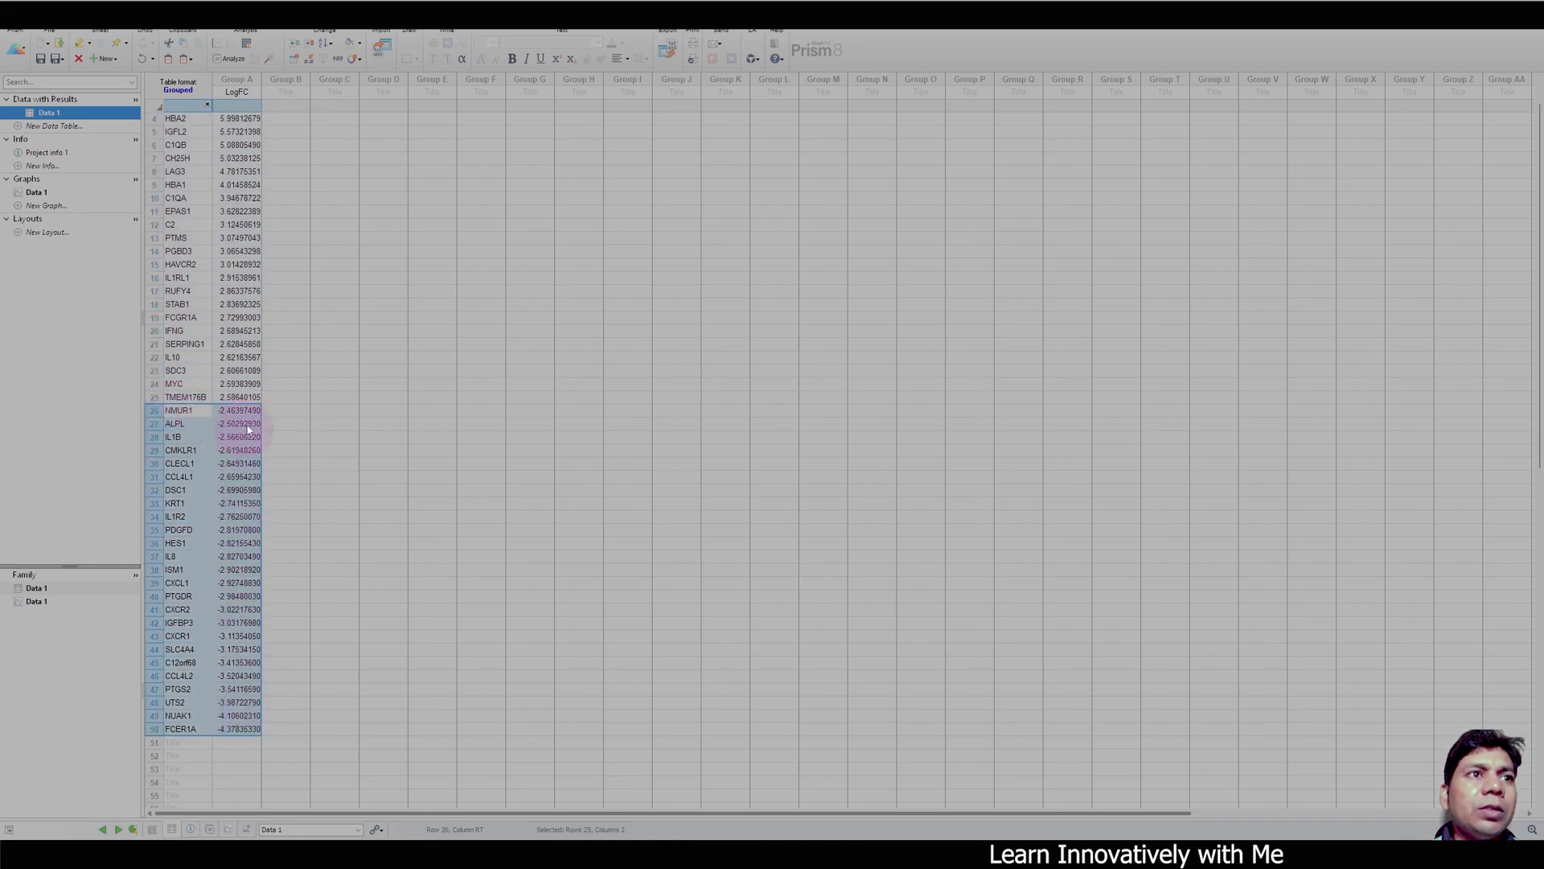
- Fill the bars for down-regulated rows 26–50 green through Format Points
right_click(249, 412)
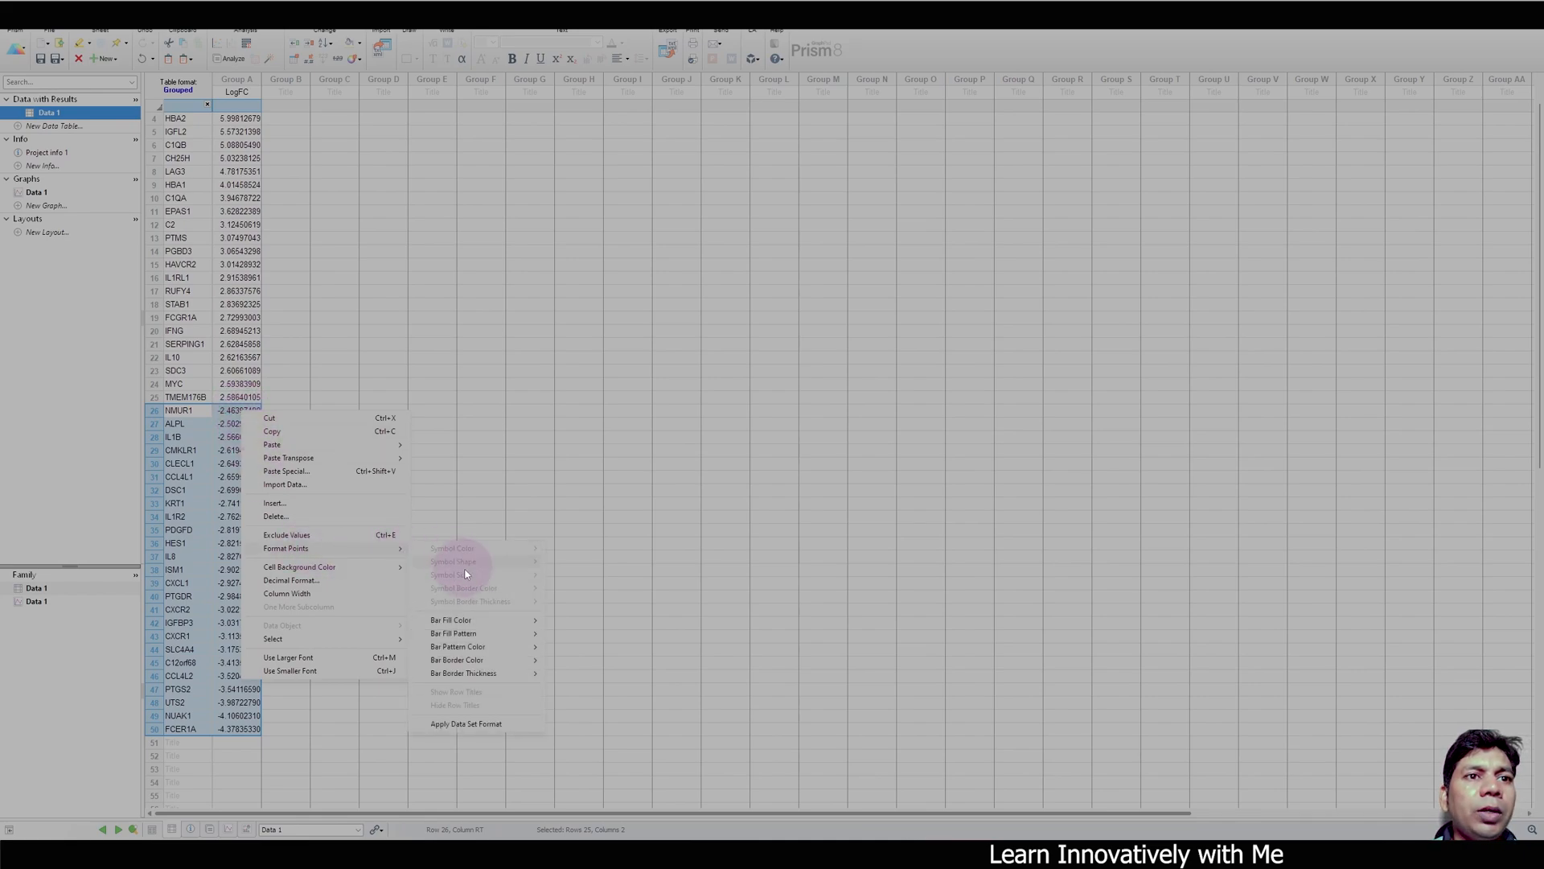
click(463, 673)
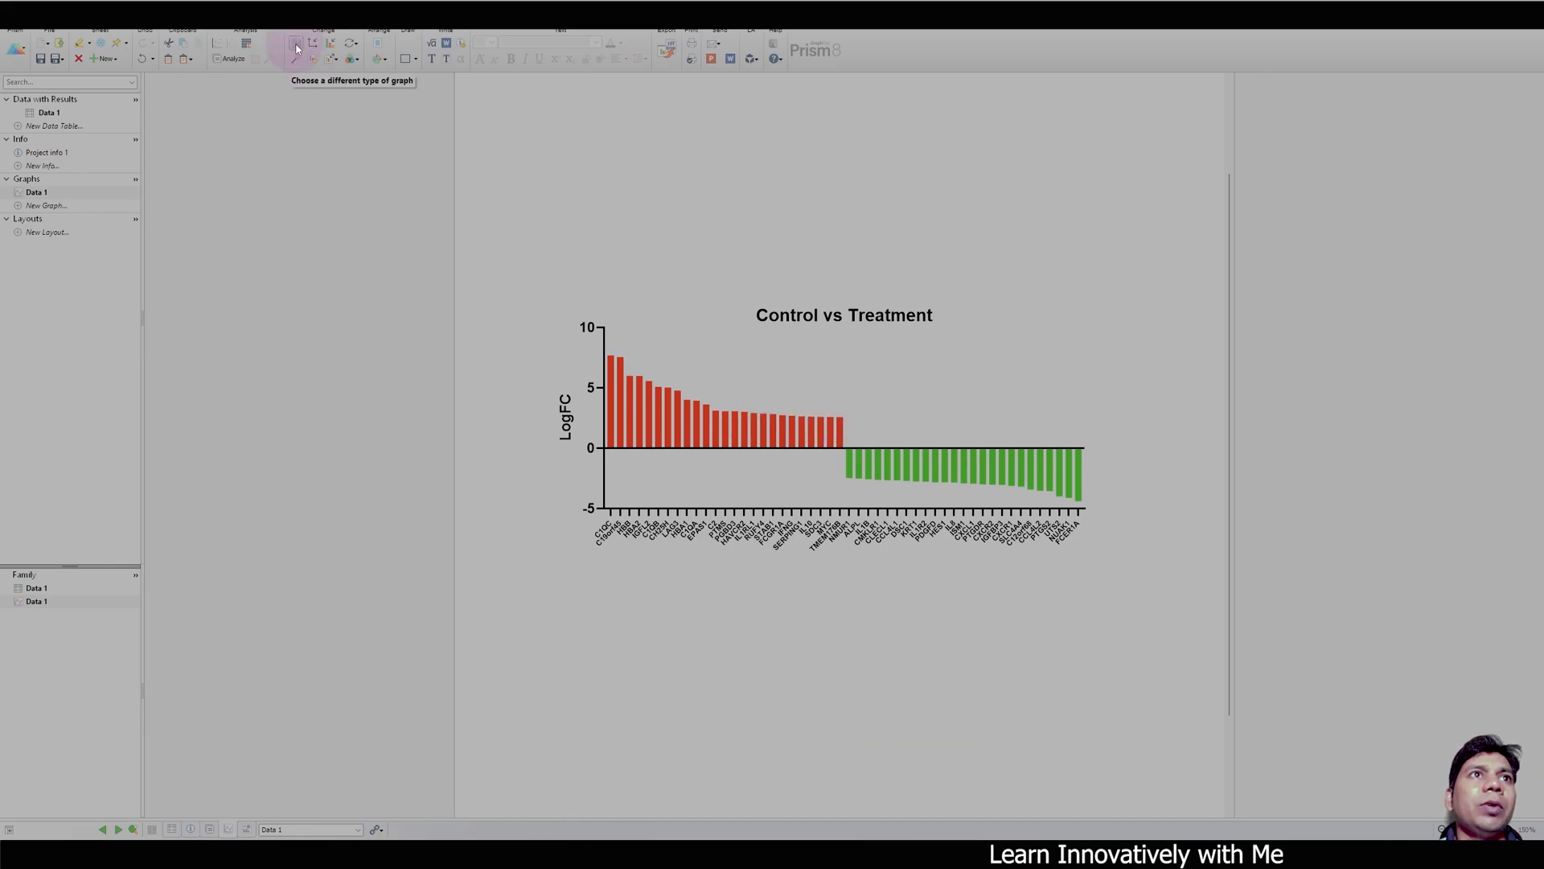
click(296, 42)
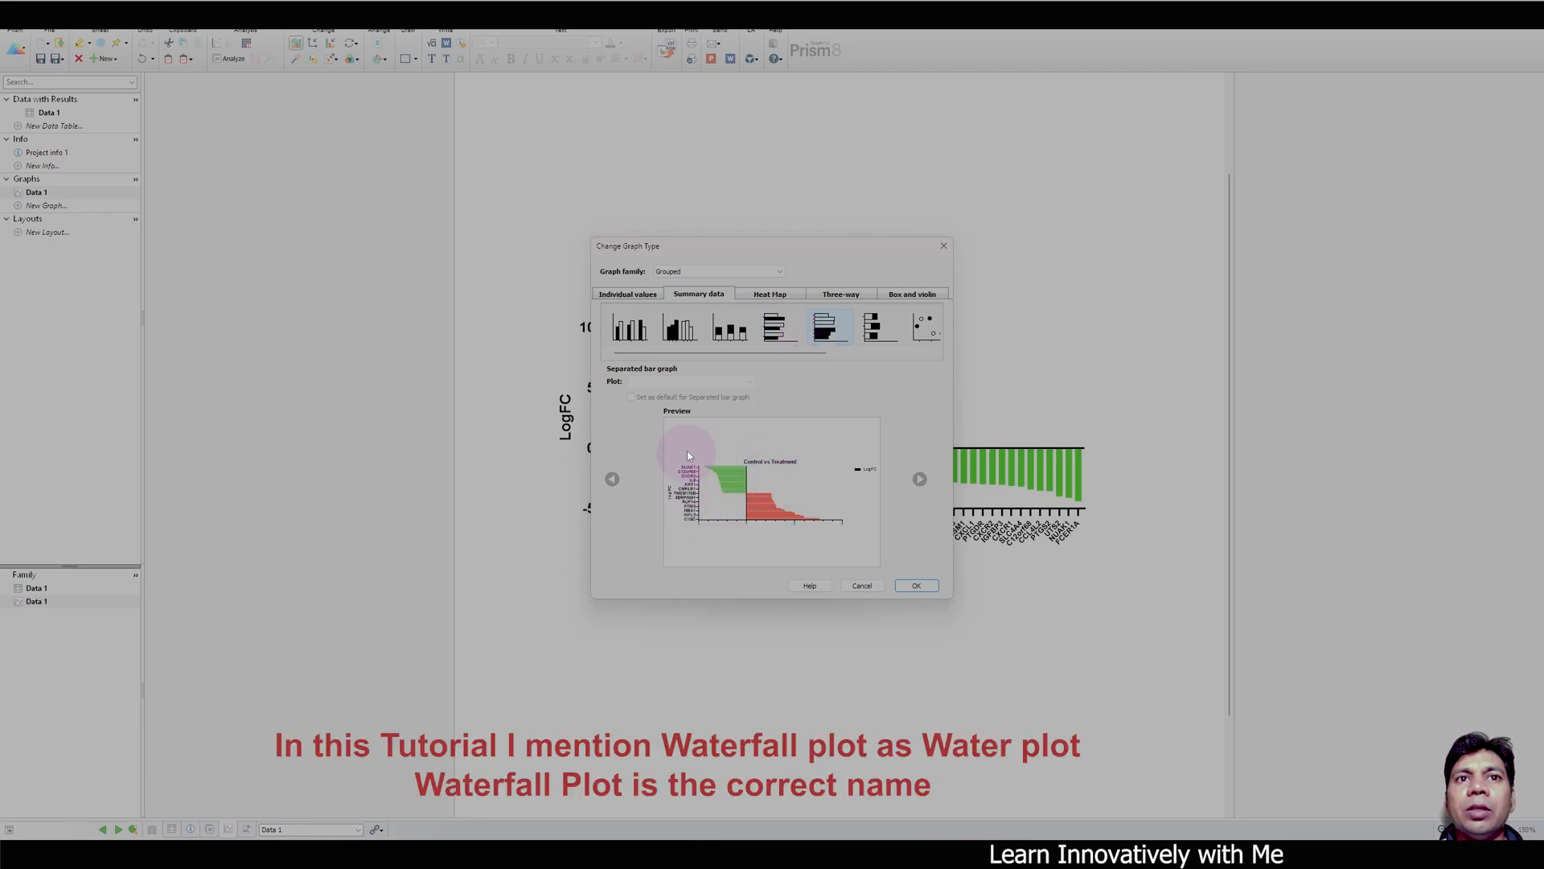
click(915, 586)
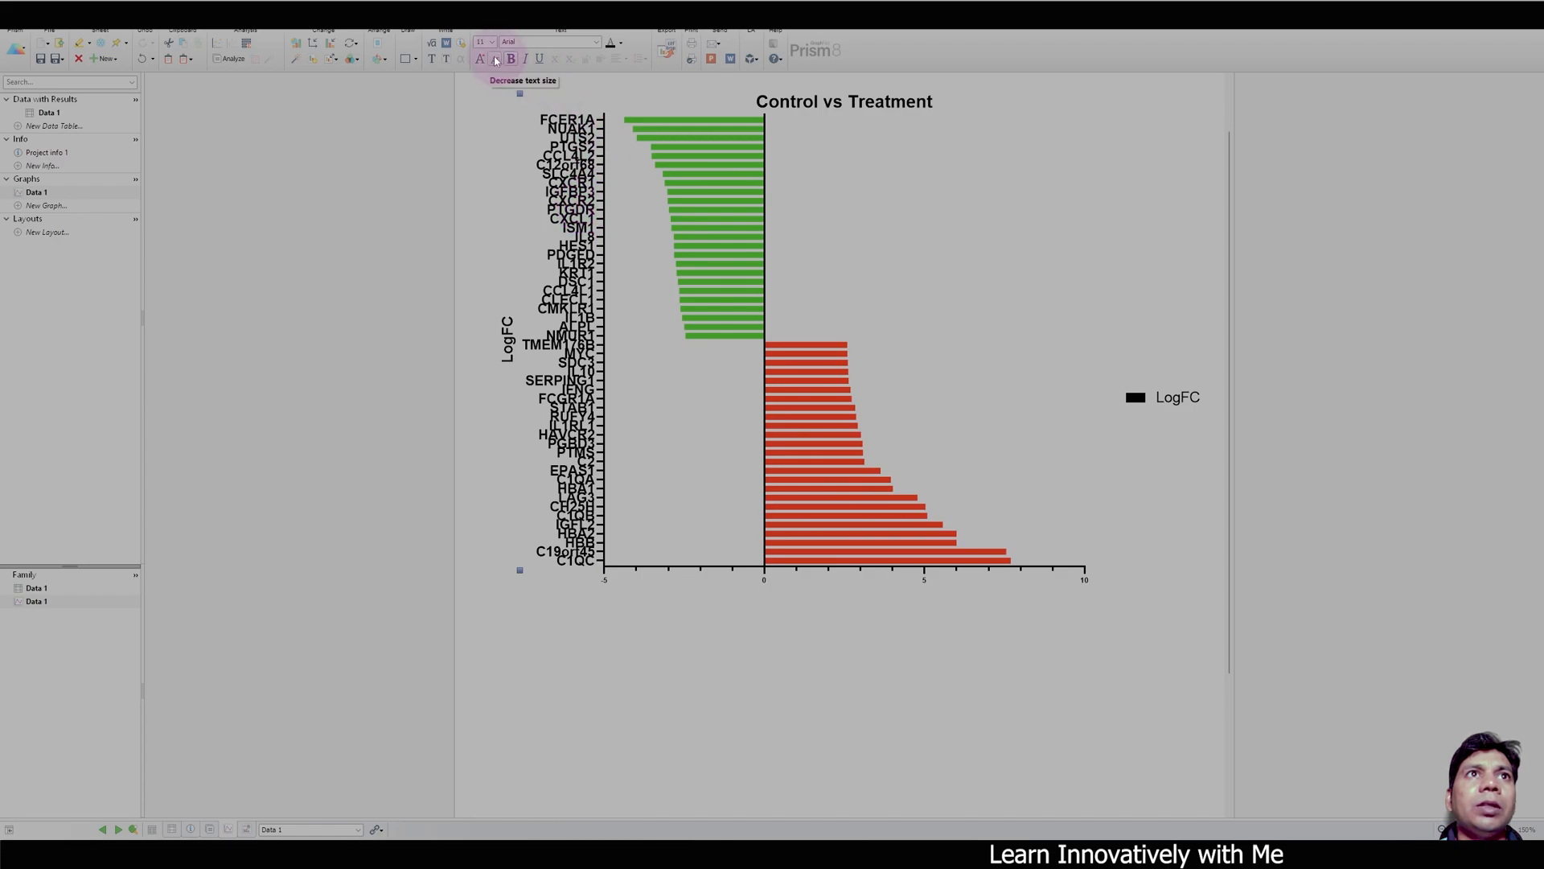
click(496, 59)
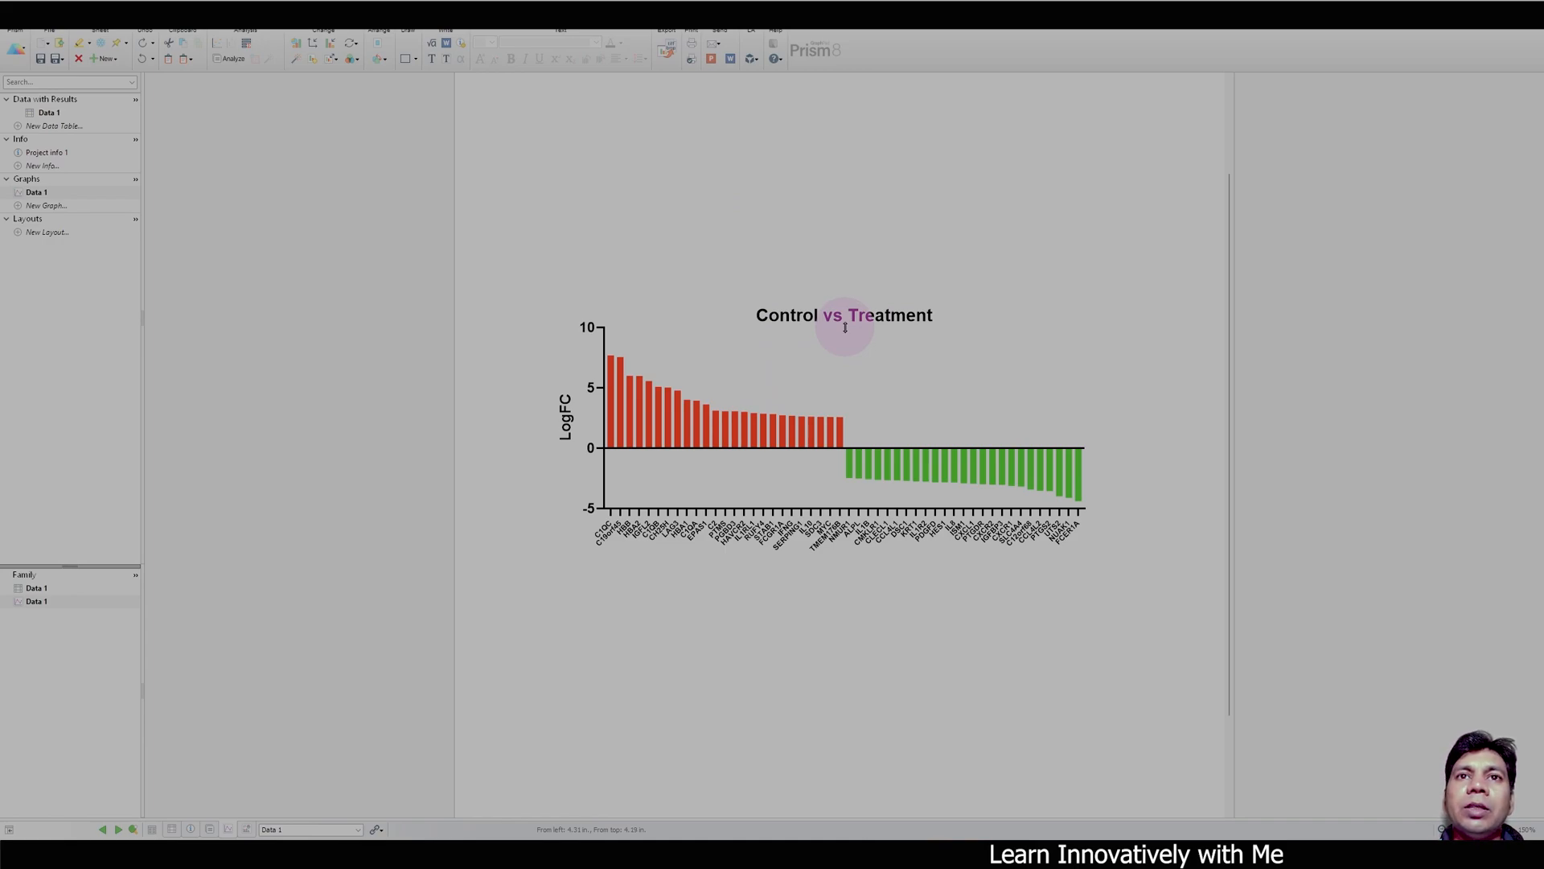
mouse_move(844, 383)
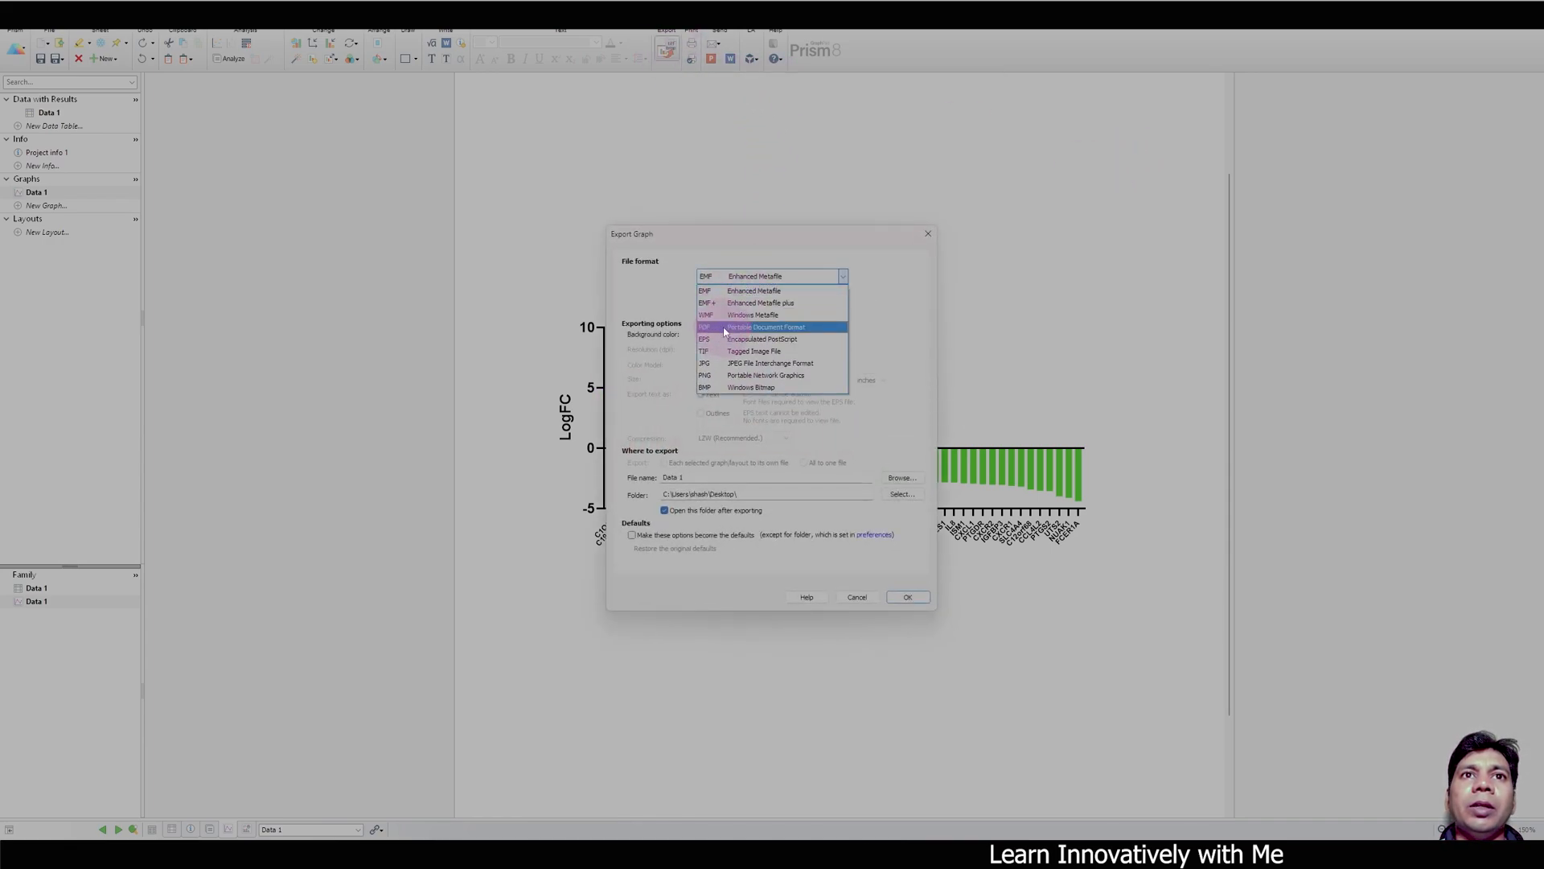
- Export the Control vs Treatment graph in PDF format
click(763, 327)
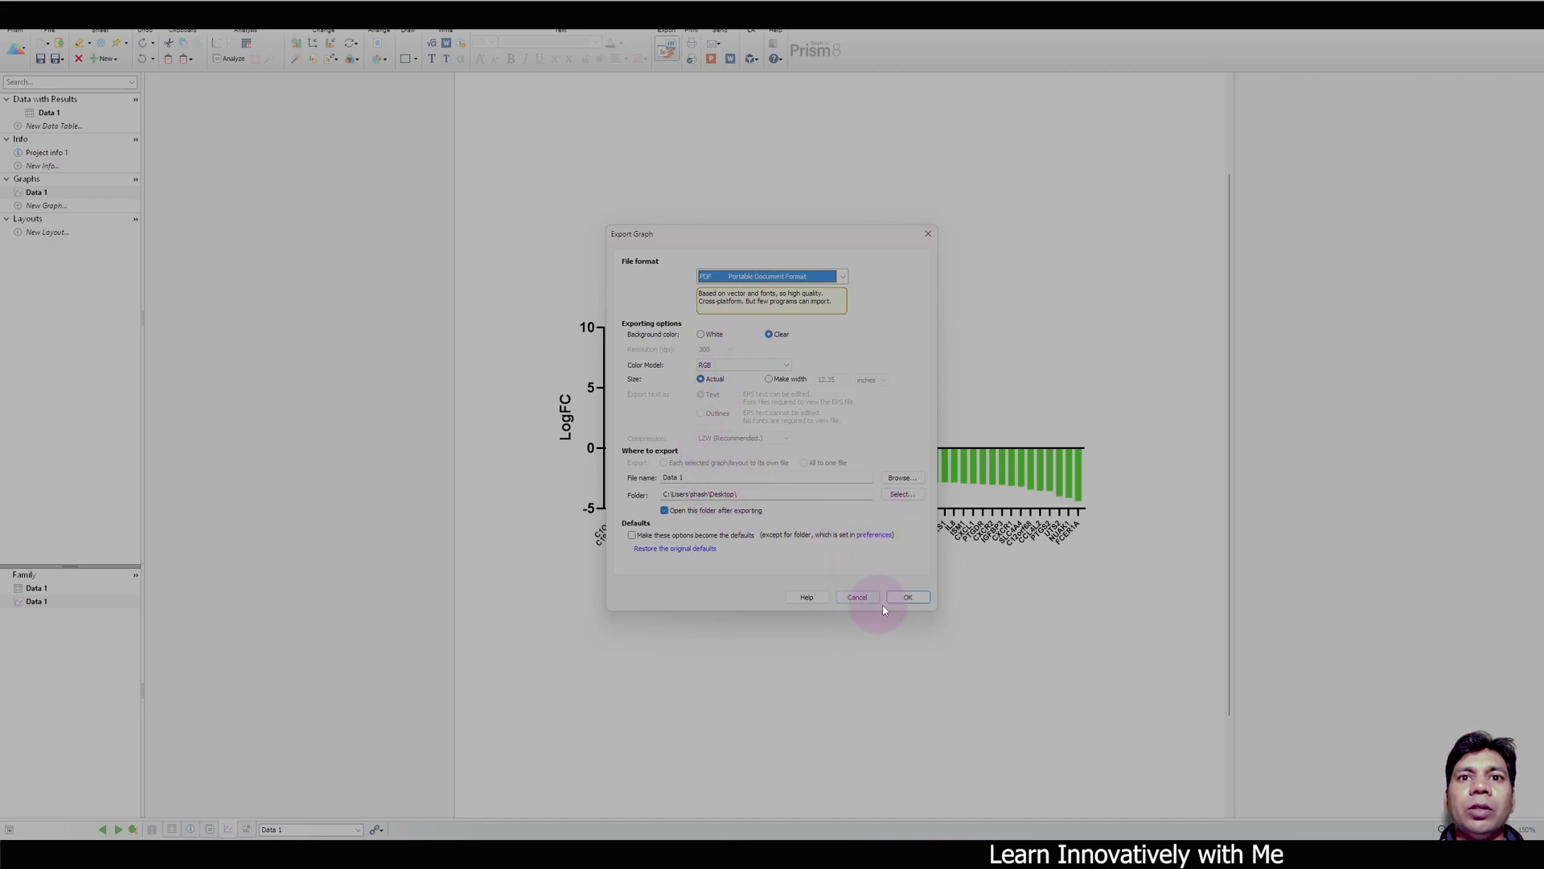
click(906, 597)
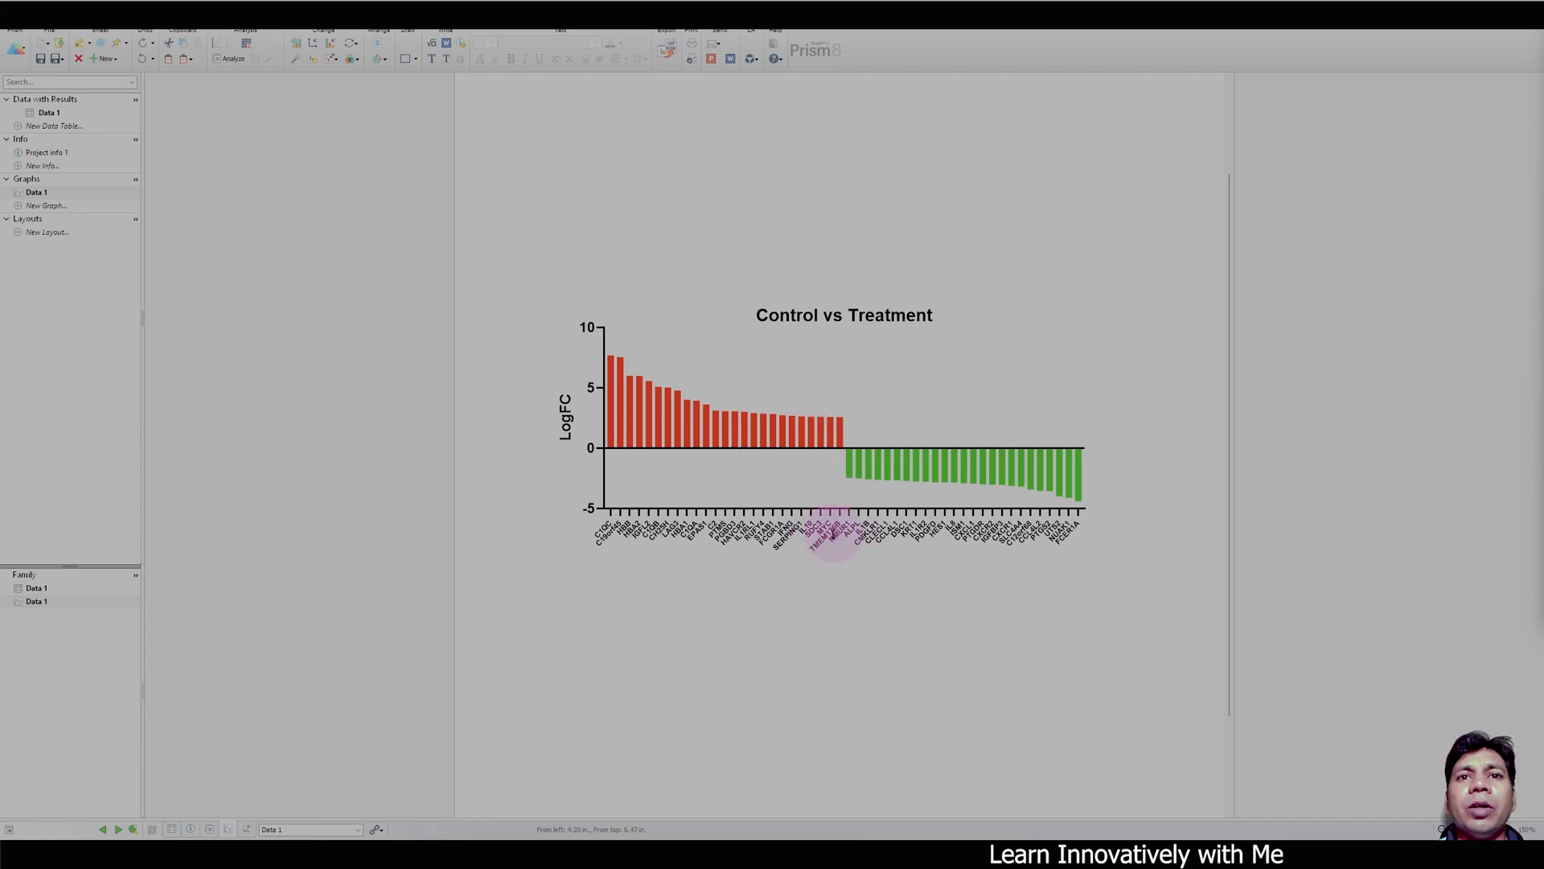
mouse_move(842, 501)
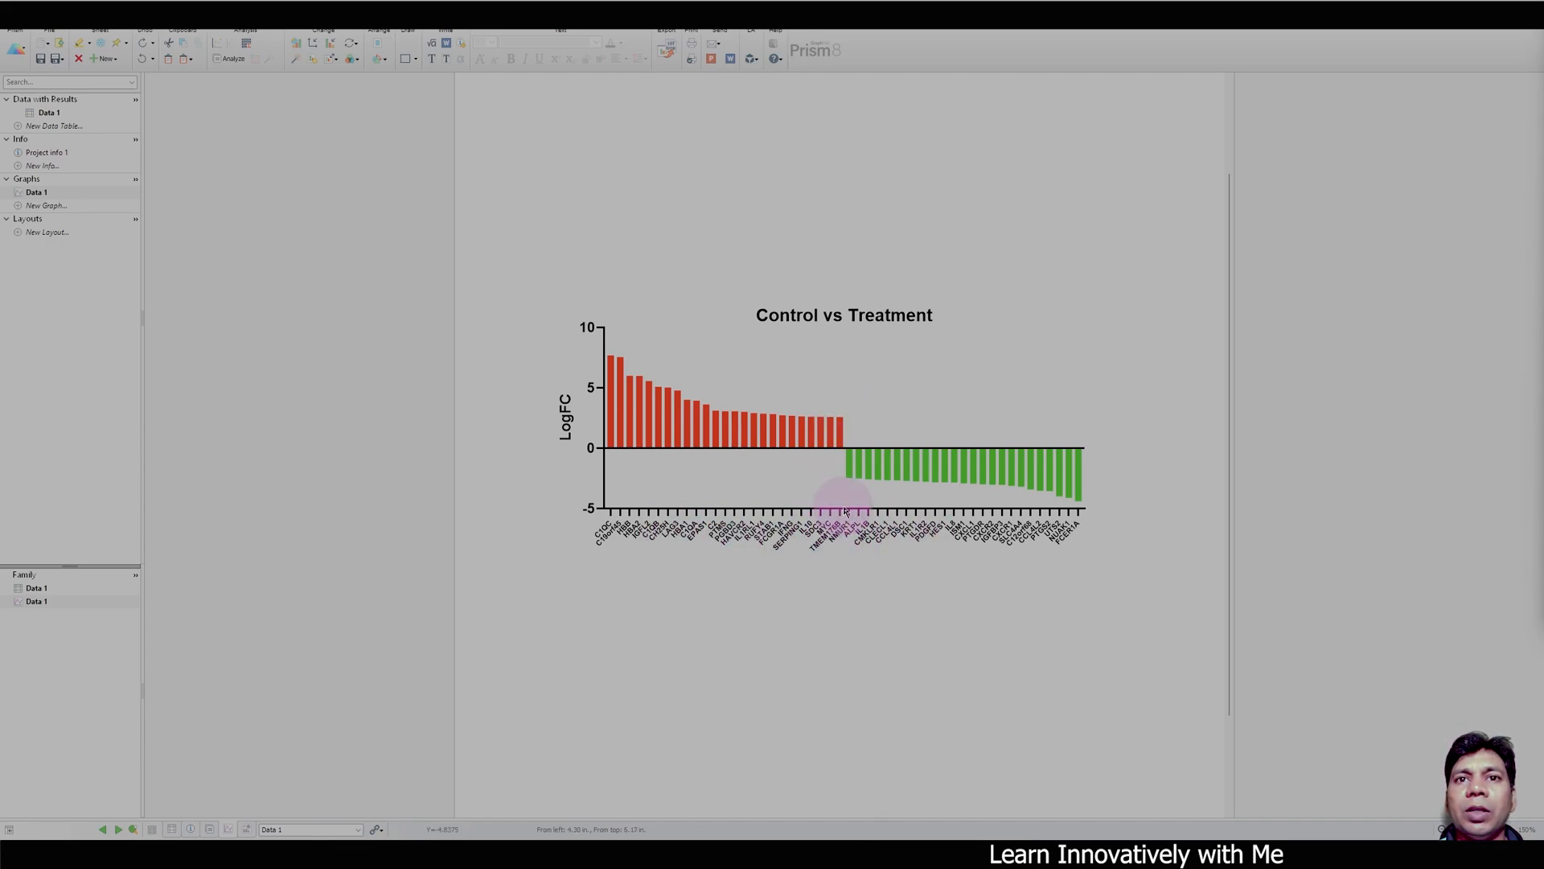
double_click(842, 510)
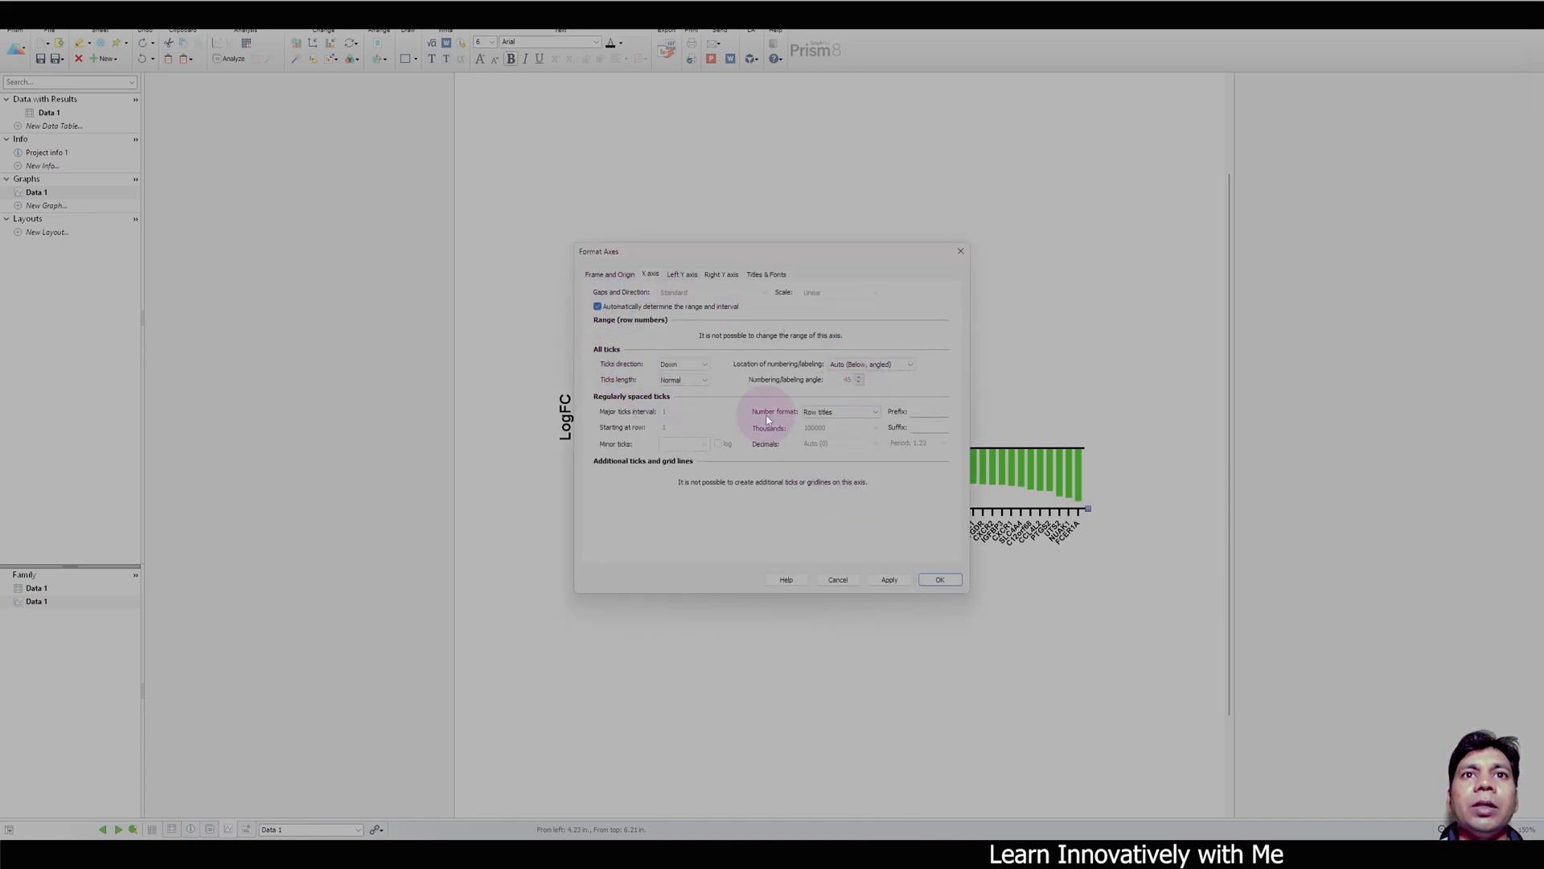
click(838, 412)
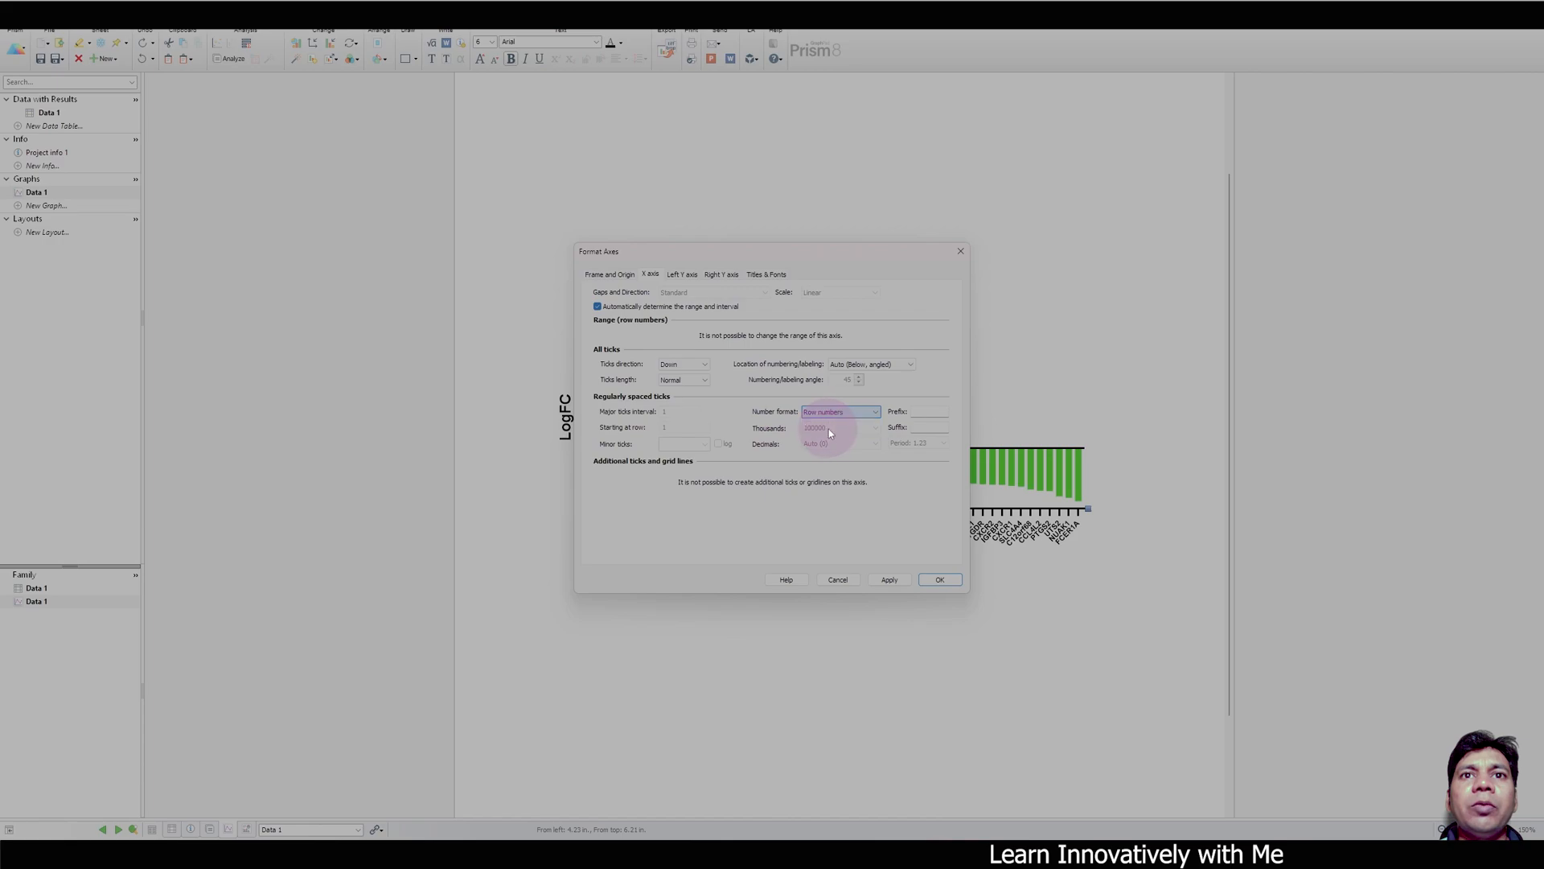
click(938, 580)
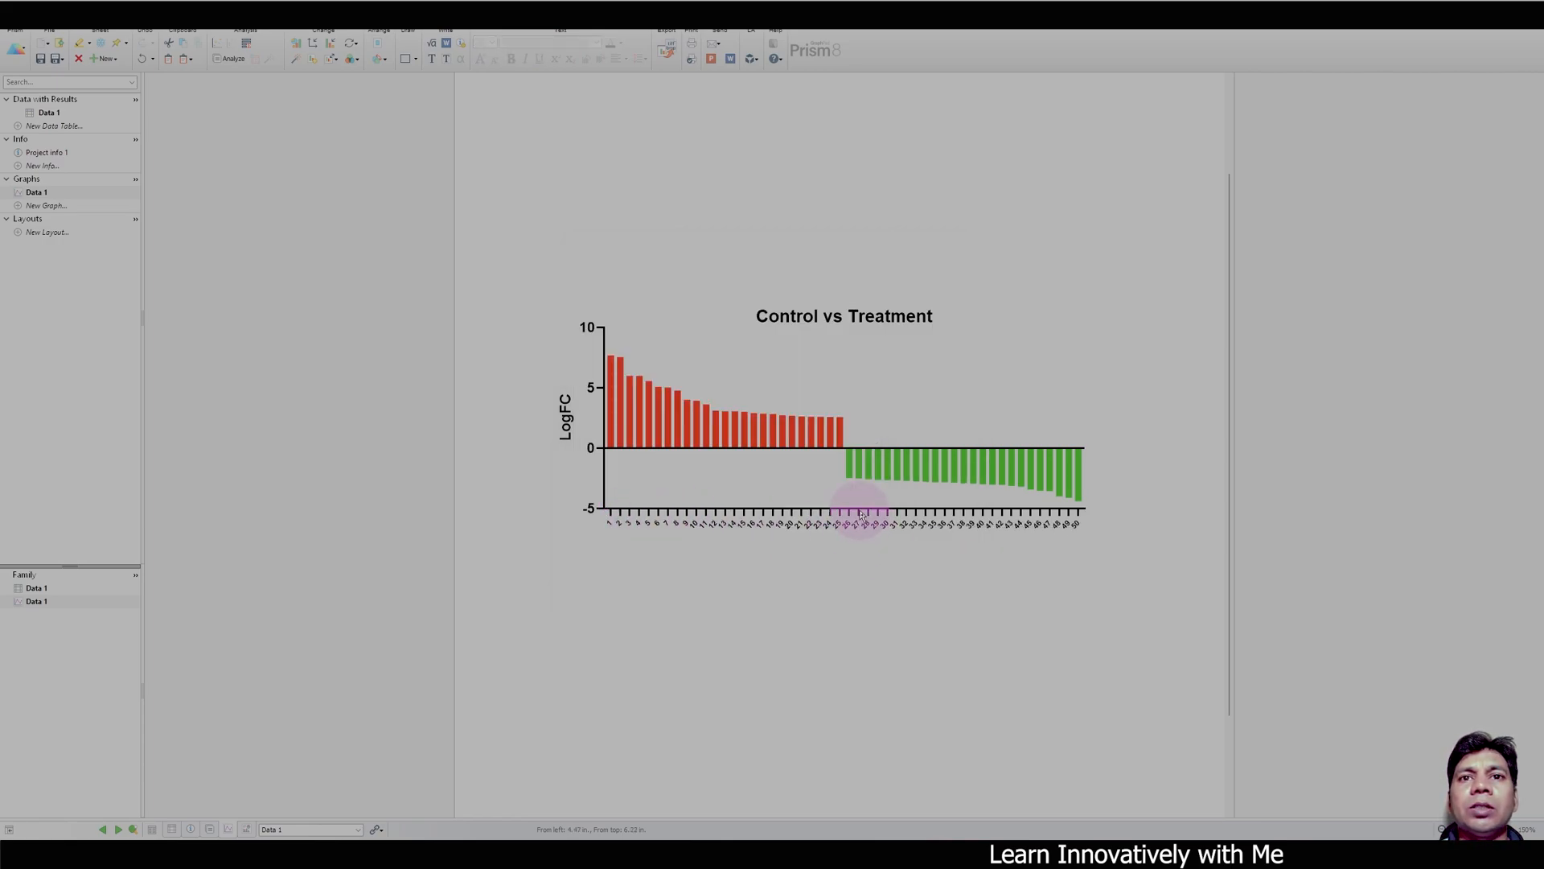
double_click(845, 515)
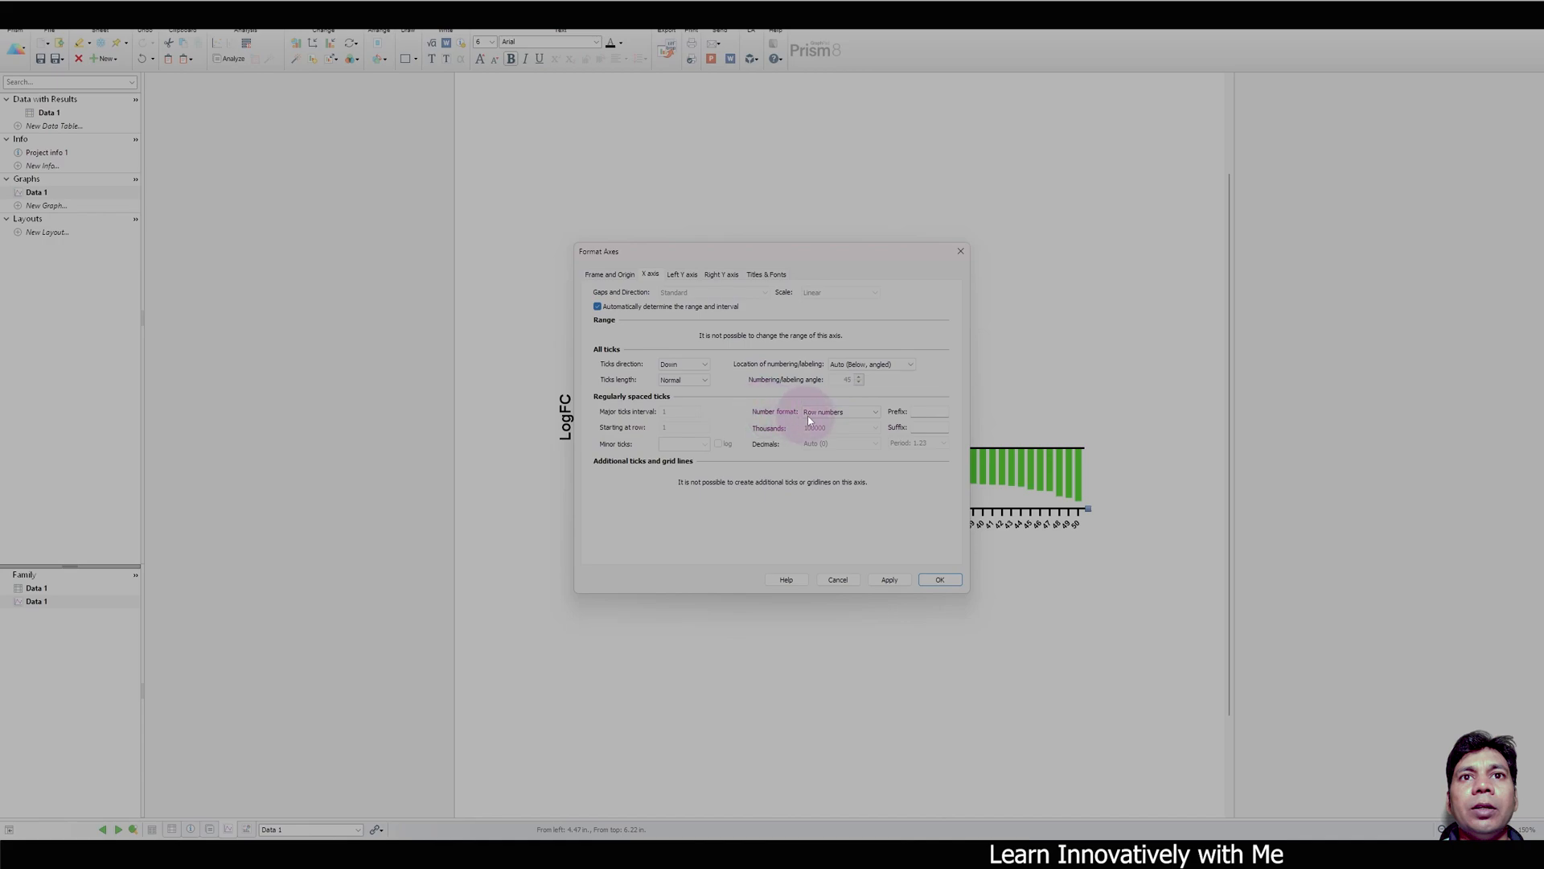
click(836, 412)
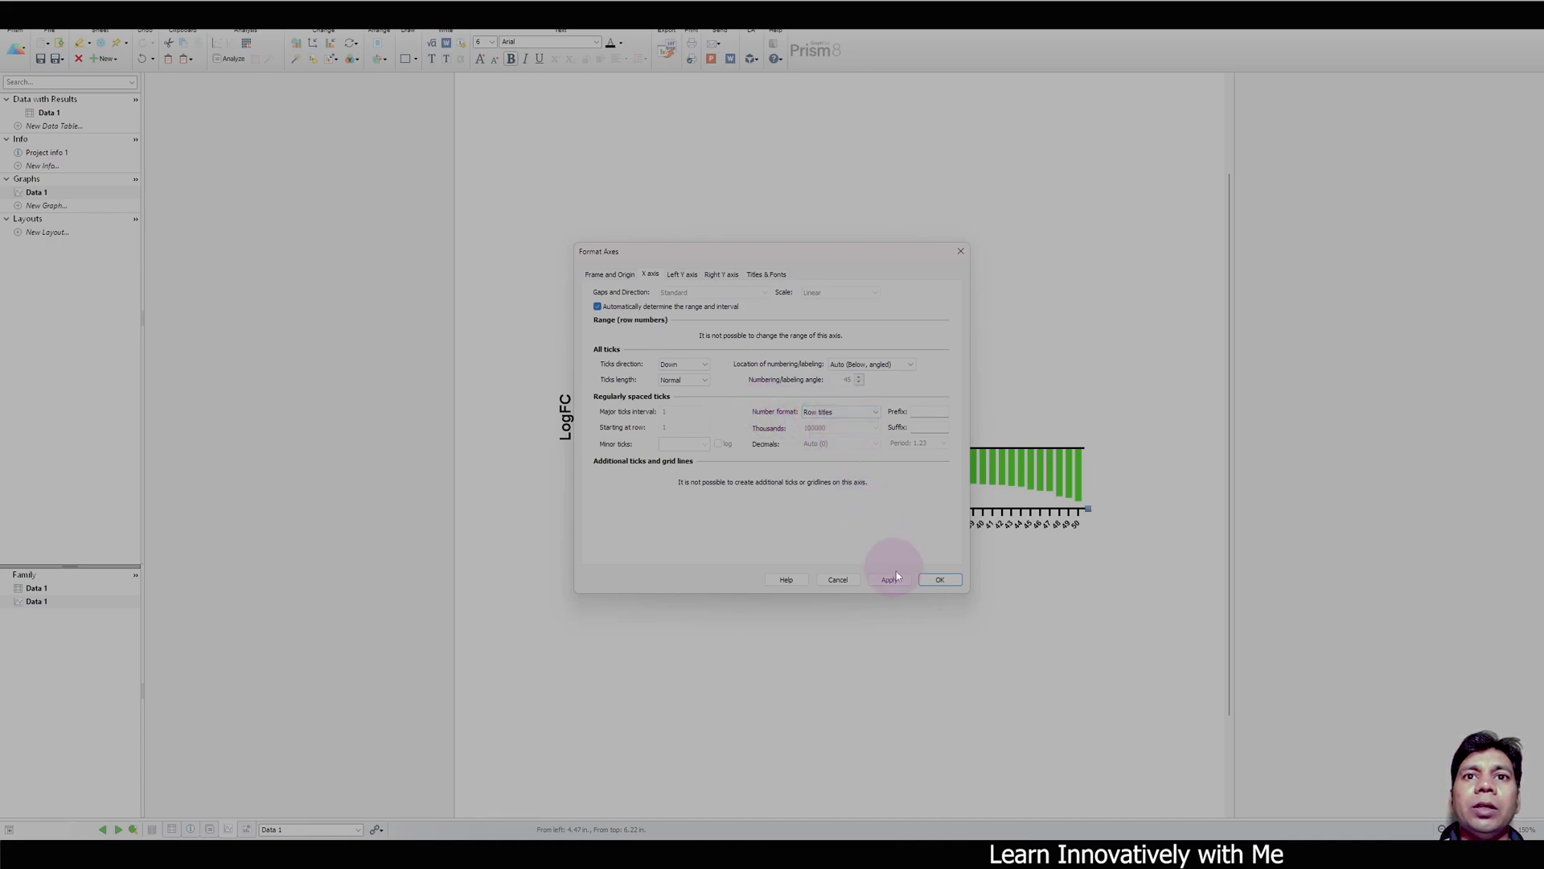
click(938, 579)
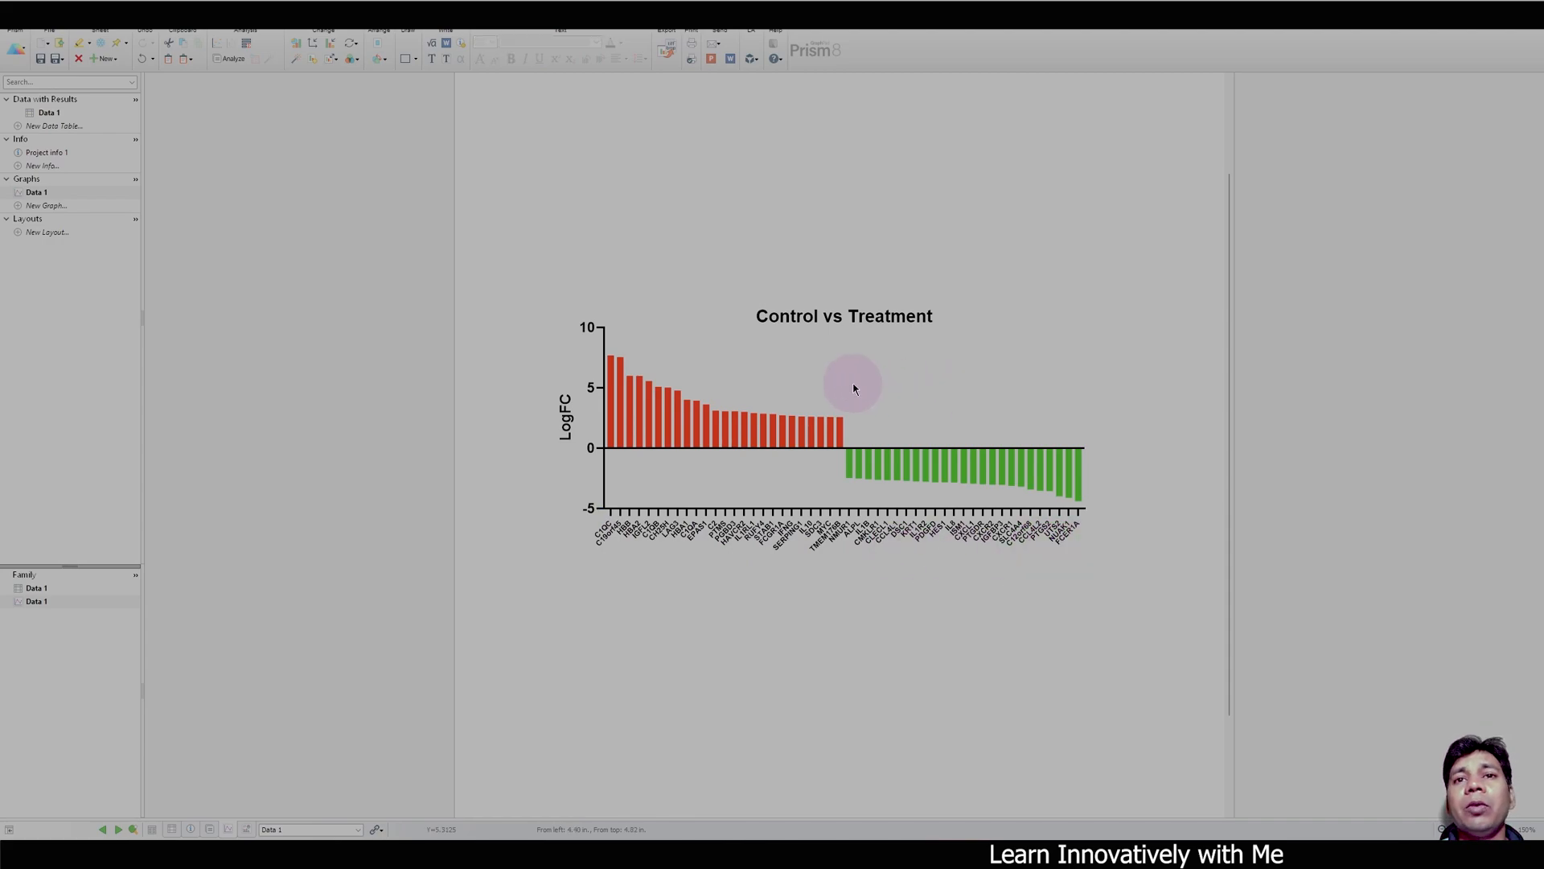
mouse_move(906, 405)
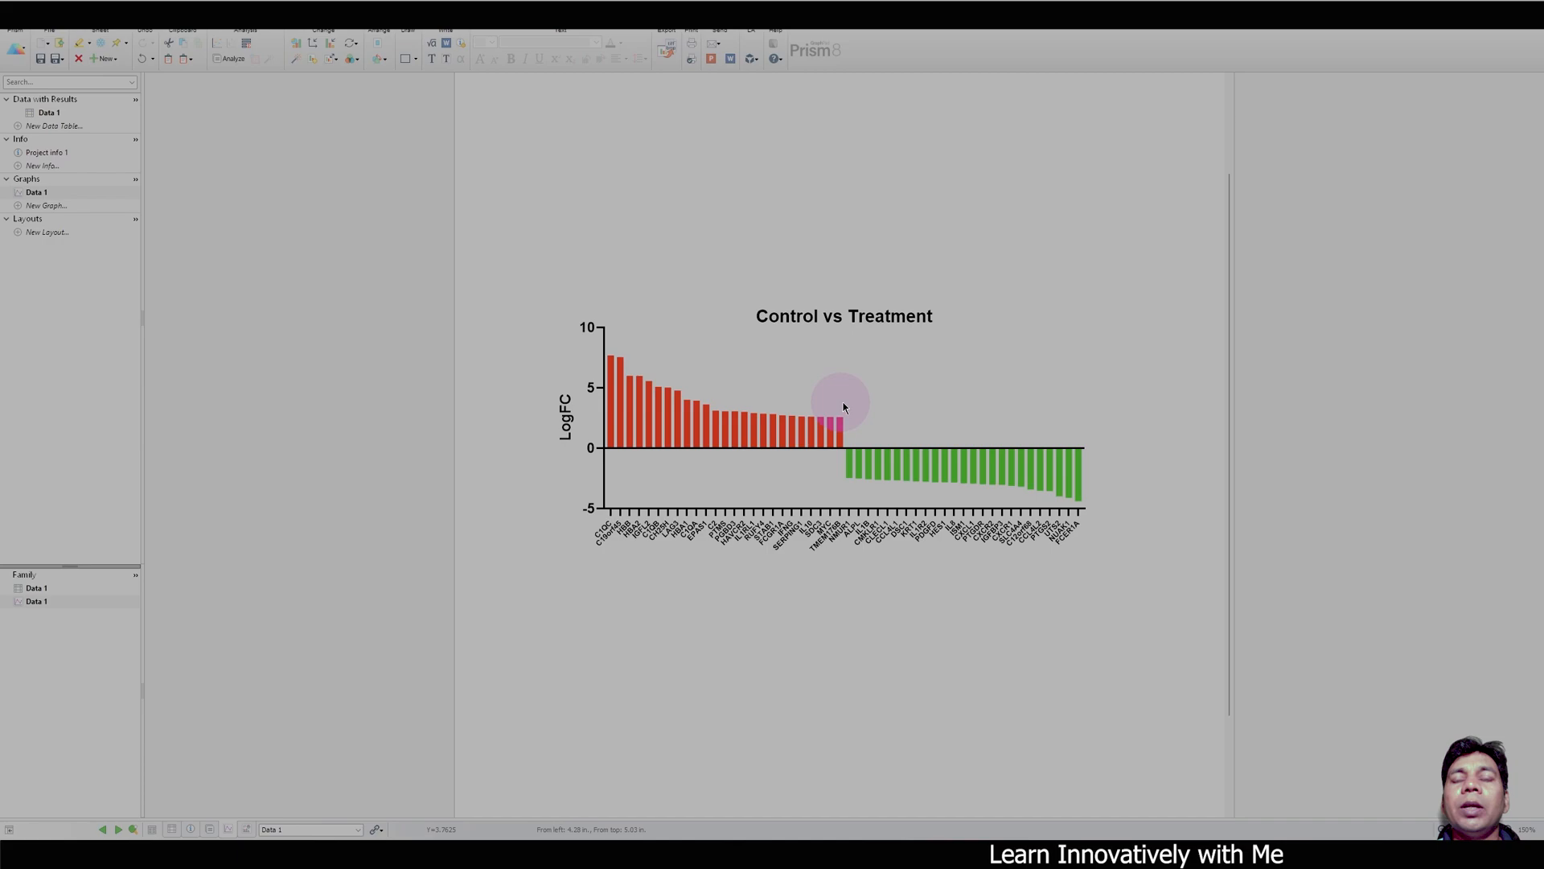
mouse_move(831, 399)
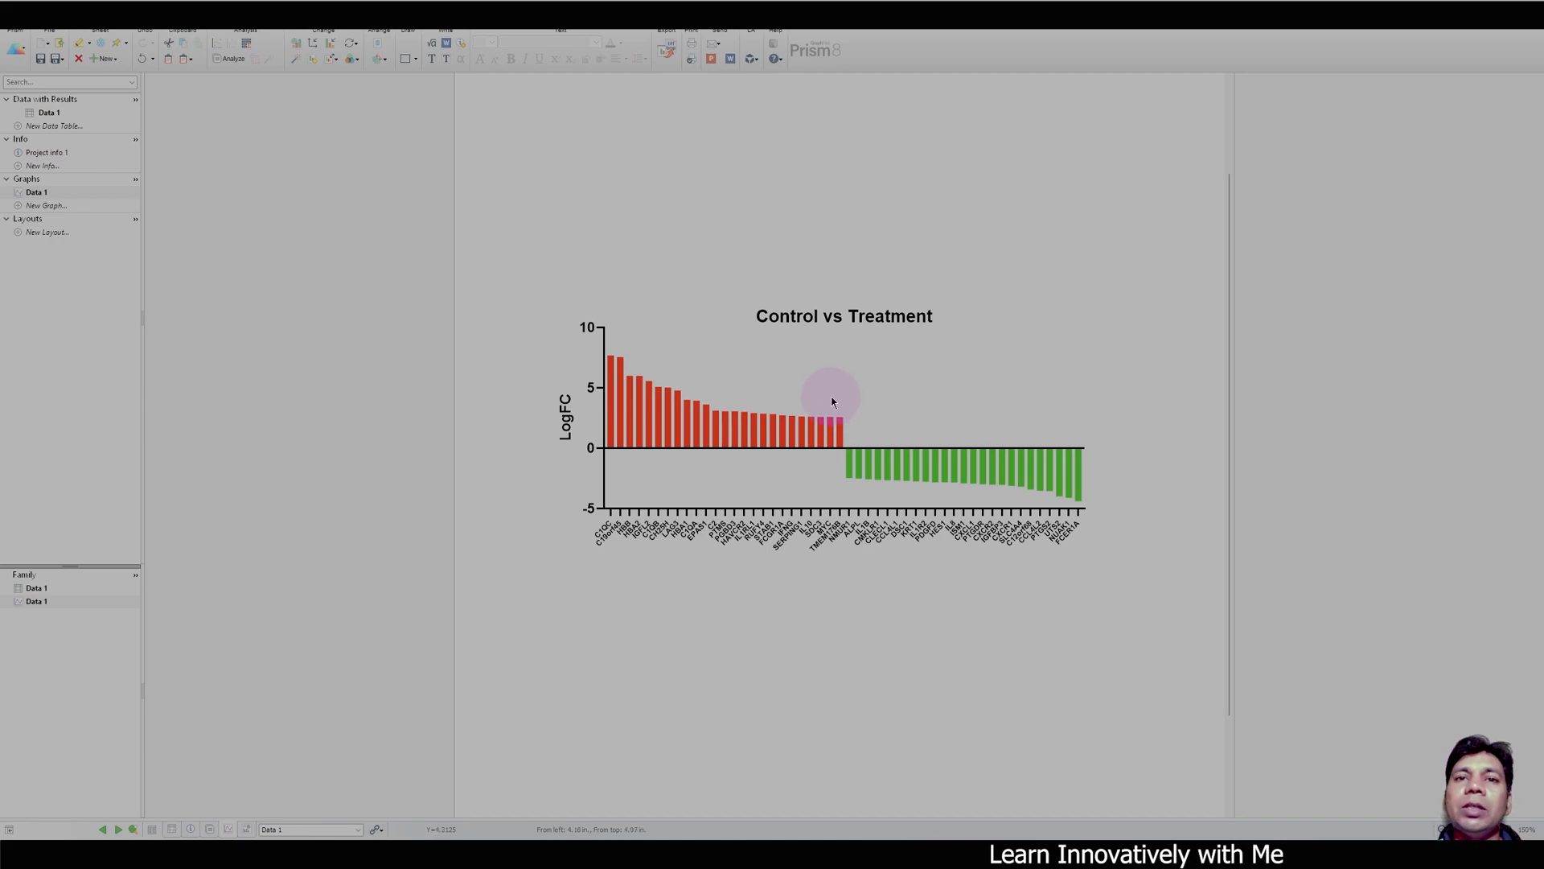
mouse_move(797, 402)
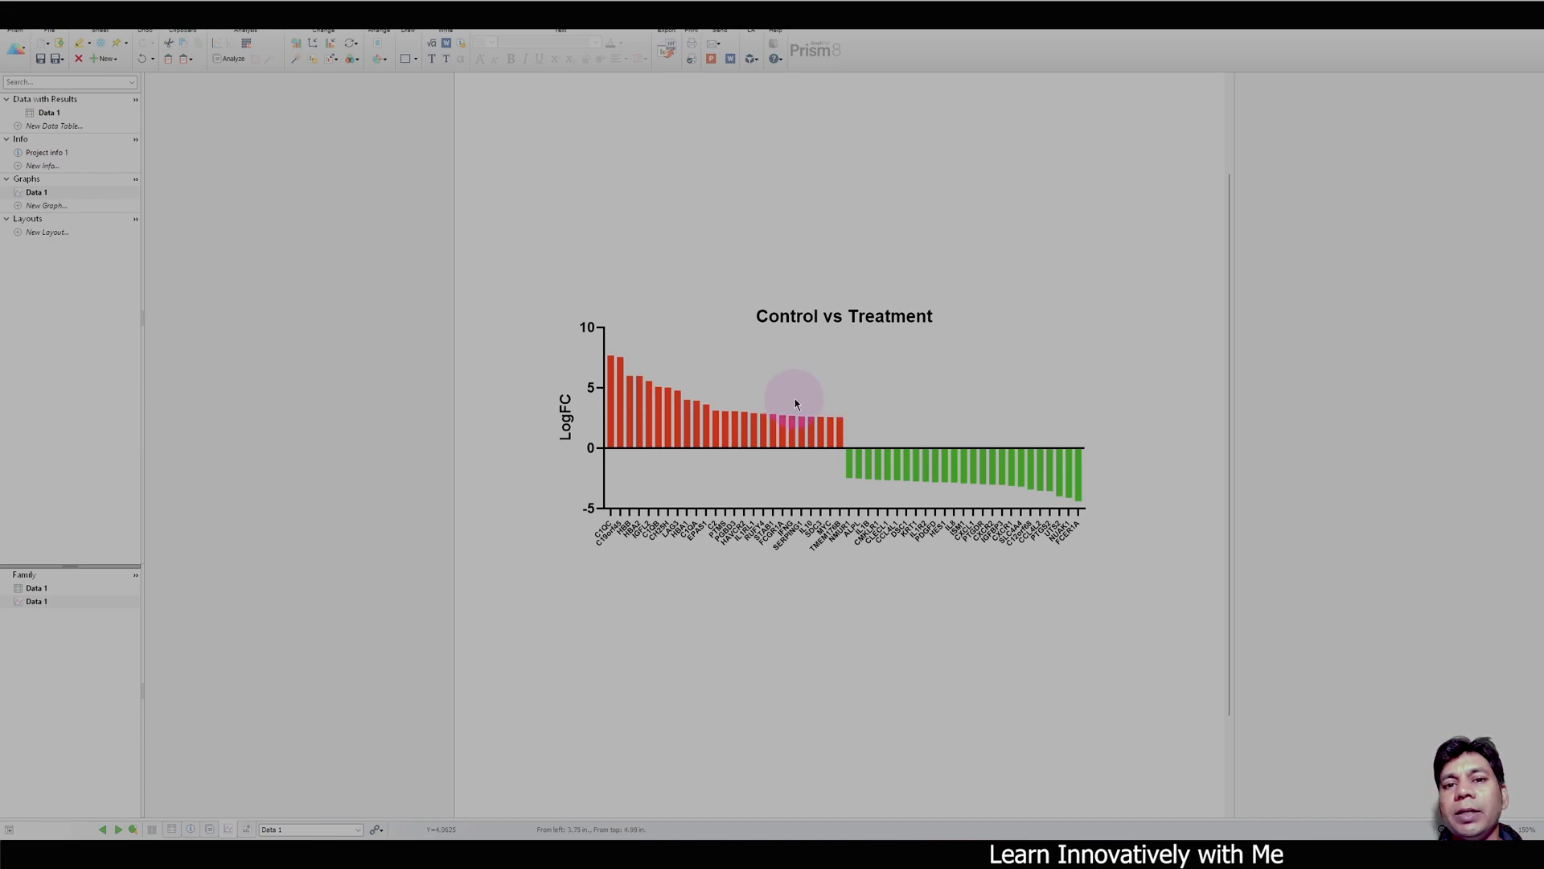